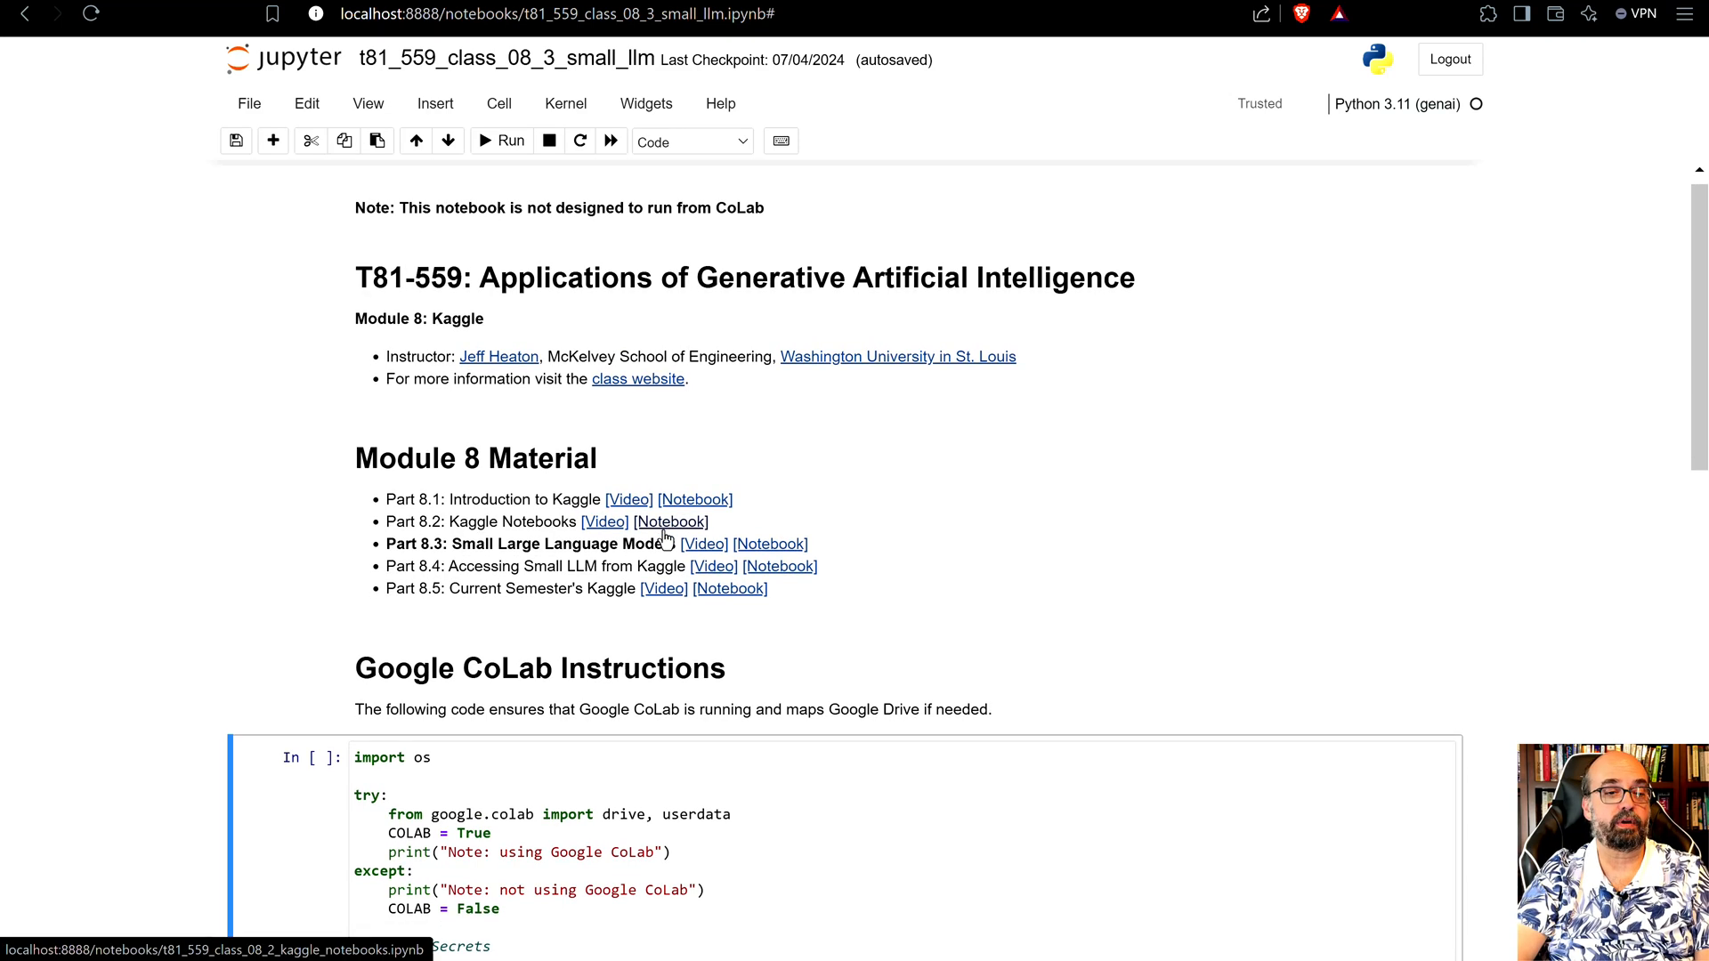
mouse_move(458, 240)
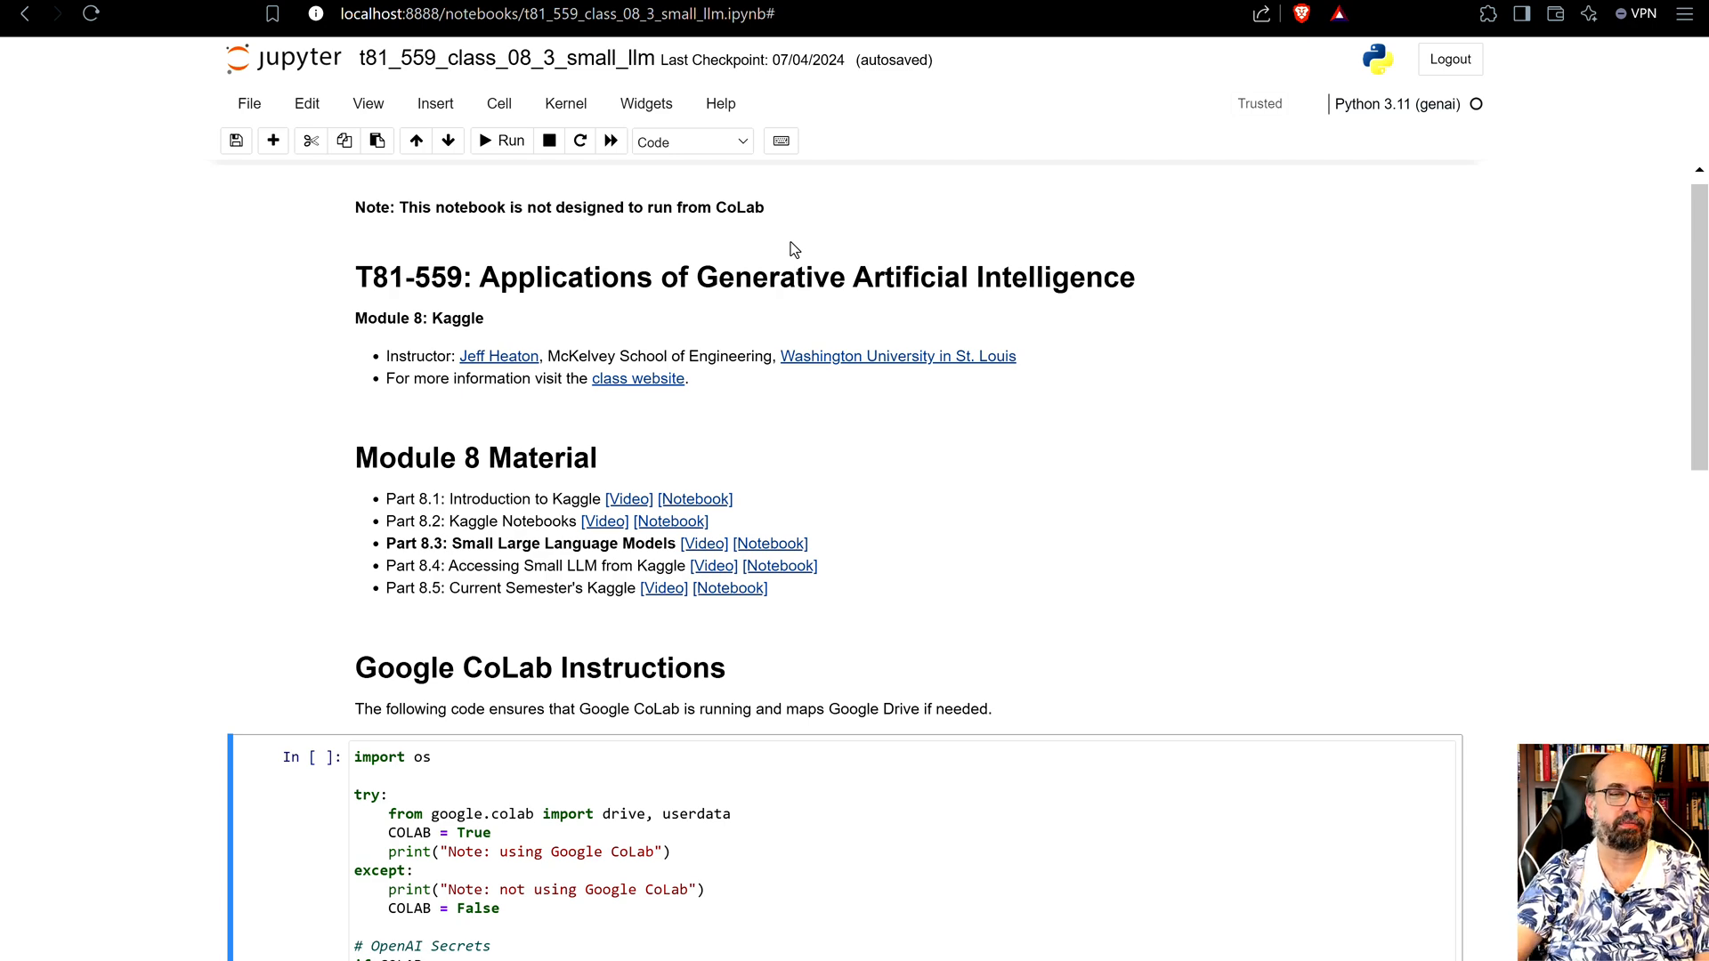
- Run the CoLab check cell reporting Google CoLab is not in use, then review the LangChain with LMStudio section
scroll(down, 3)
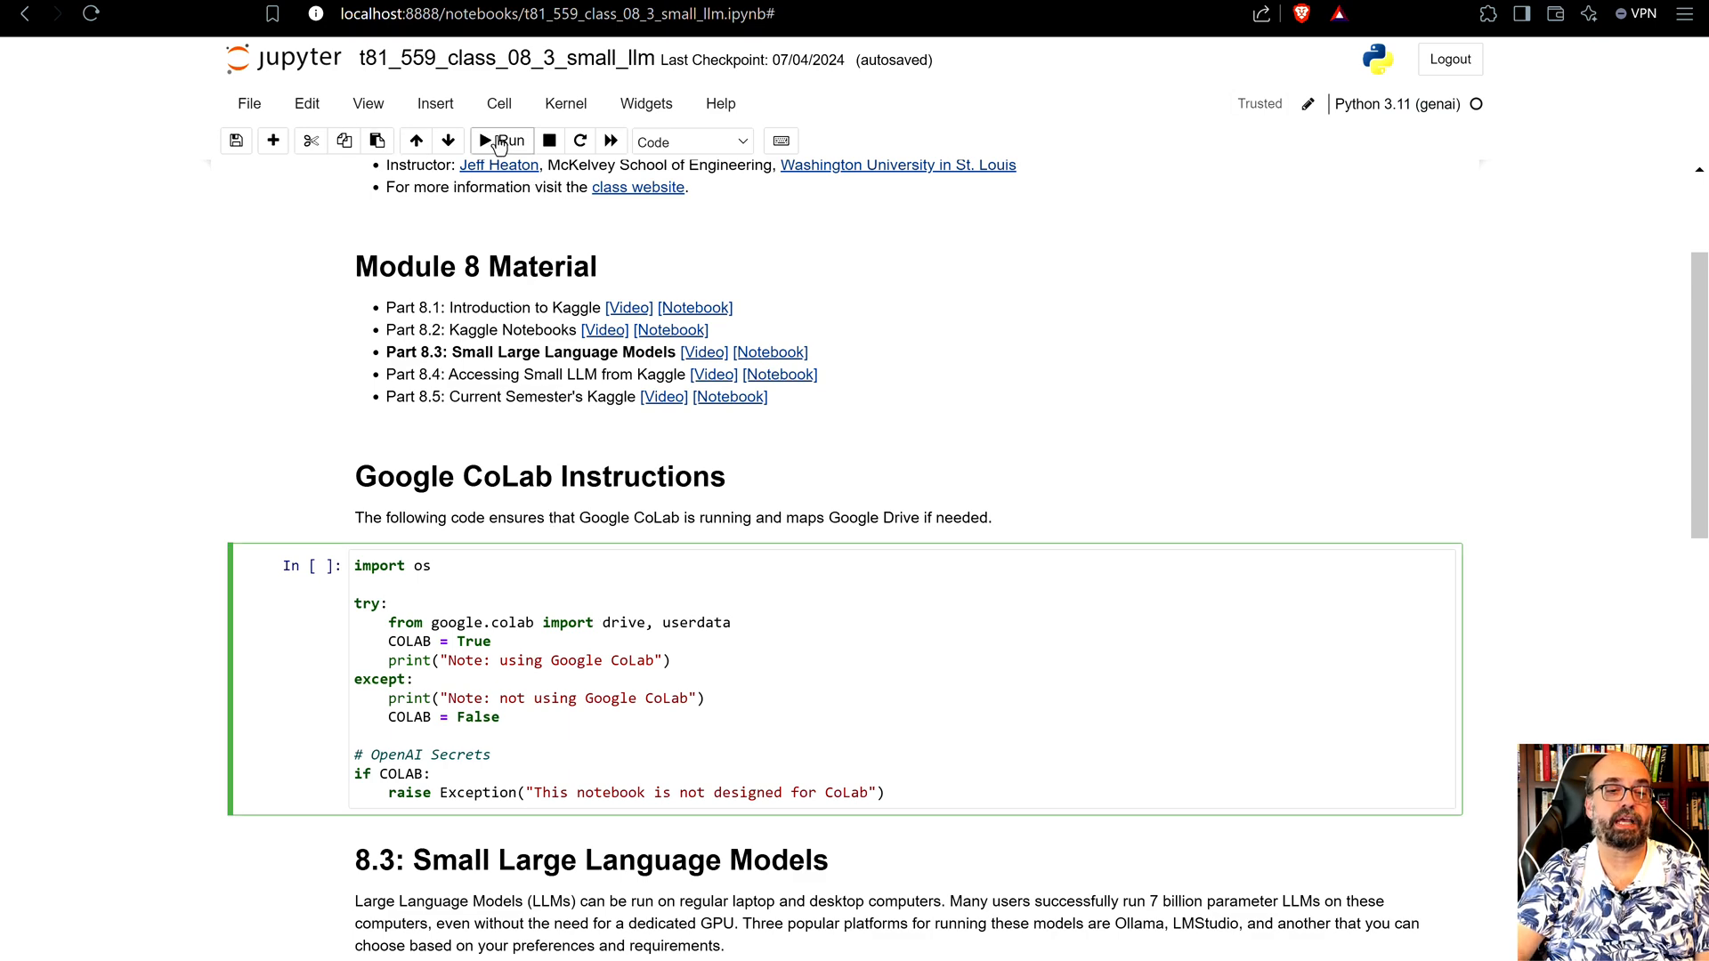
click(500, 140)
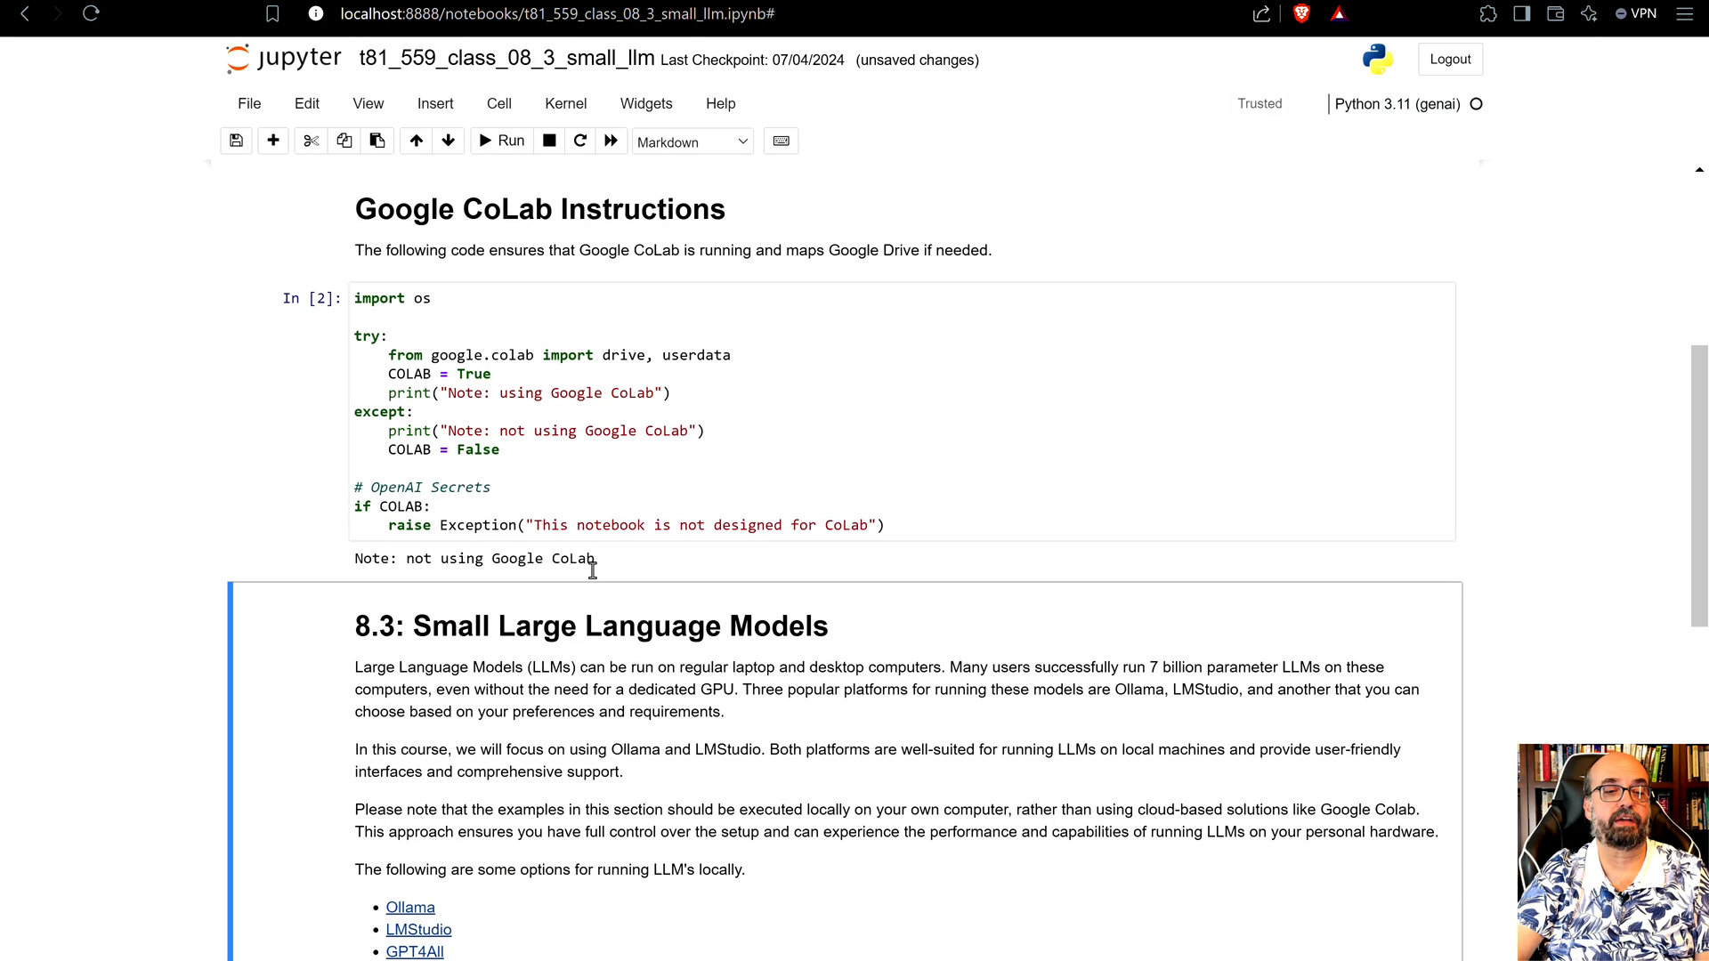
scroll(up, 3)
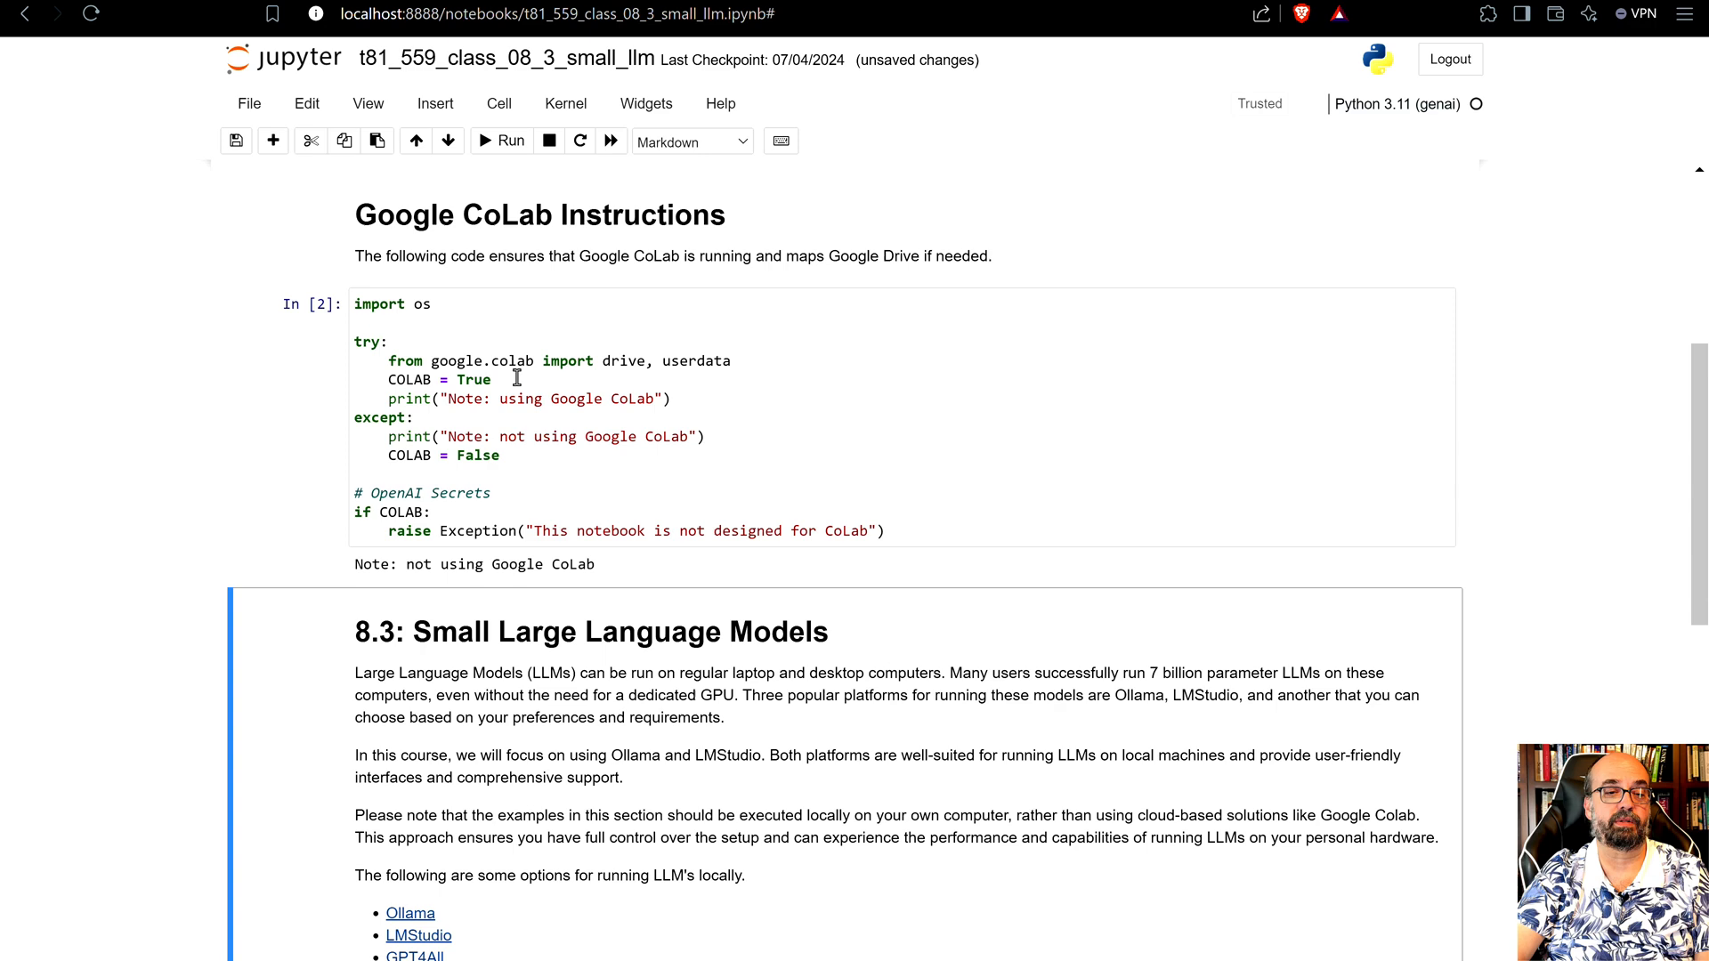
mouse_move(417, 454)
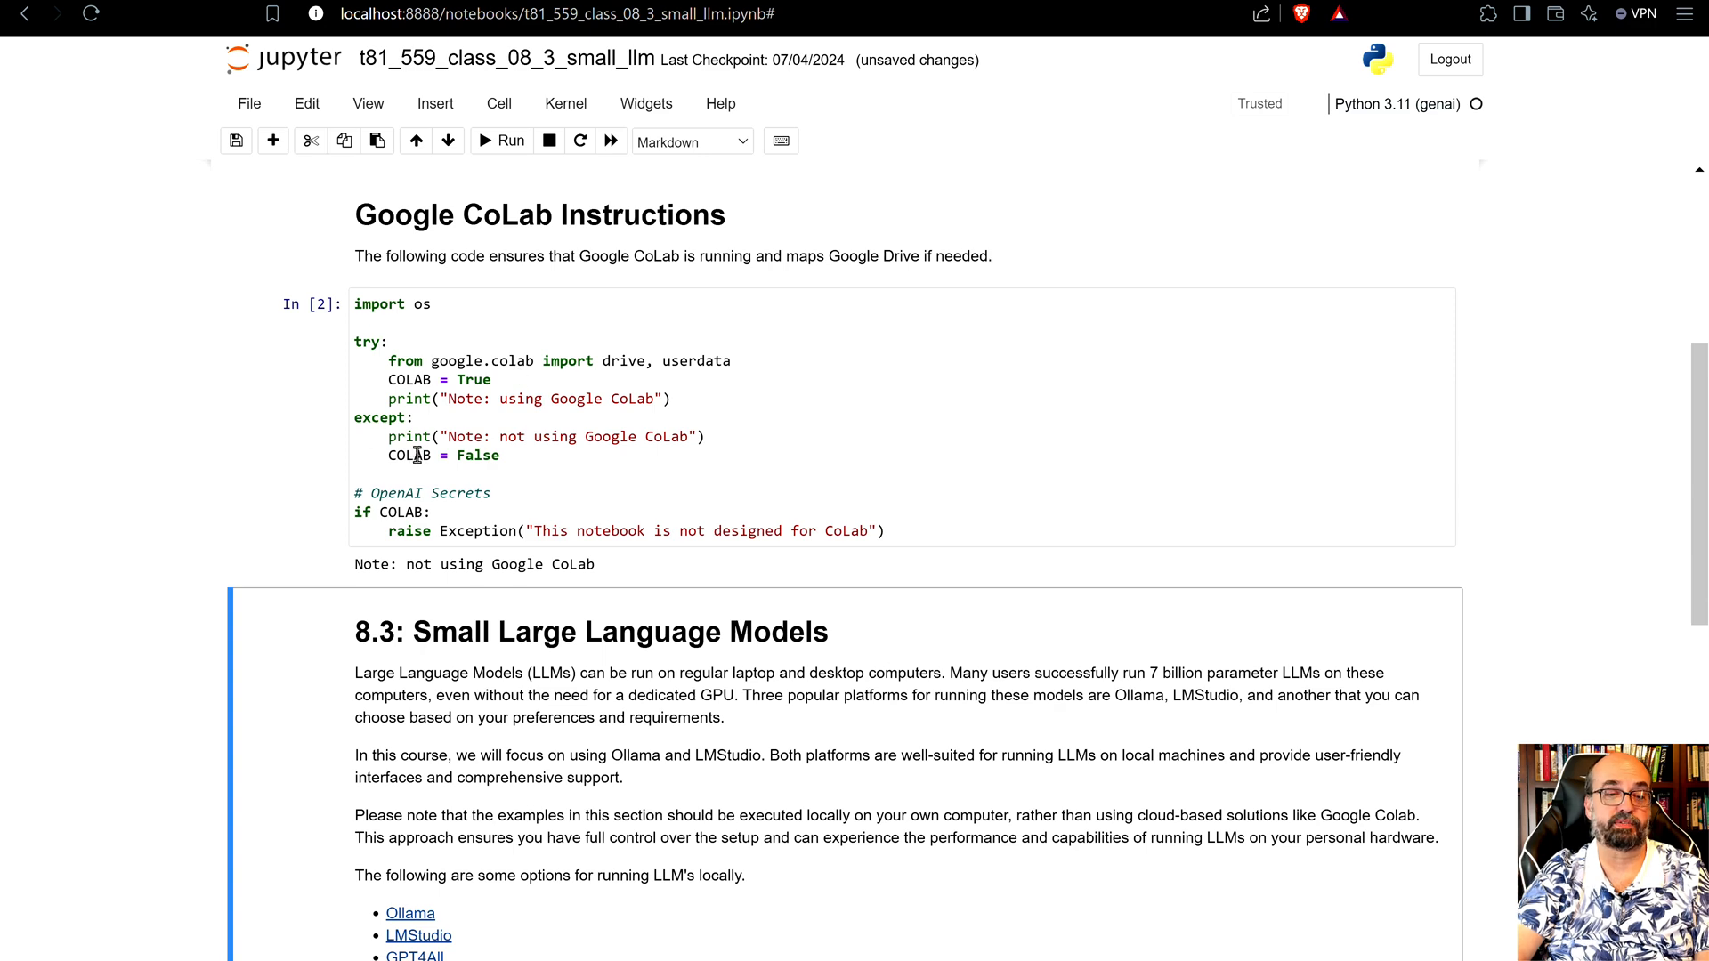
scroll(down, 3)
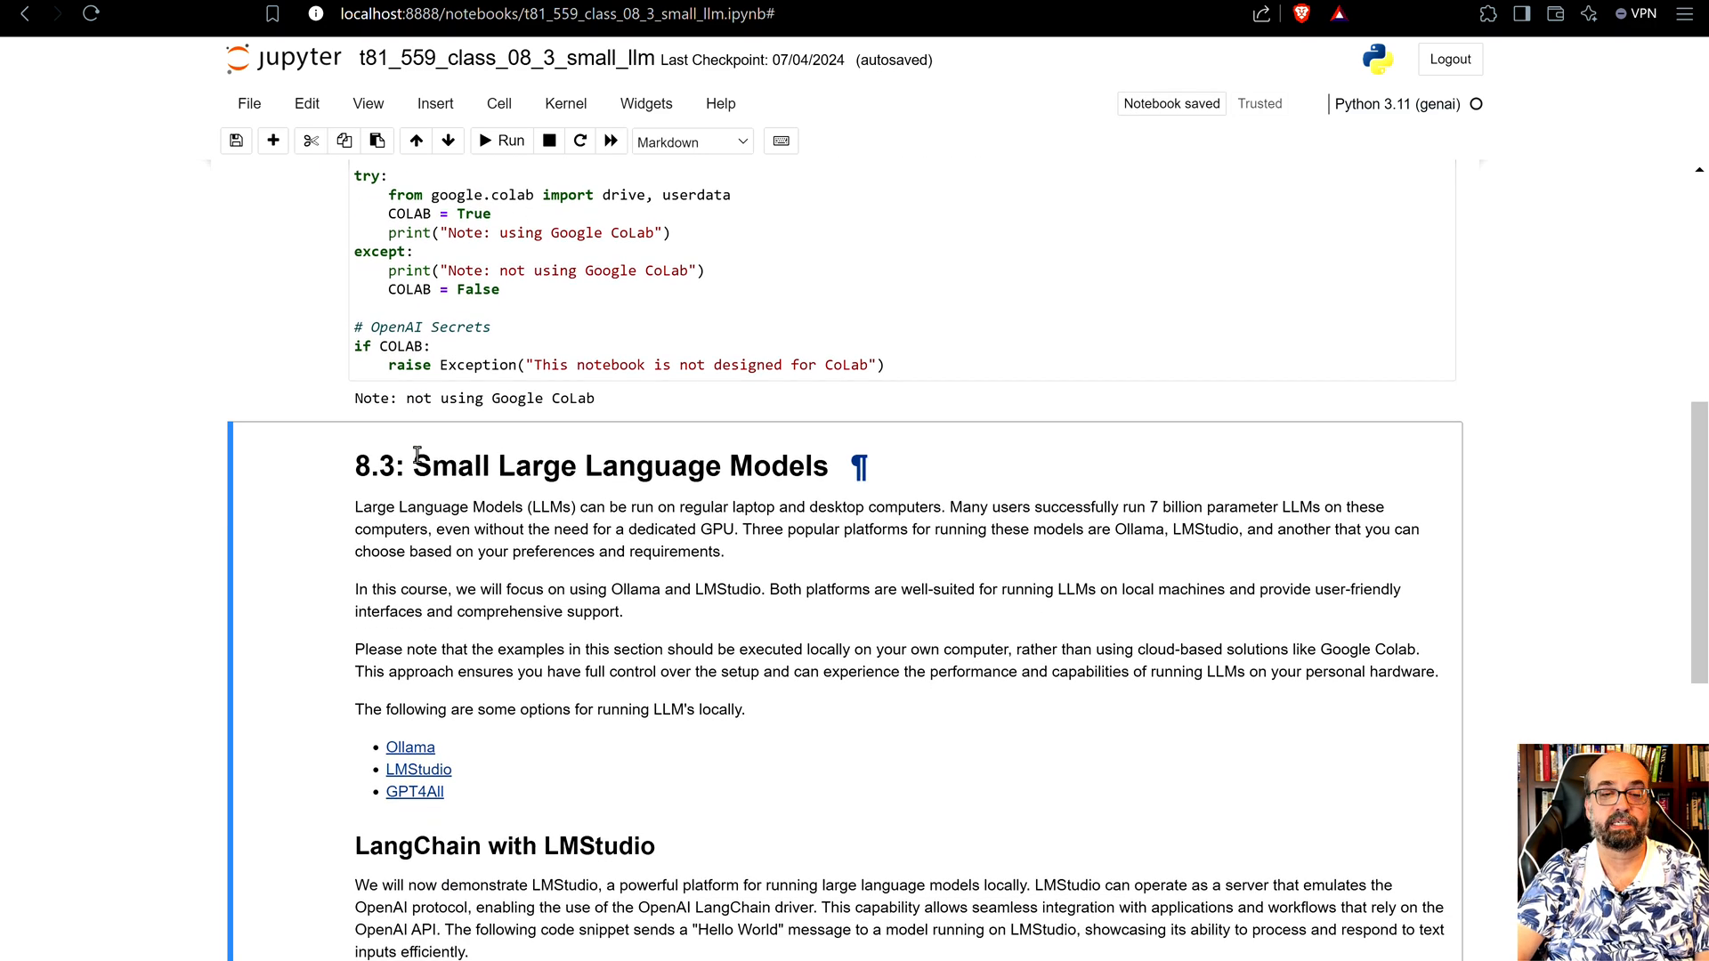
scroll(down, 3)
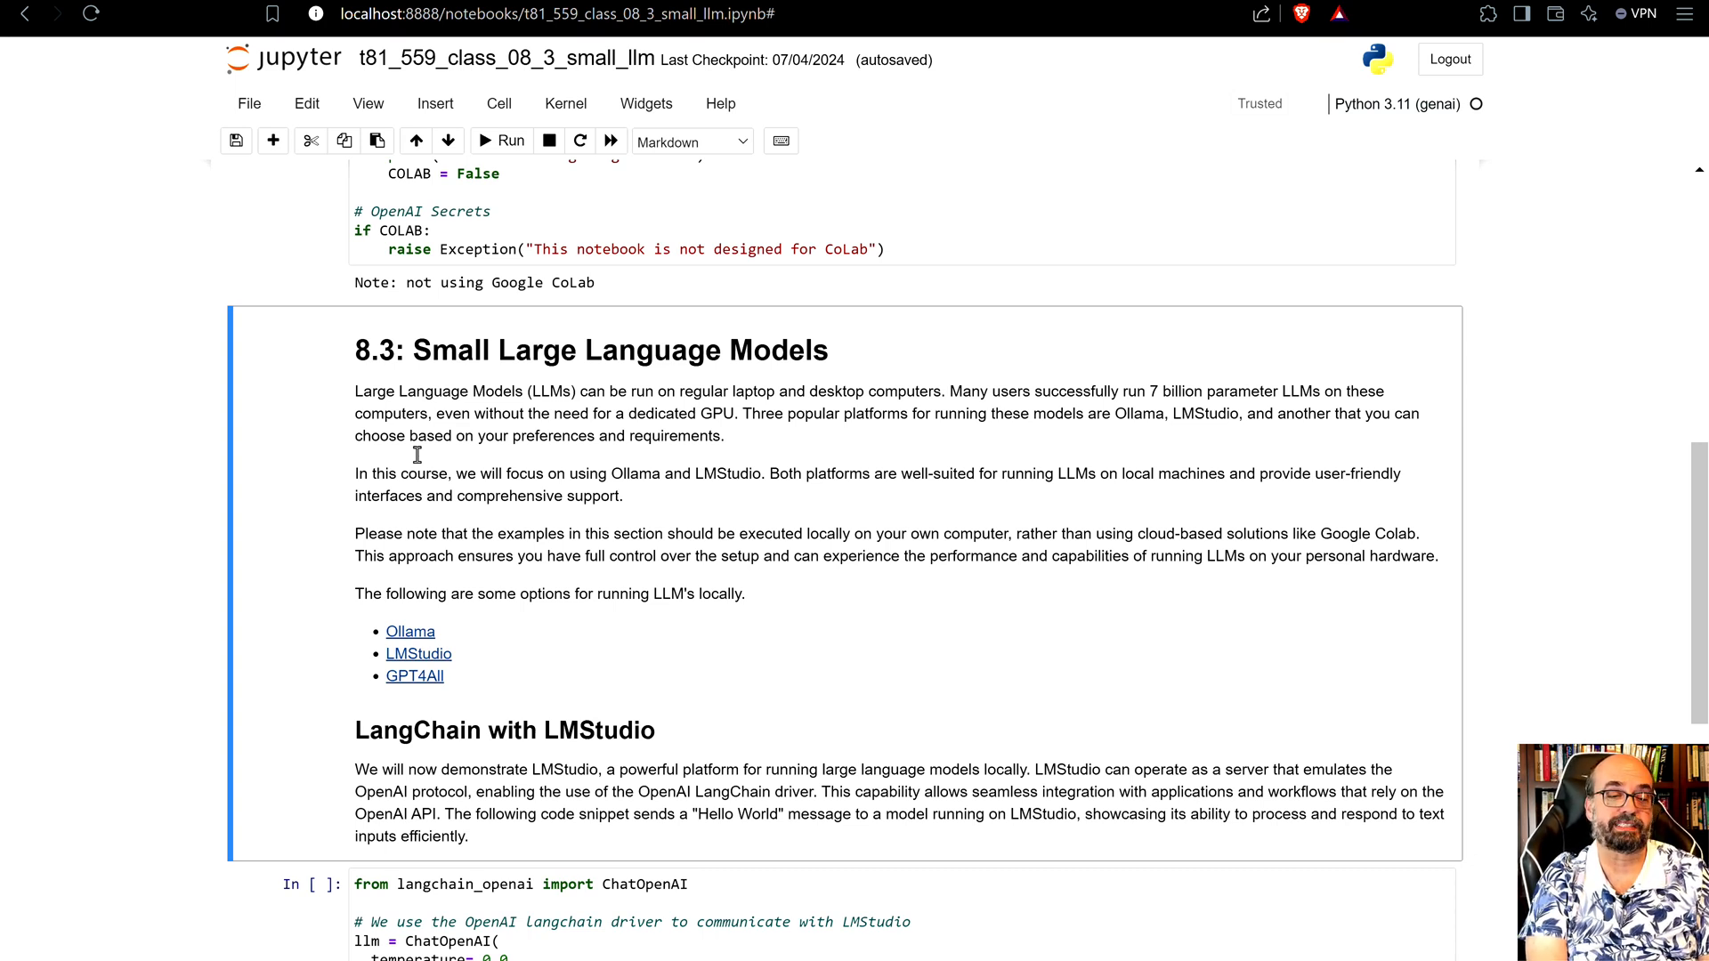
mouse_move(473, 634)
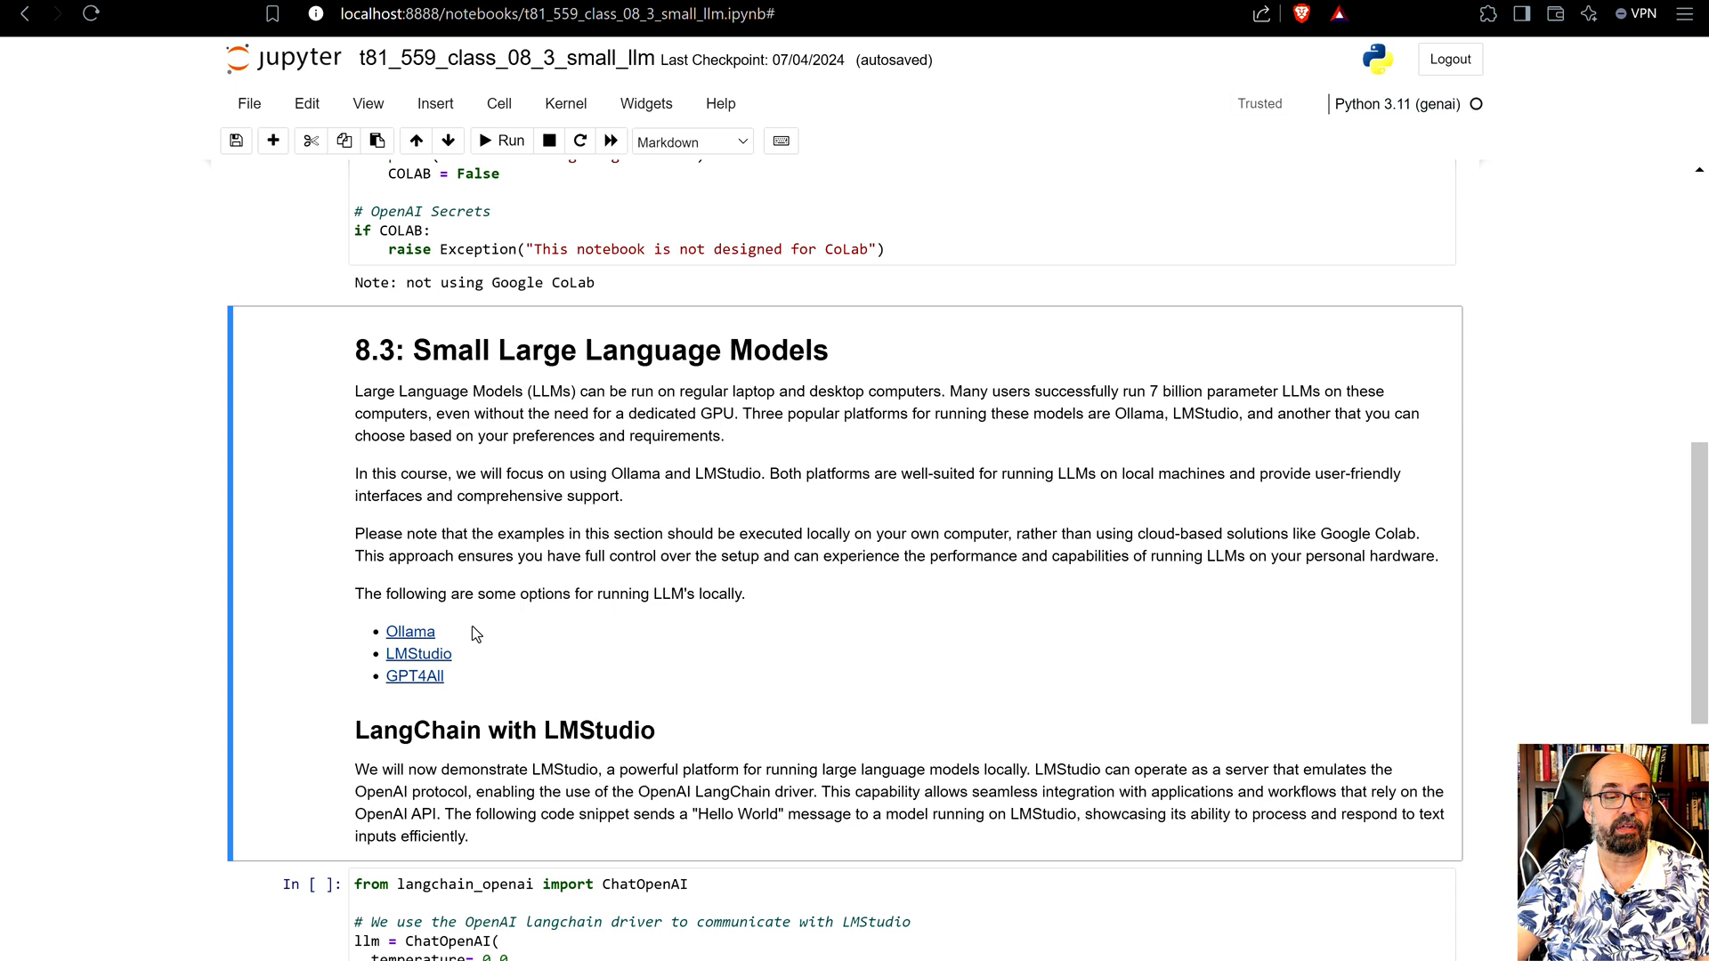
mouse_move(405, 718)
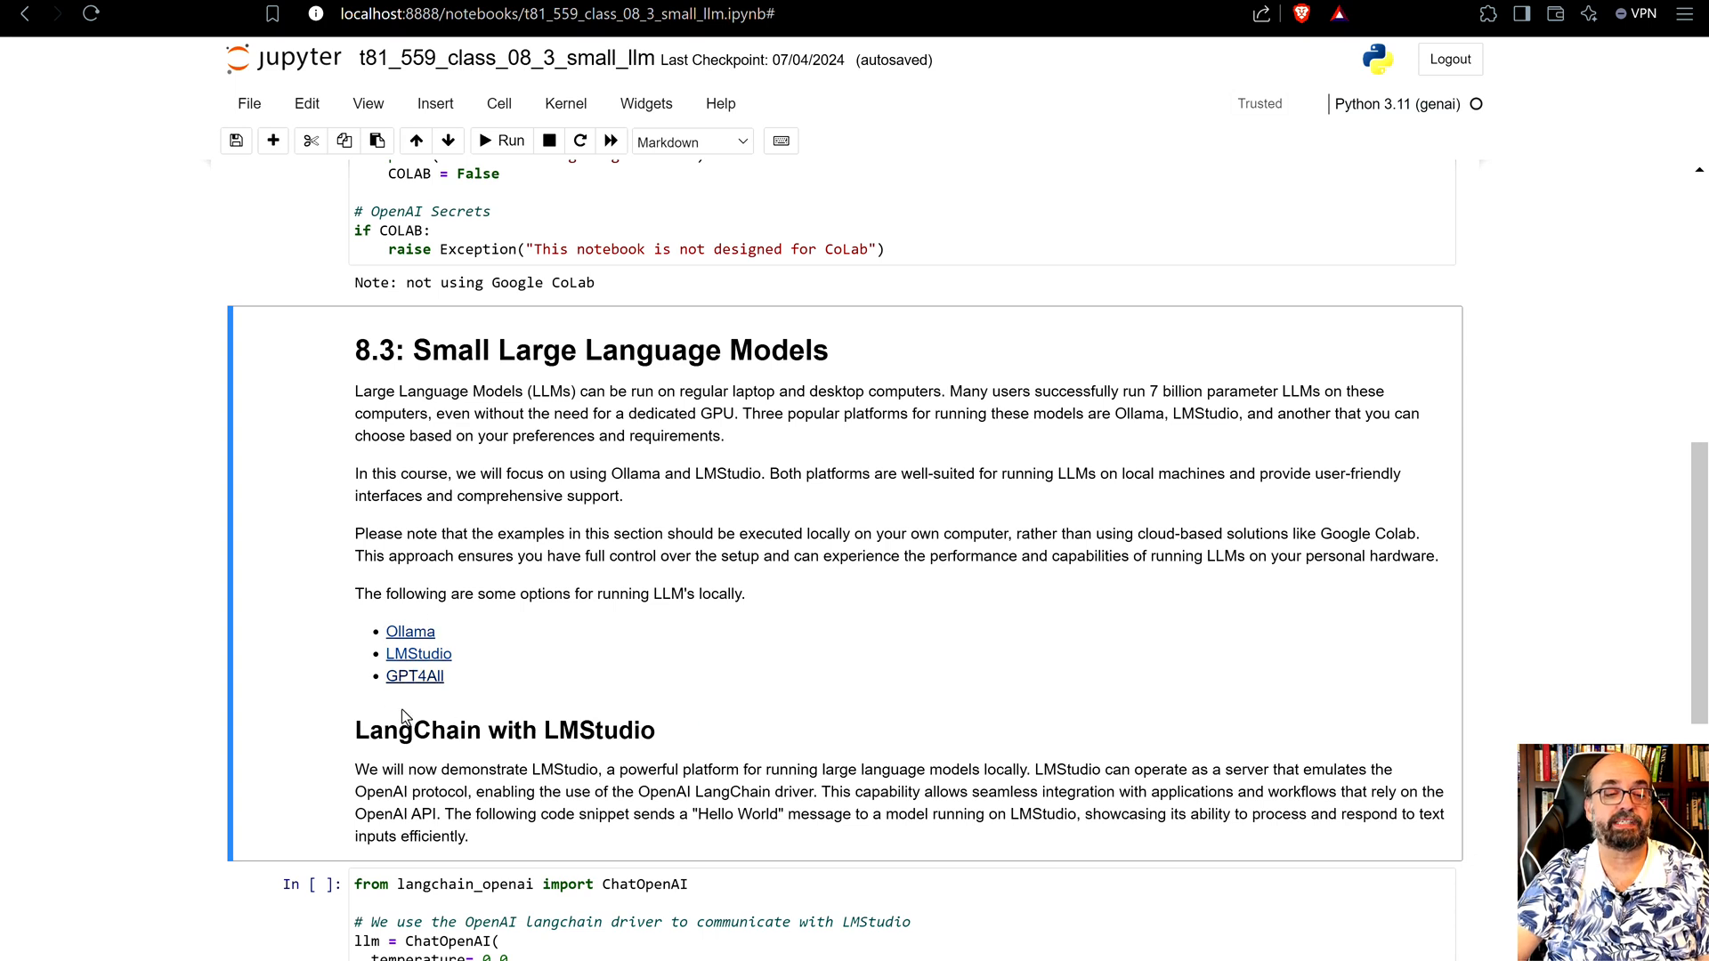
mouse_move(473, 710)
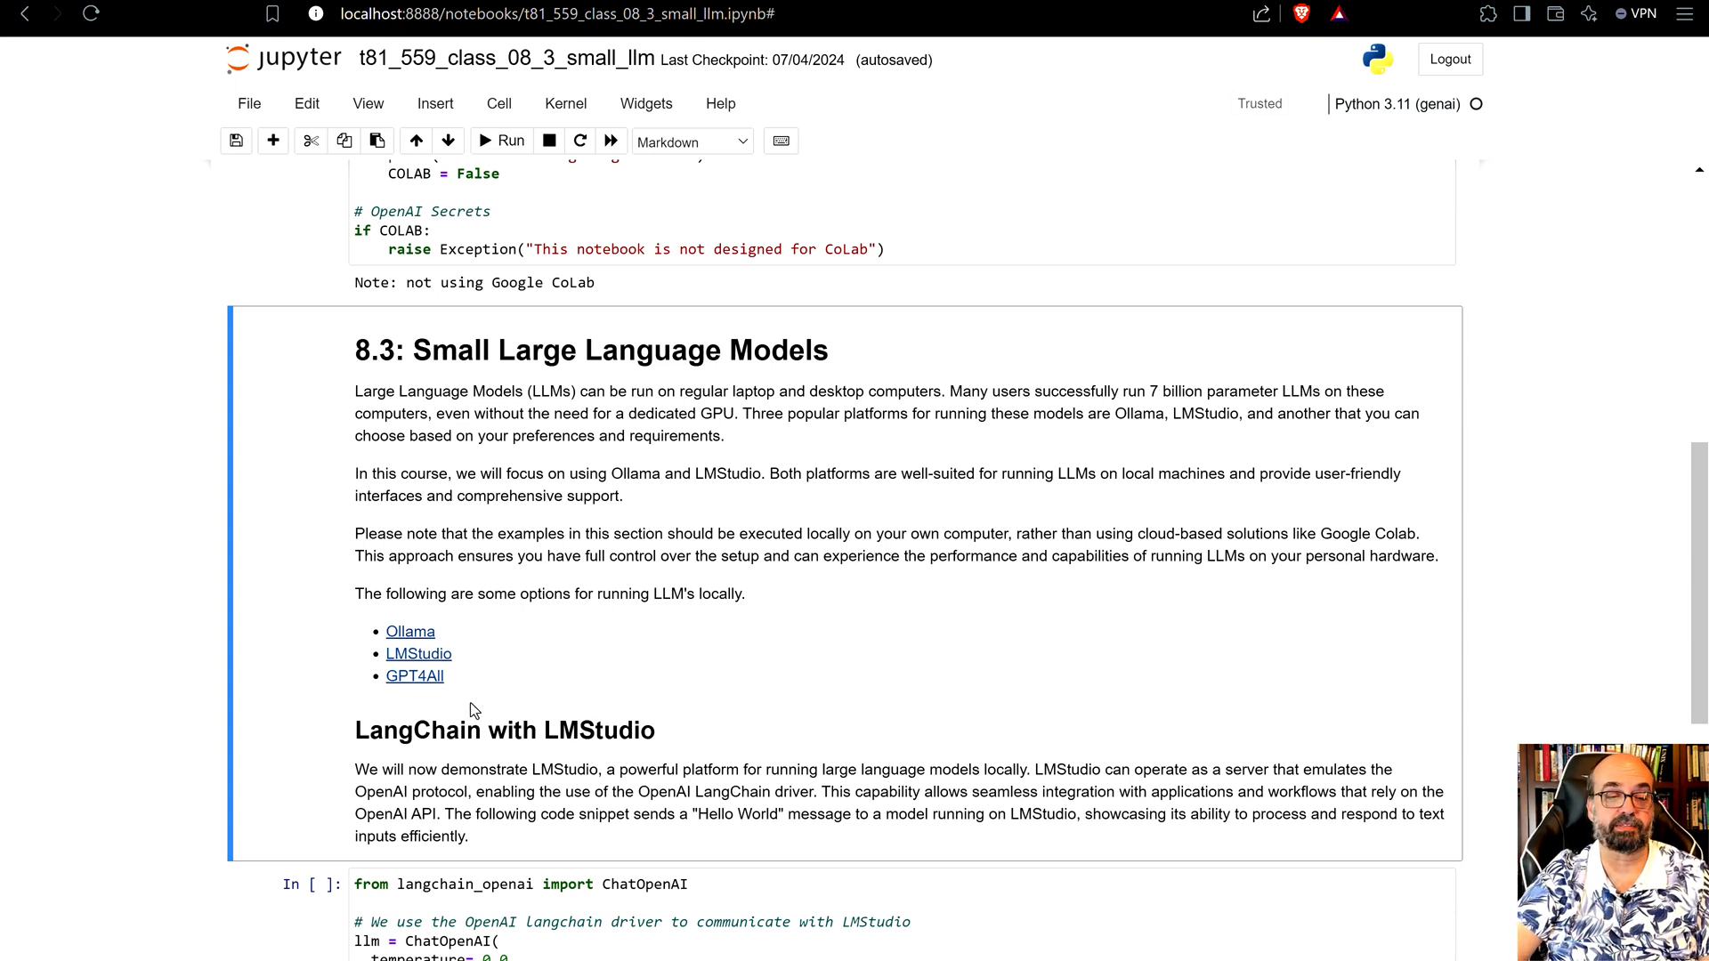
mouse_move(409, 632)
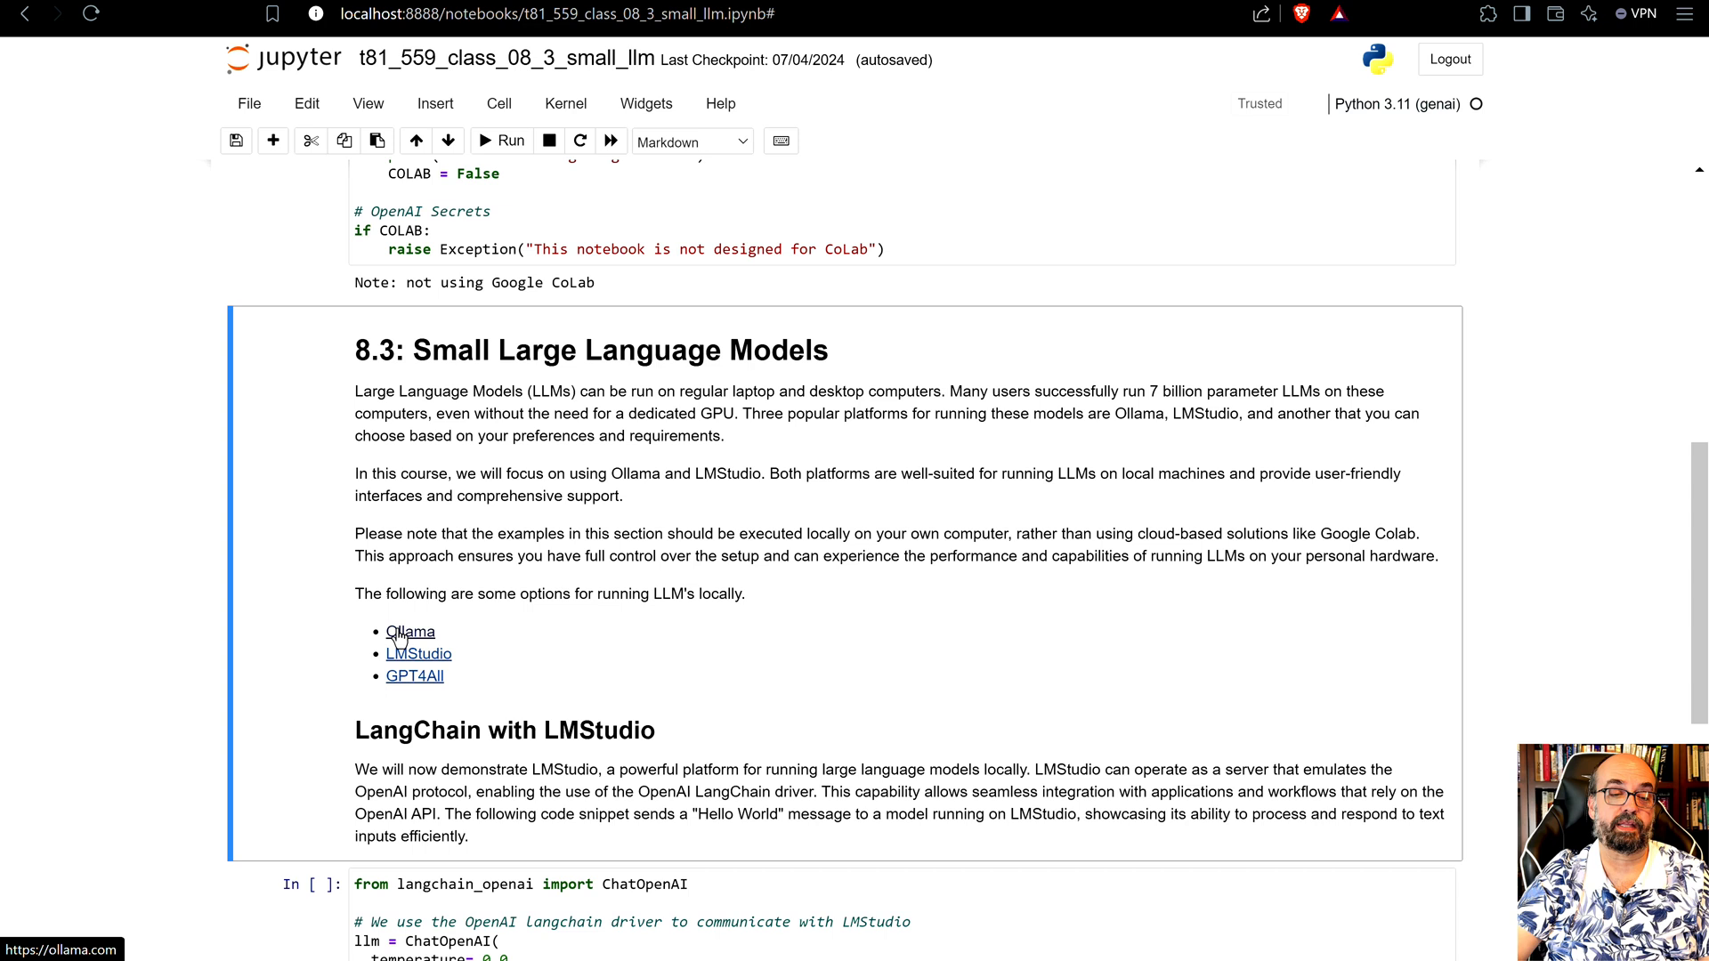
mouse_move(467, 618)
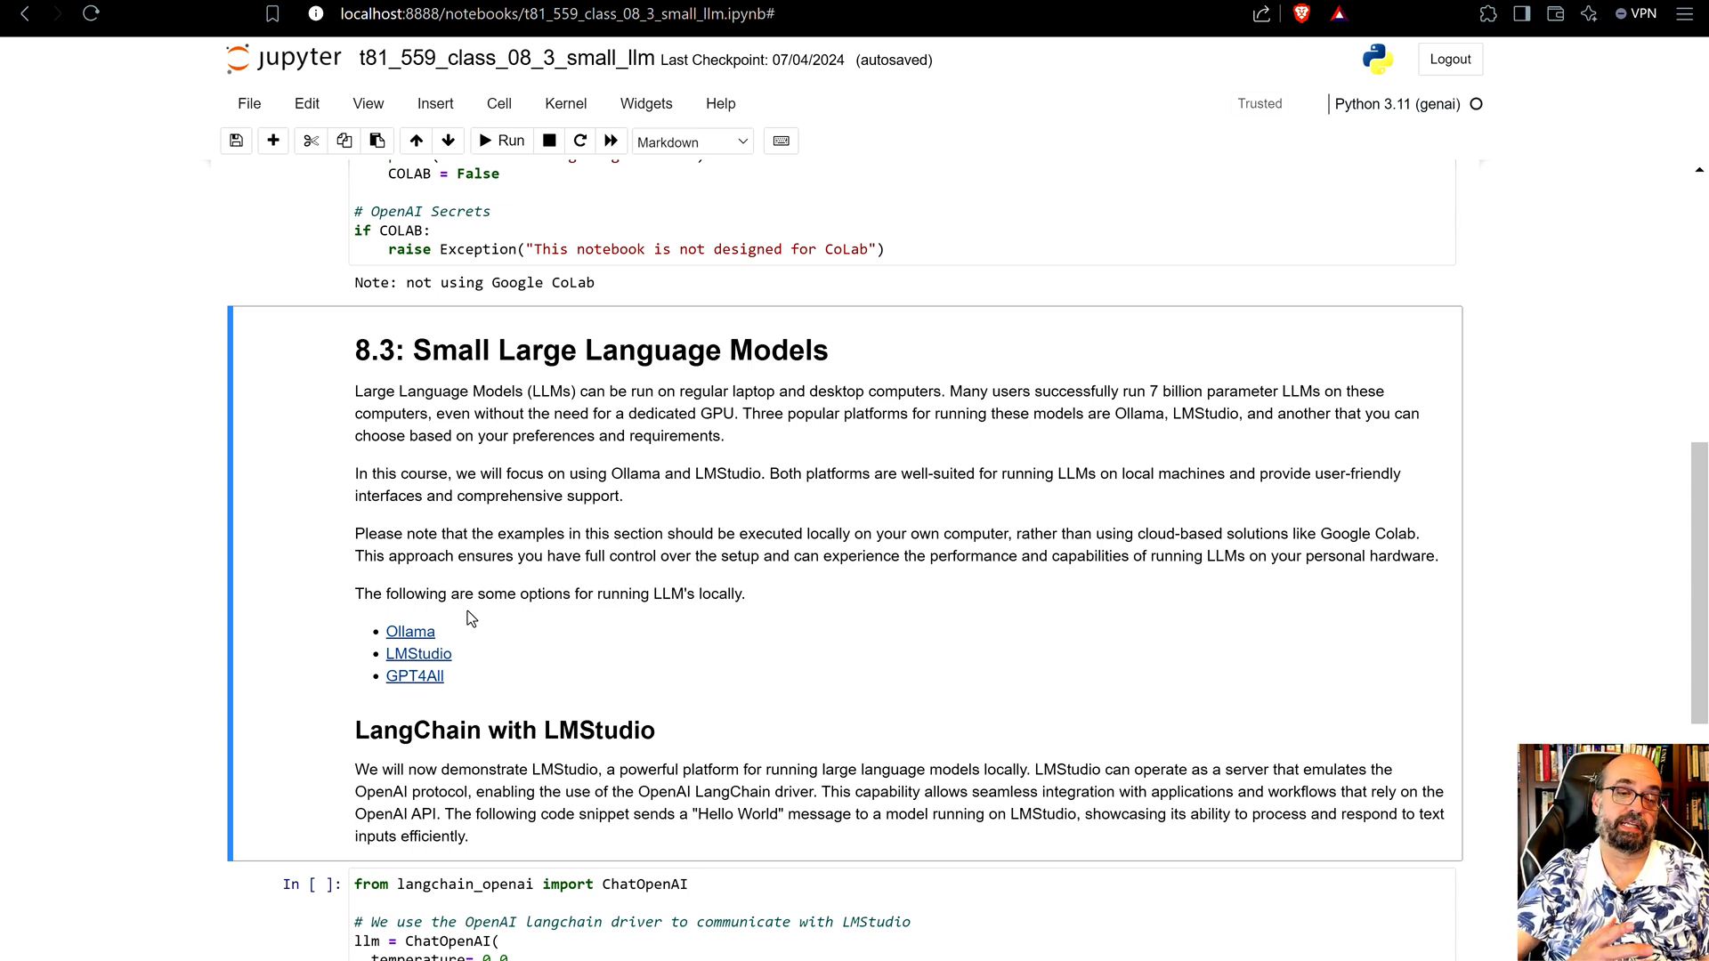
mouse_move(502, 658)
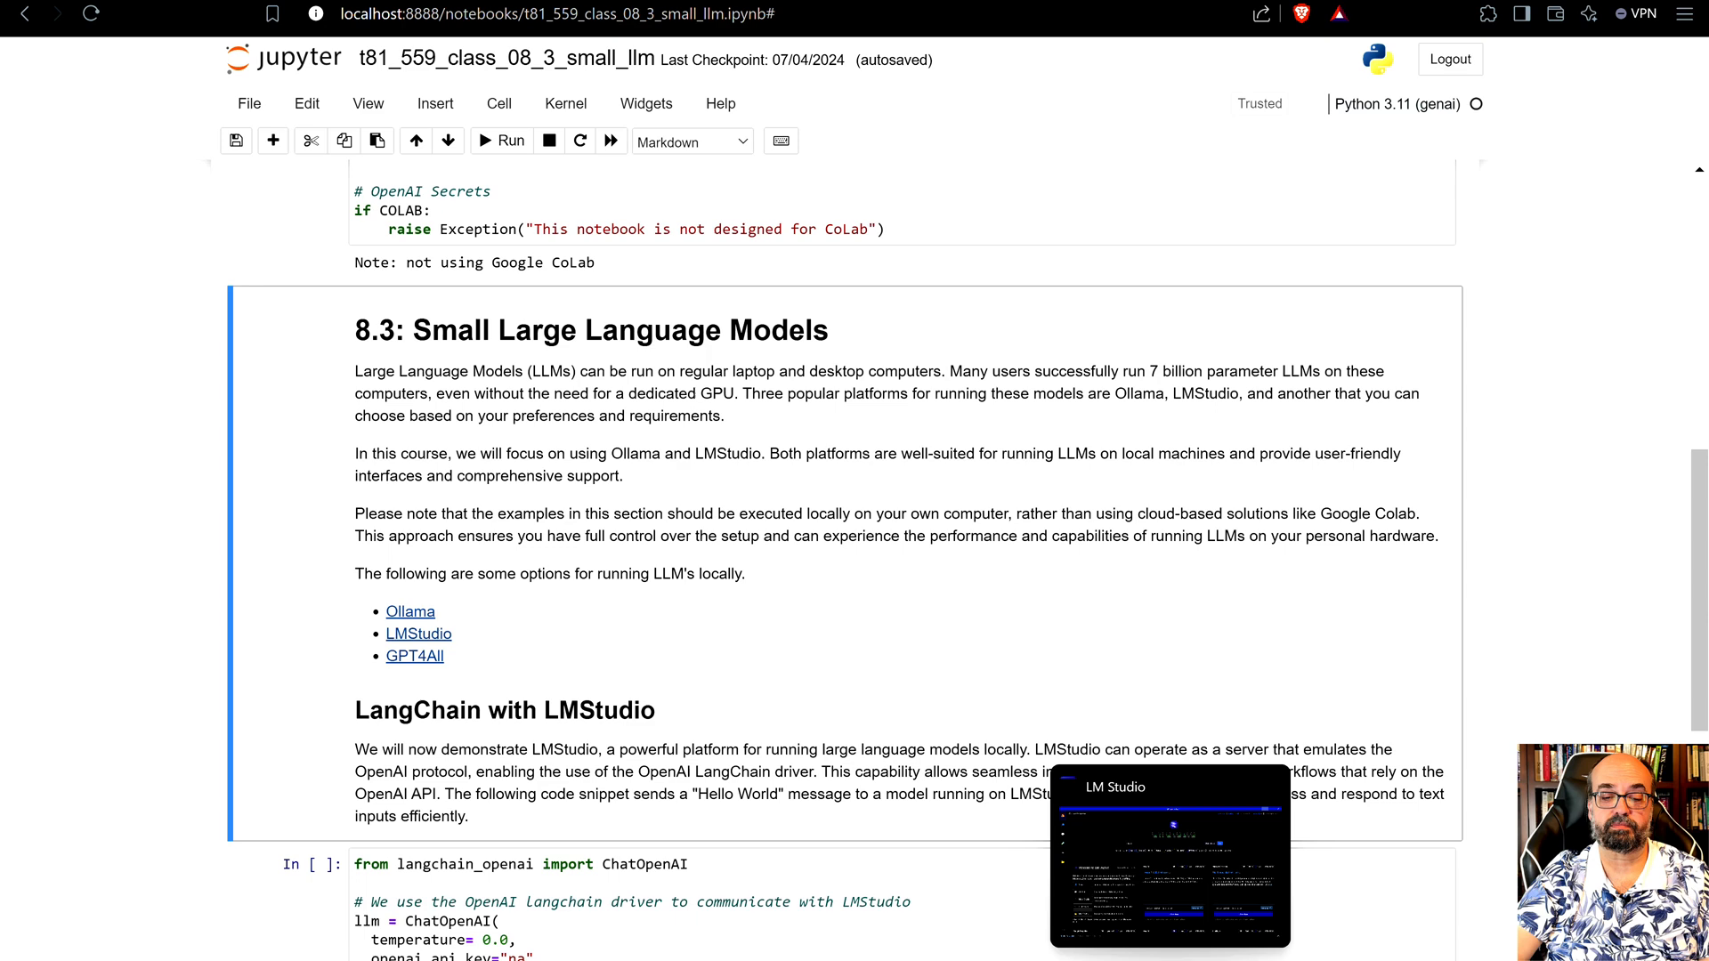
- Switch from the browser to the LM Studio window showing the welcome screen and mistral search
click(1170, 856)
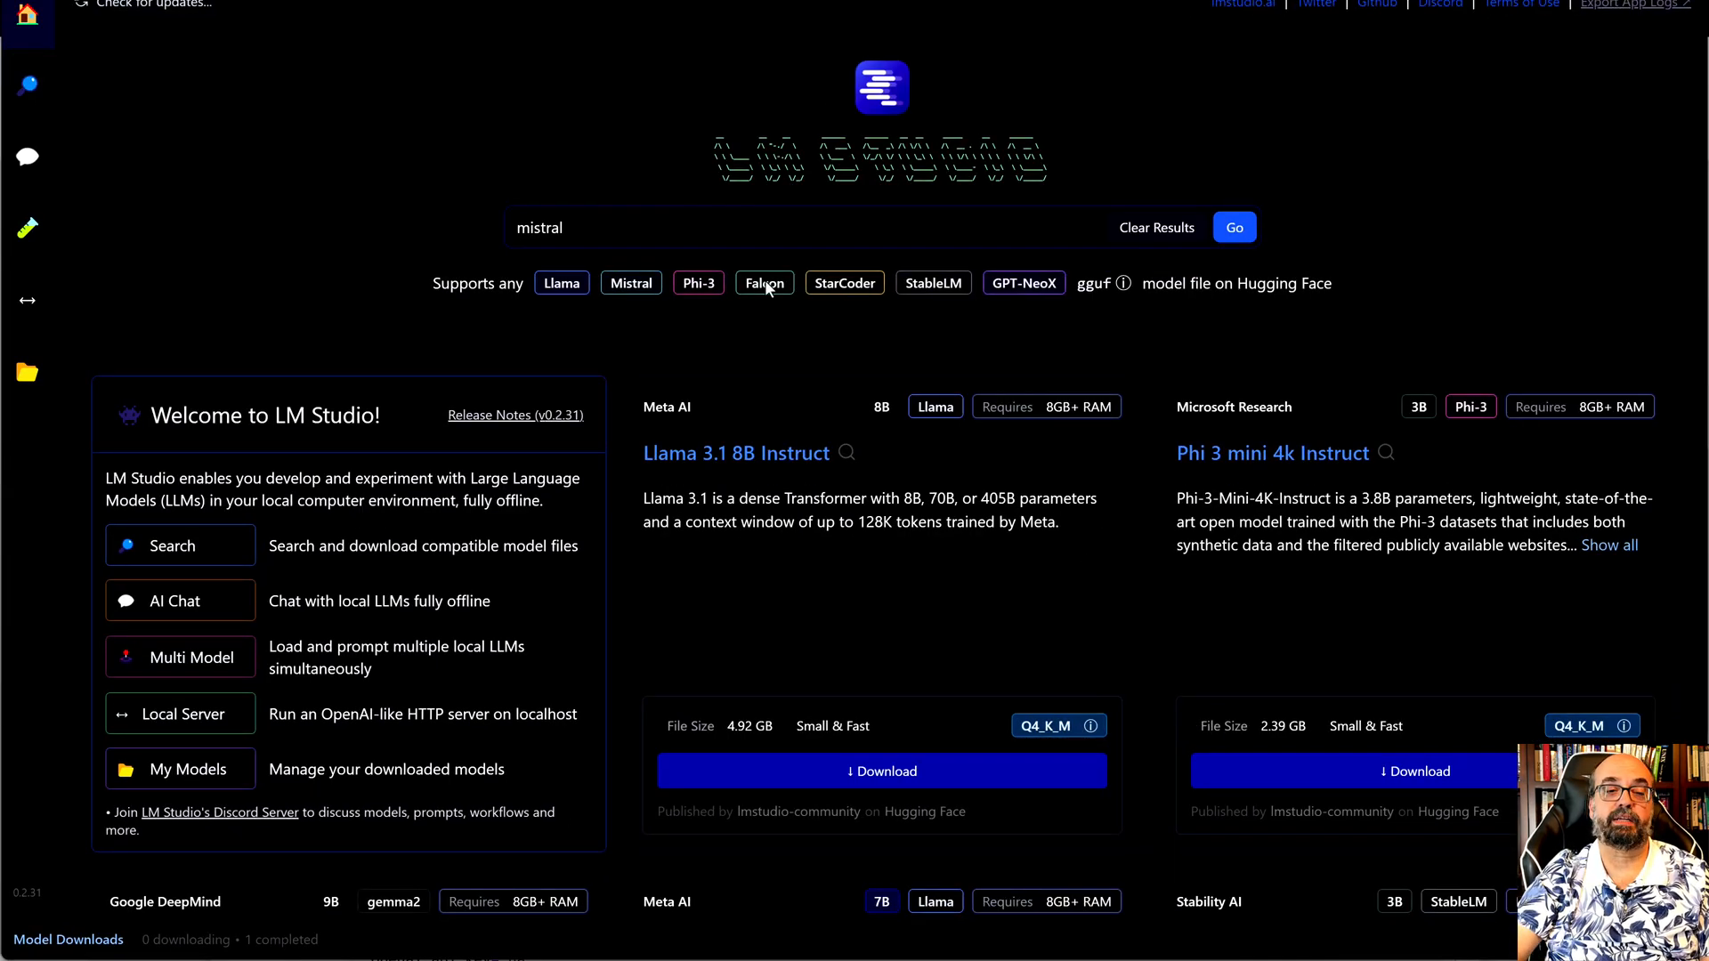
mouse_move(534, 210)
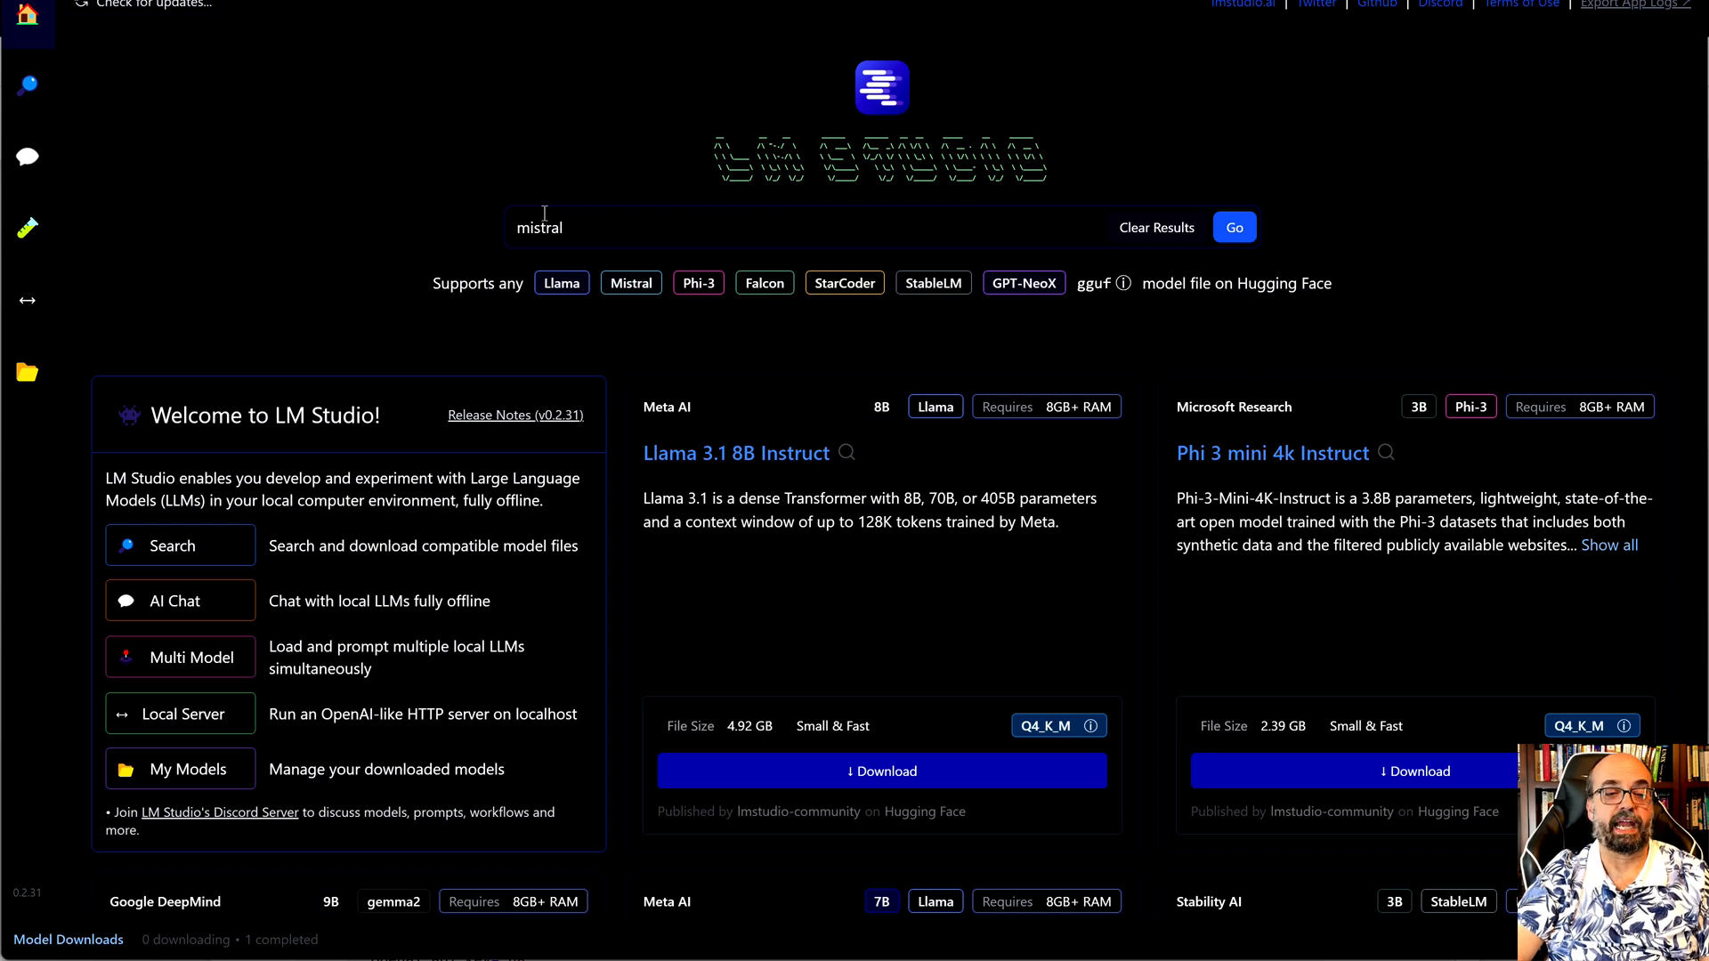
mouse_move(1120, 283)
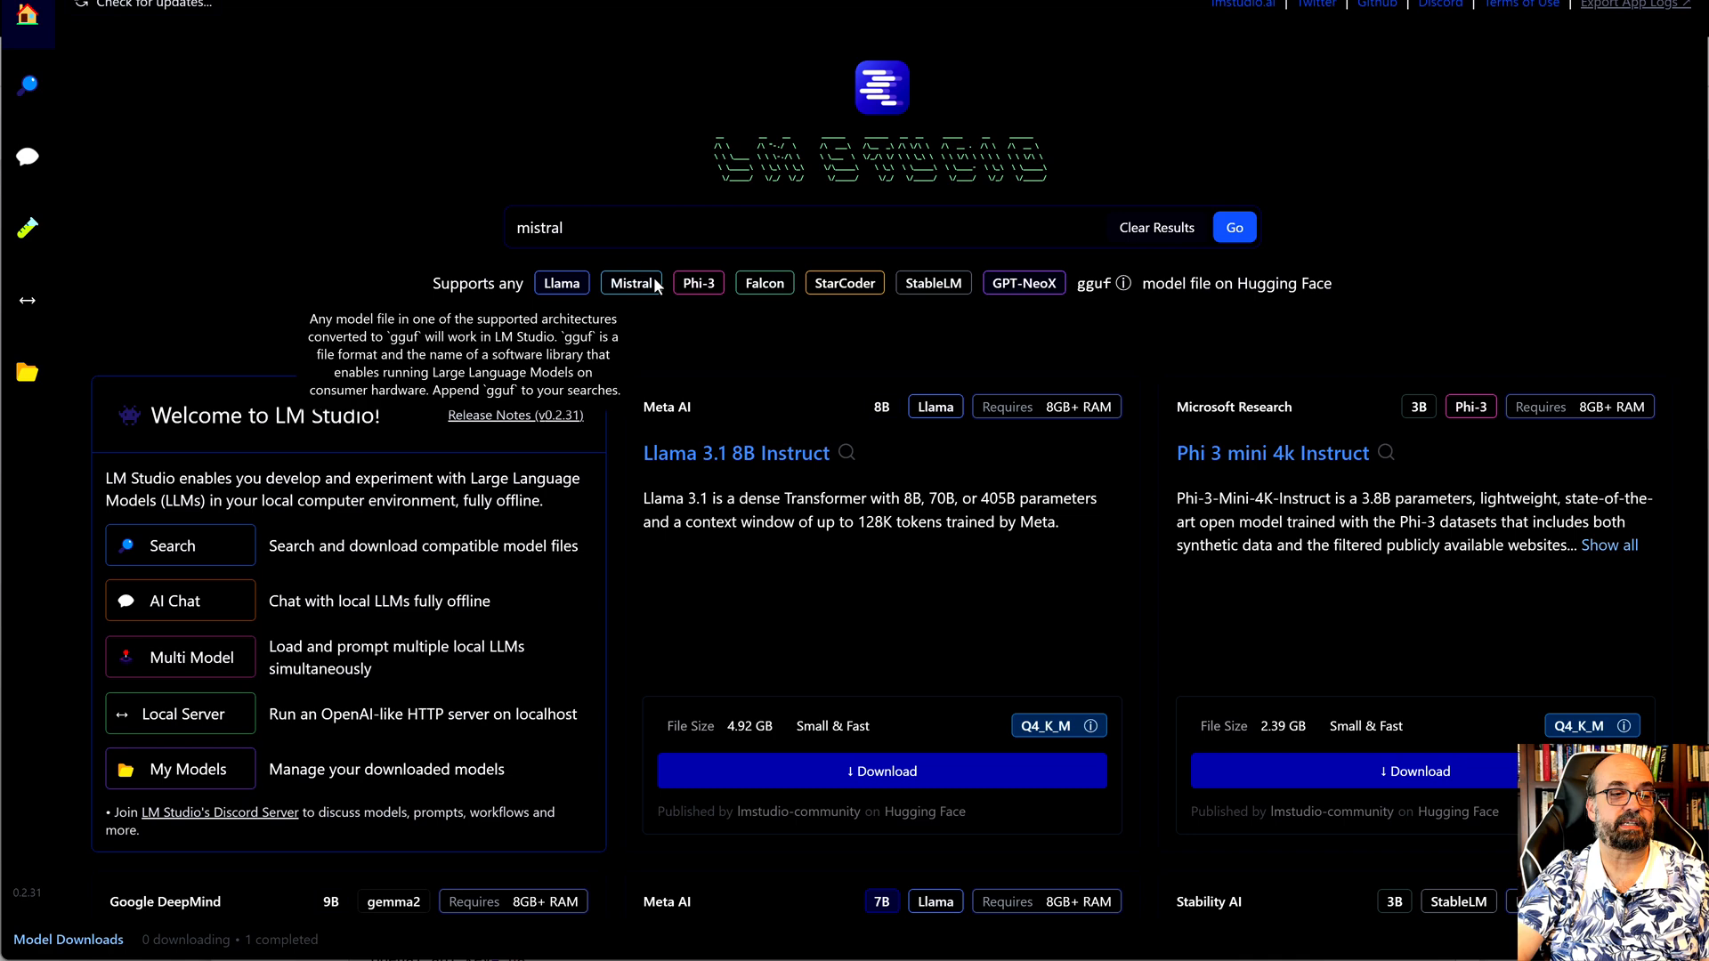
mouse_move(22, 83)
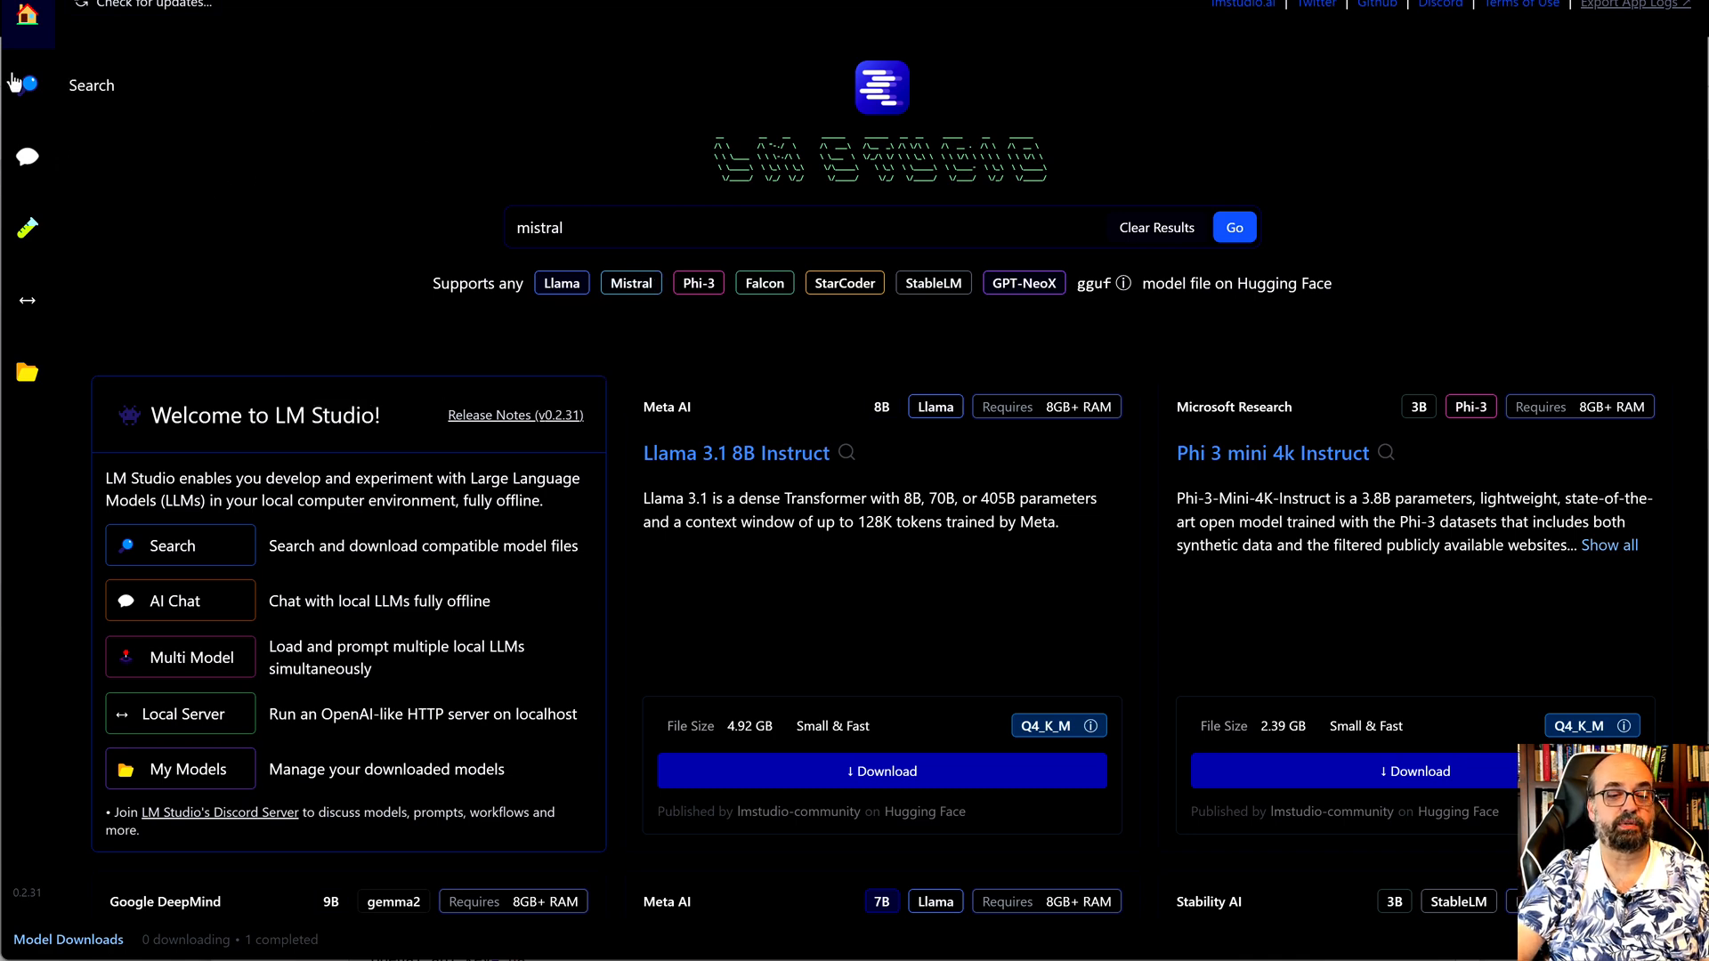
mouse_move(21, 84)
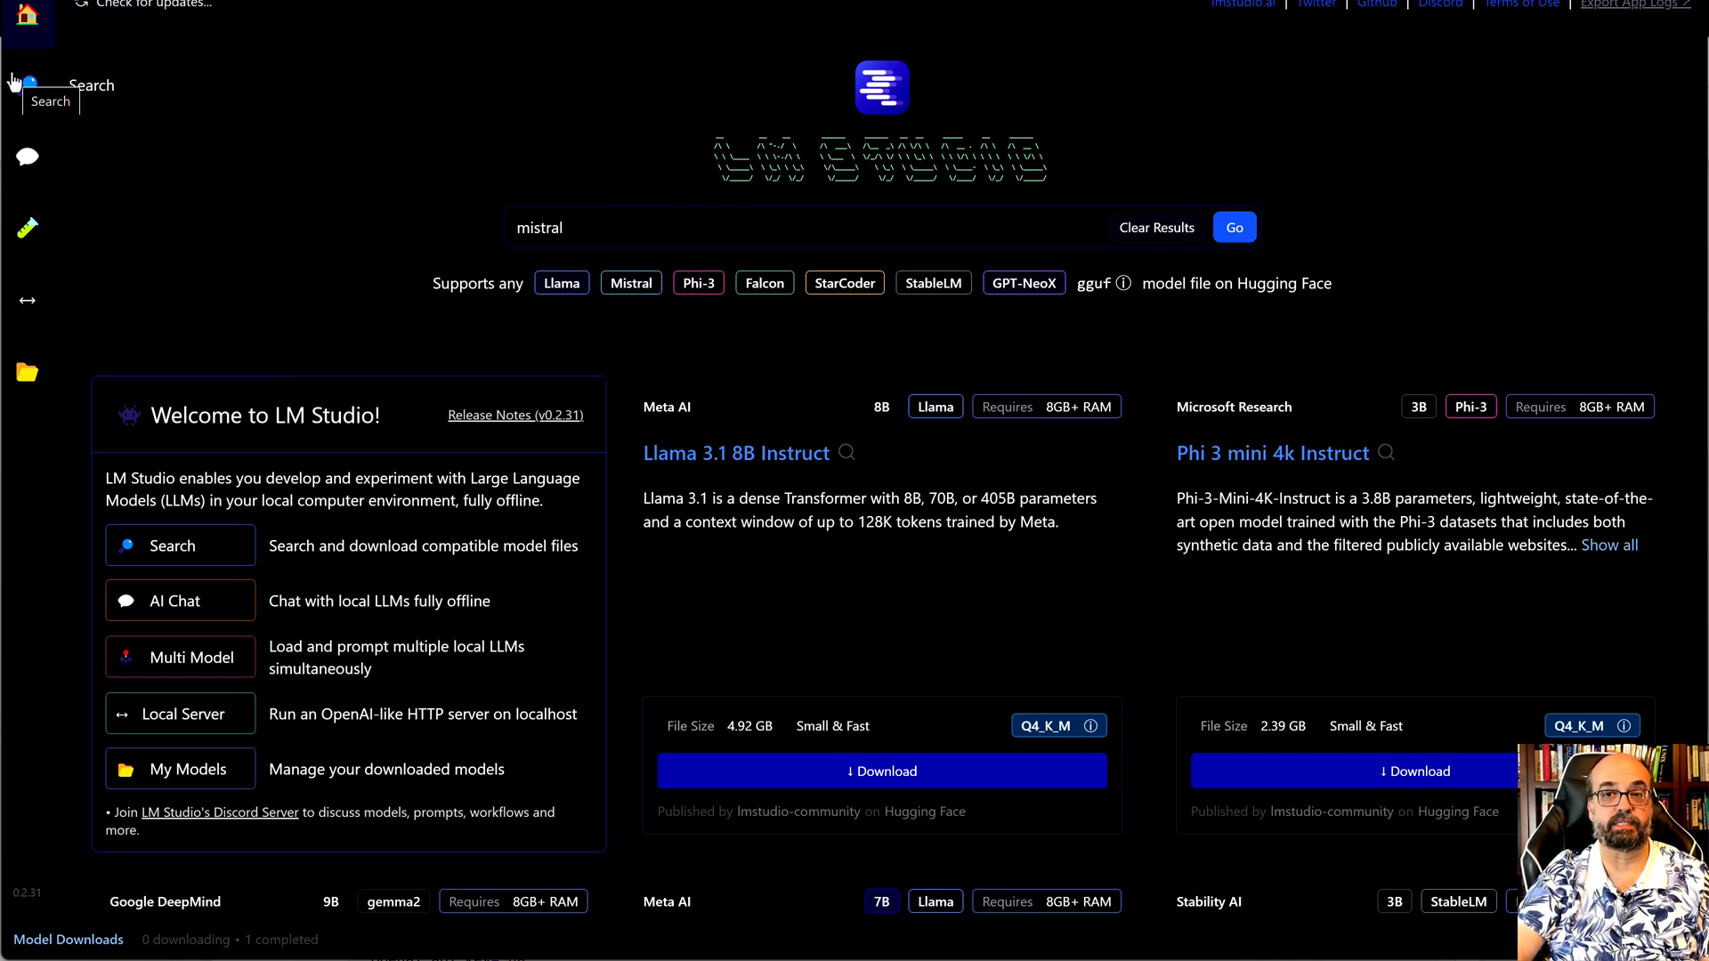
- Go to the chat view and list the downloaded models, including openhermes 2.5 mistral
click(27, 157)
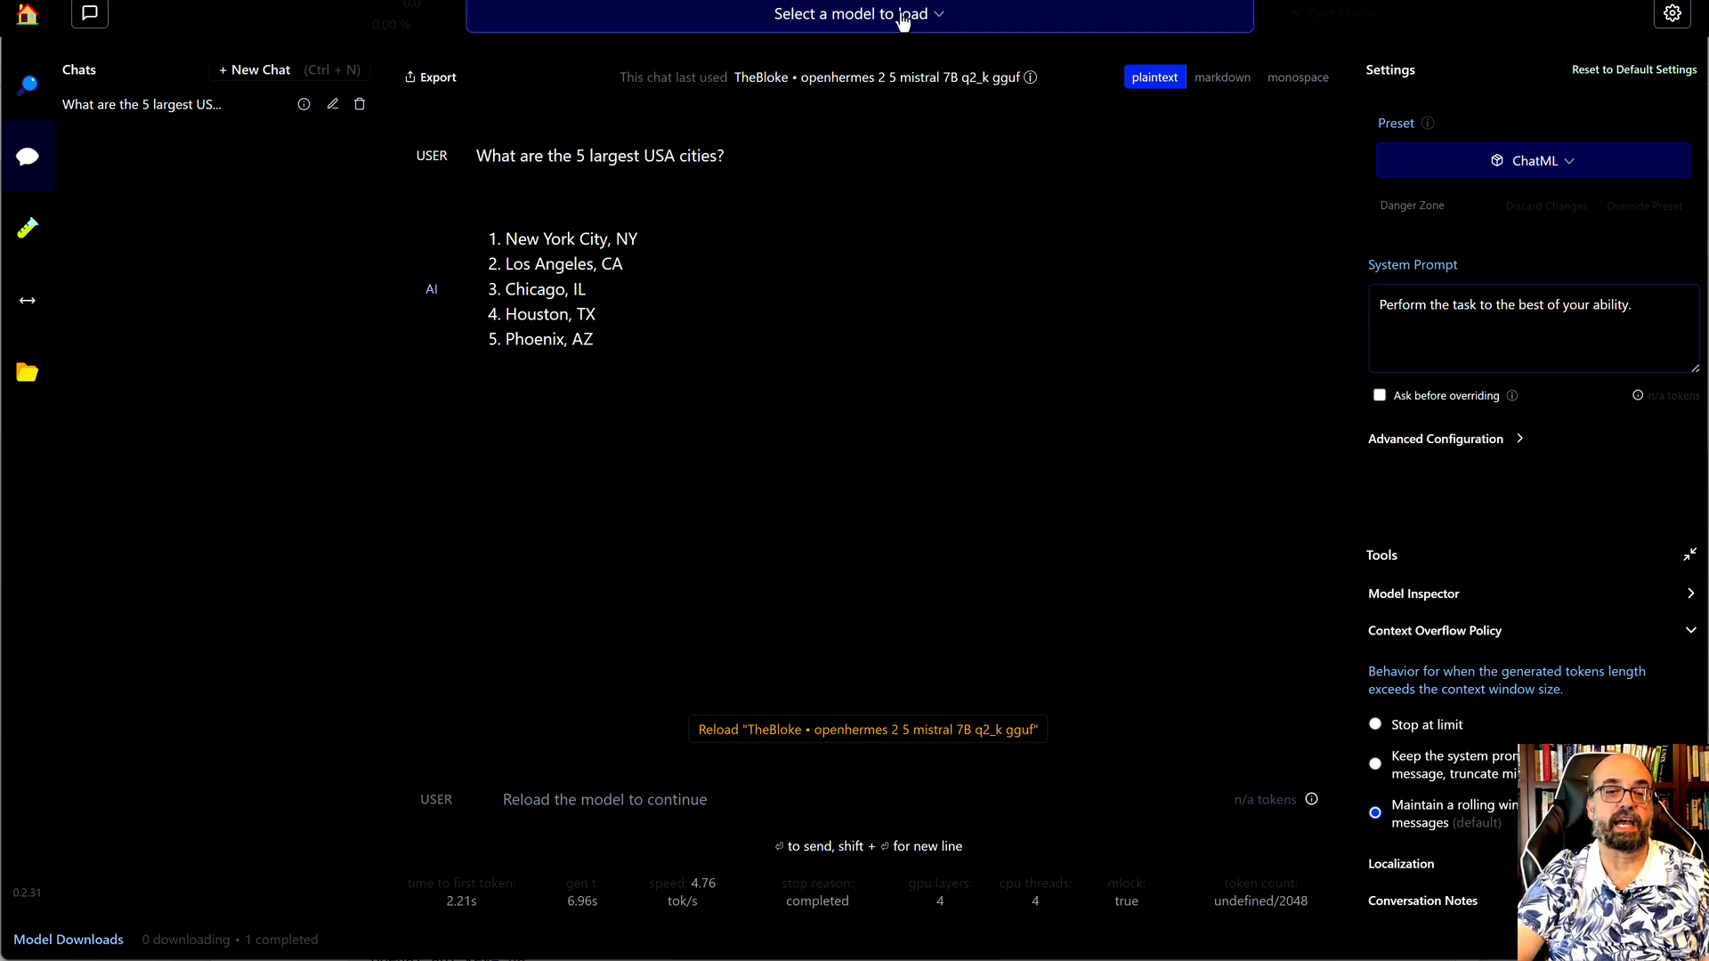
click(856, 14)
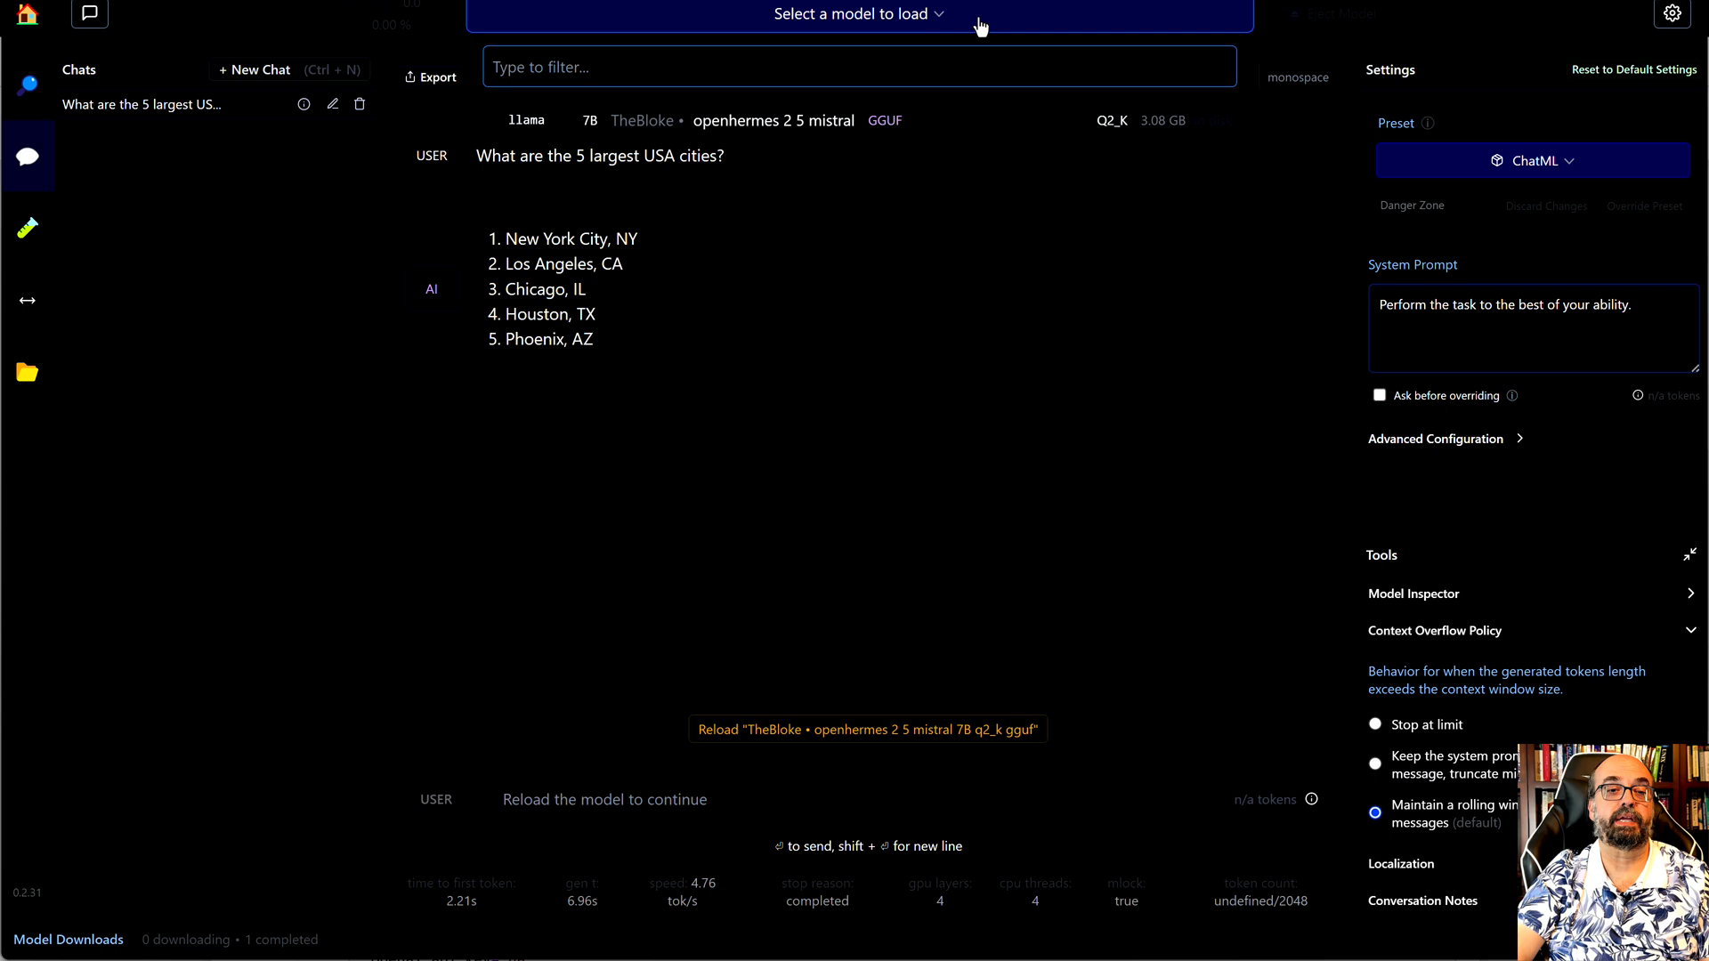
mouse_move(130, 70)
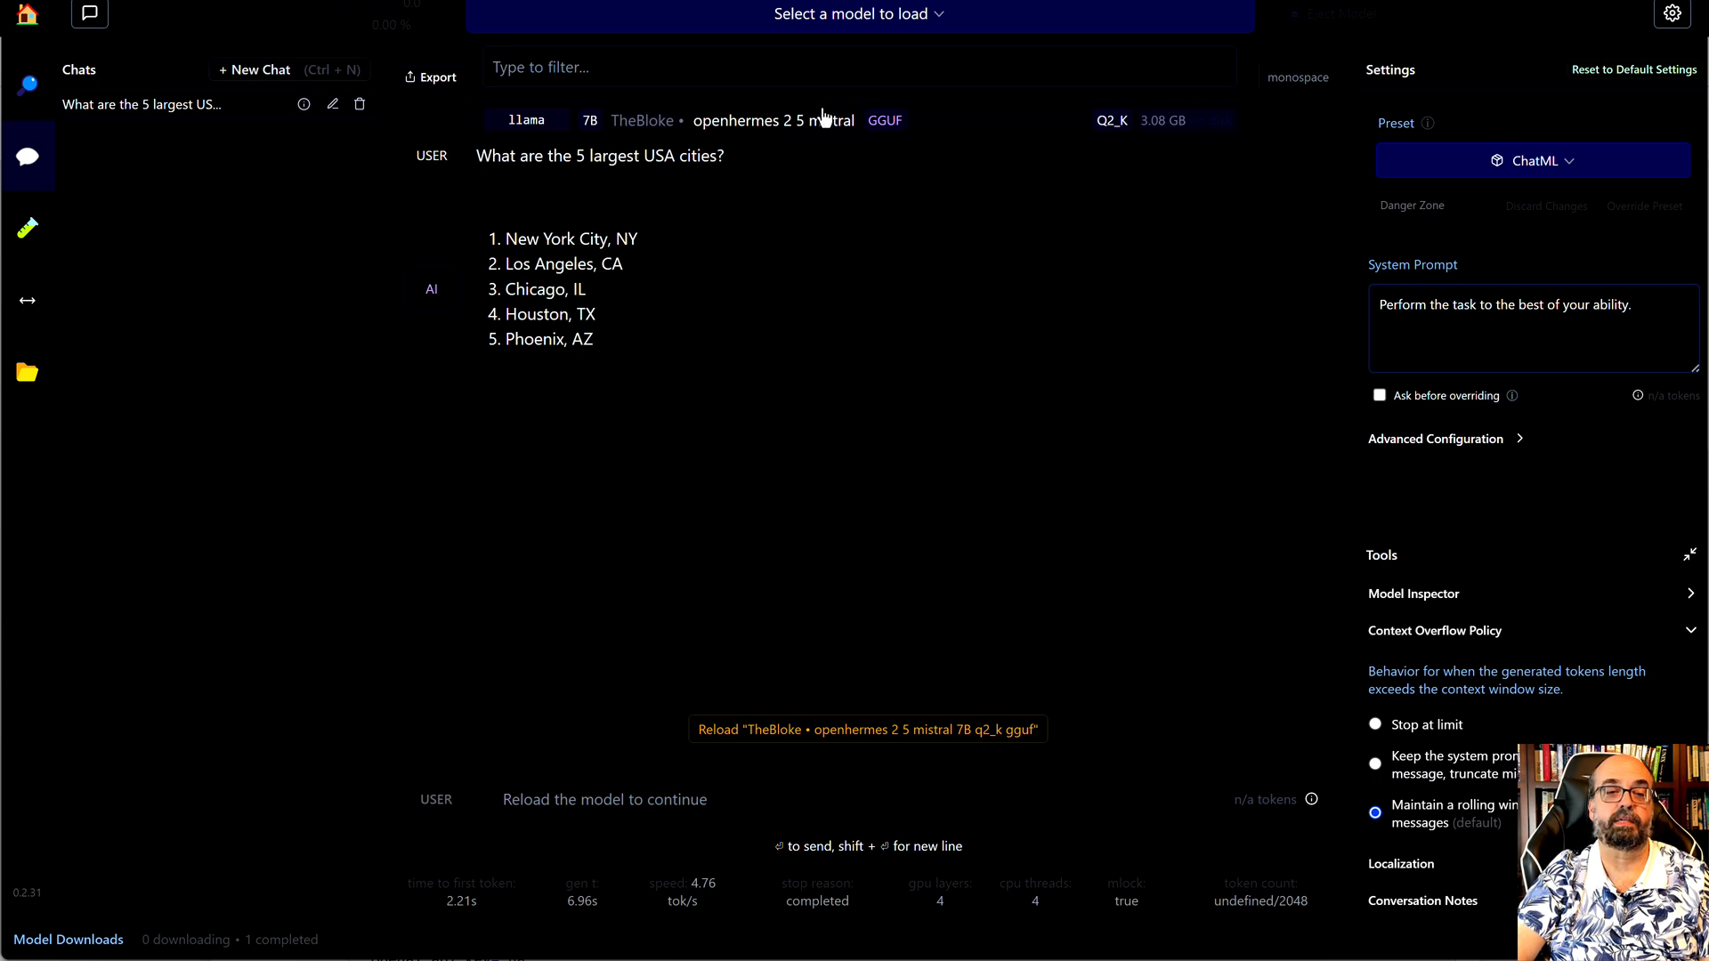
mouse_move(817, 125)
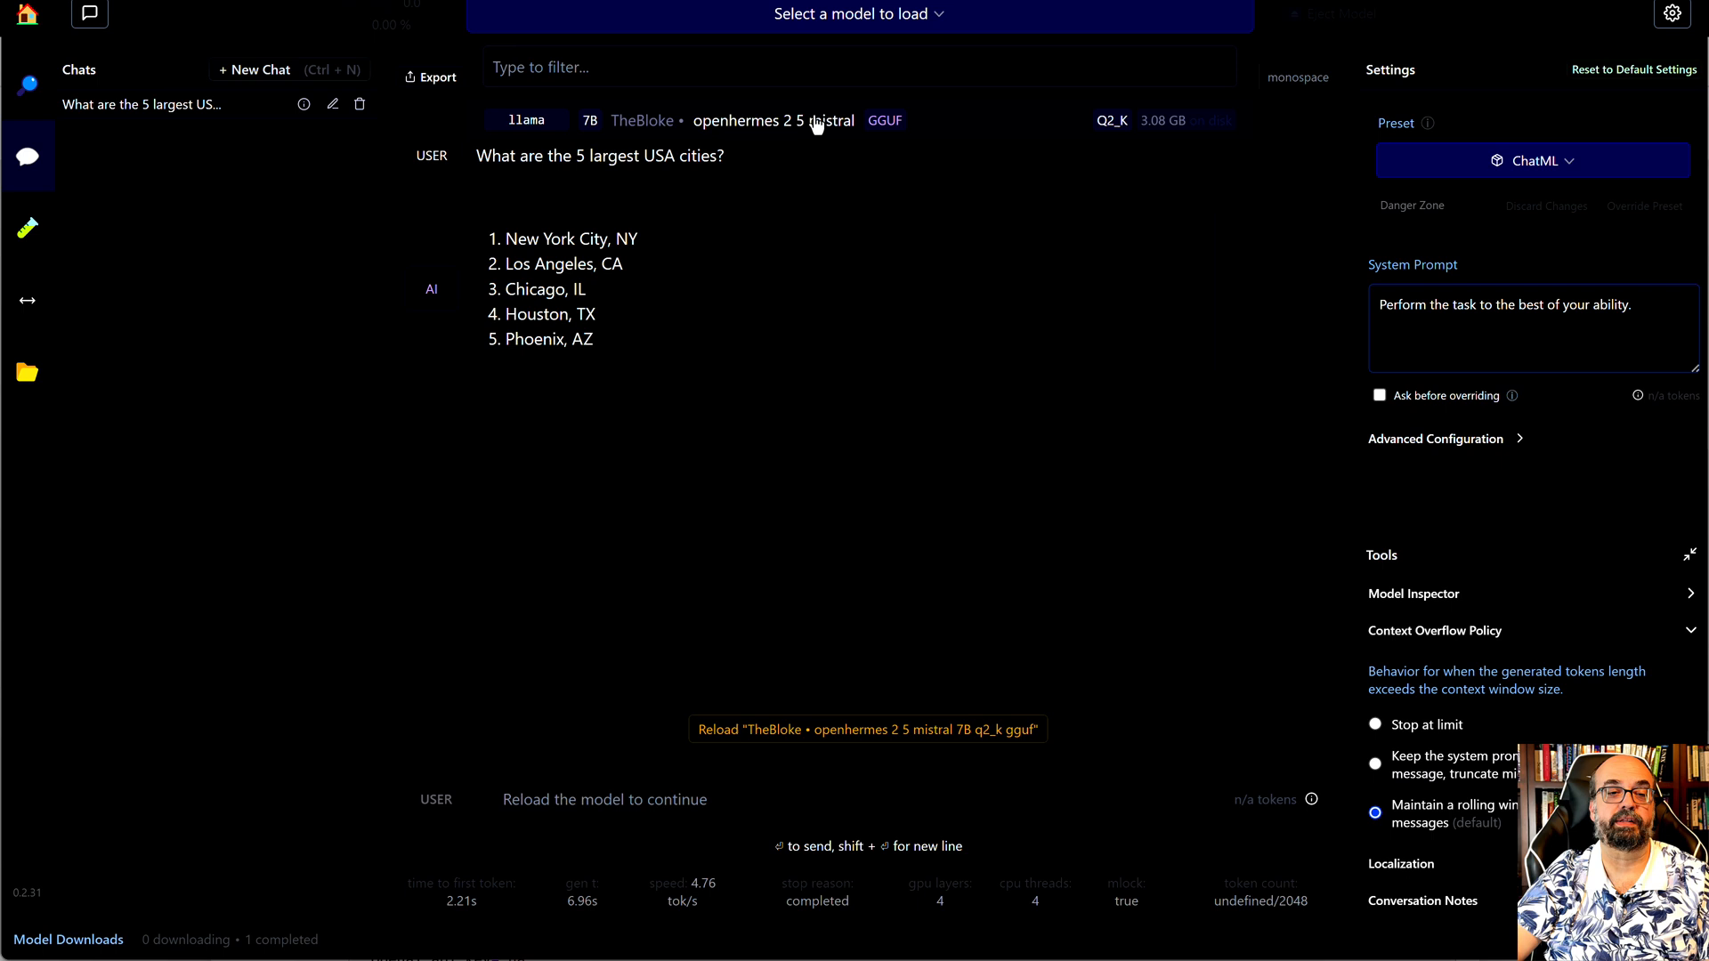
mouse_move(580, 128)
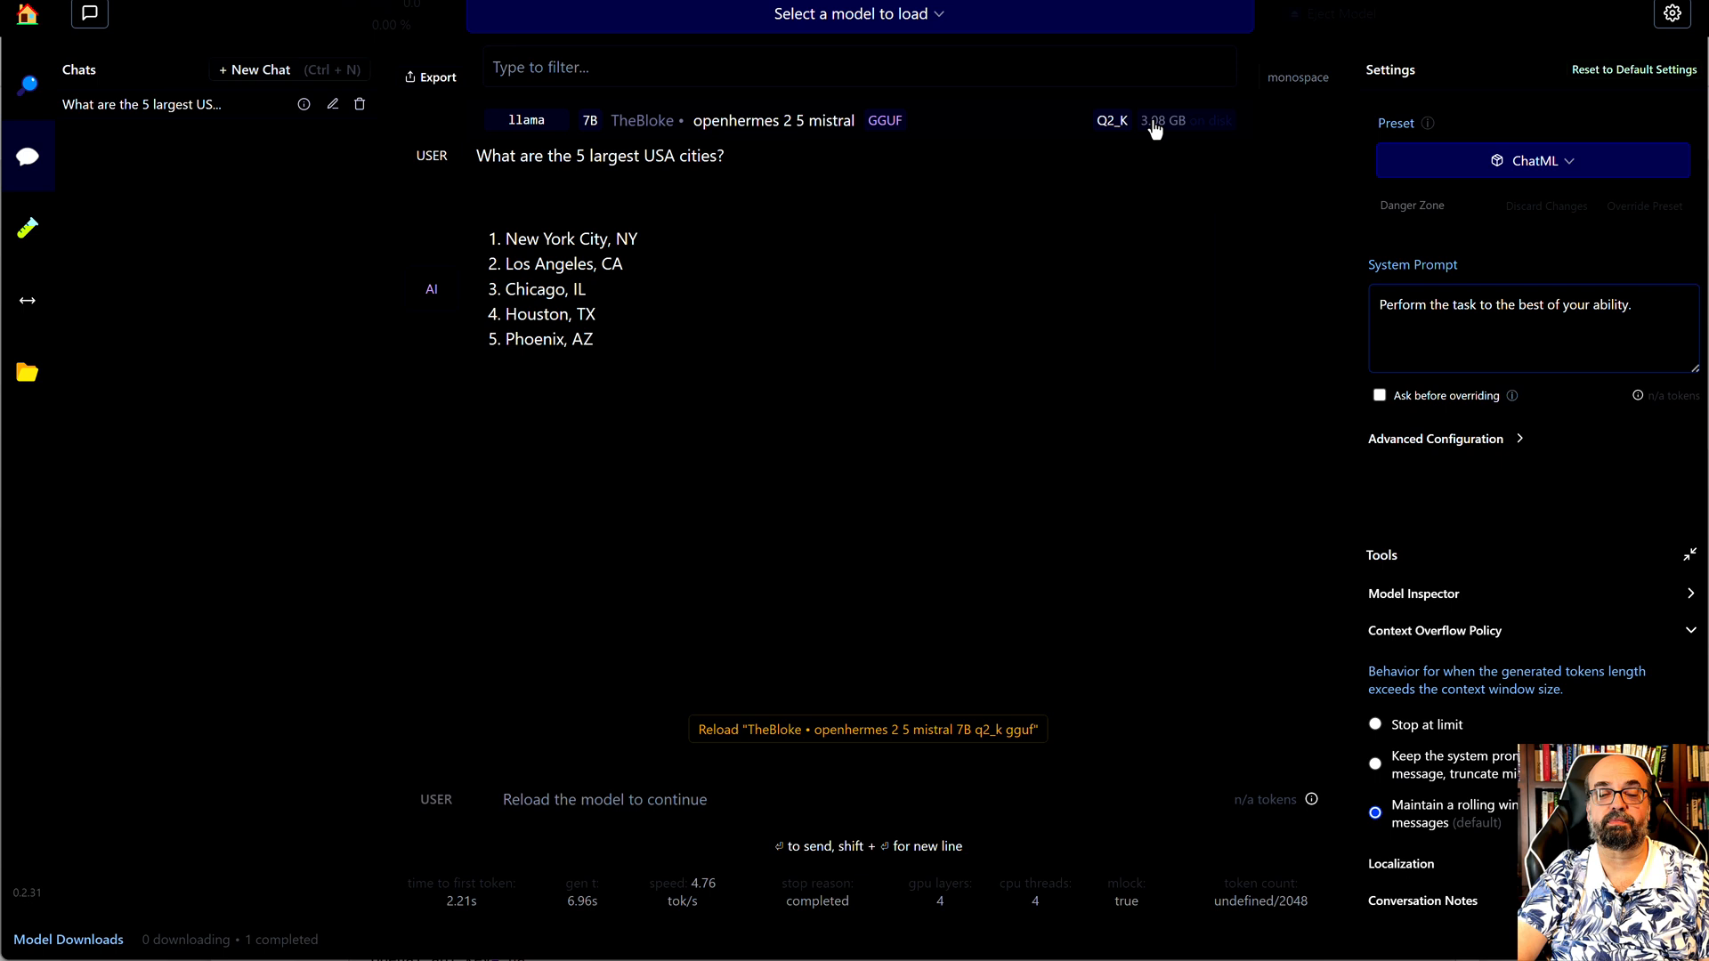
mouse_move(981, 144)
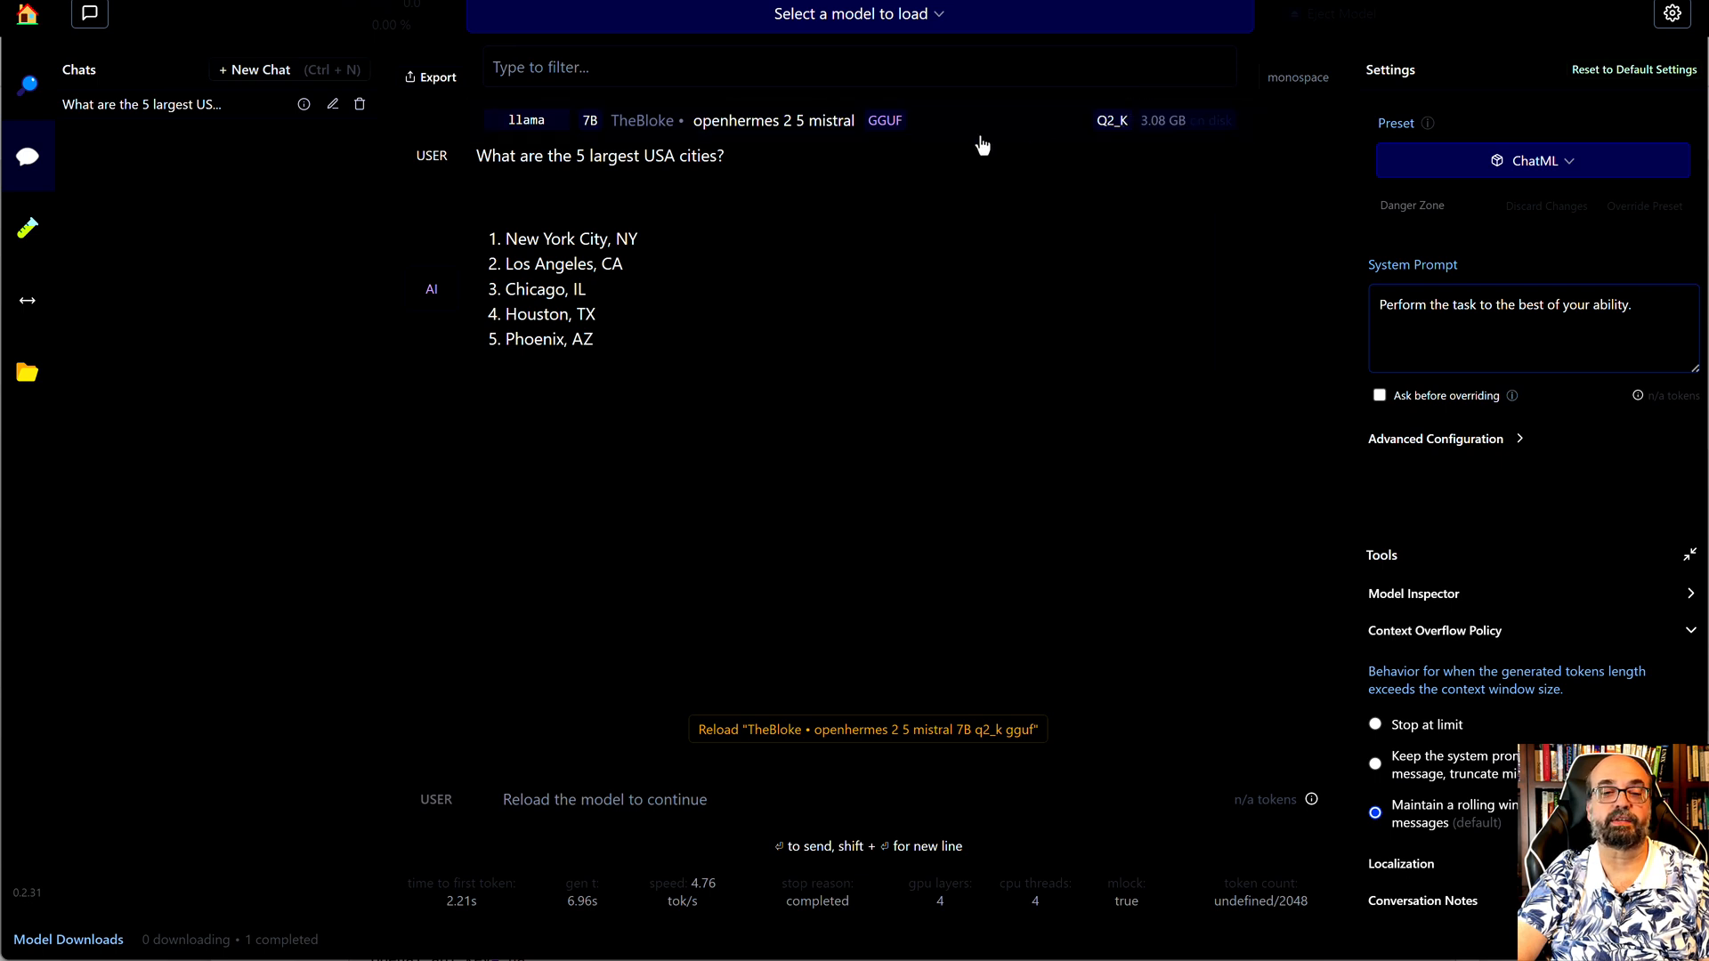
mouse_move(1138, 136)
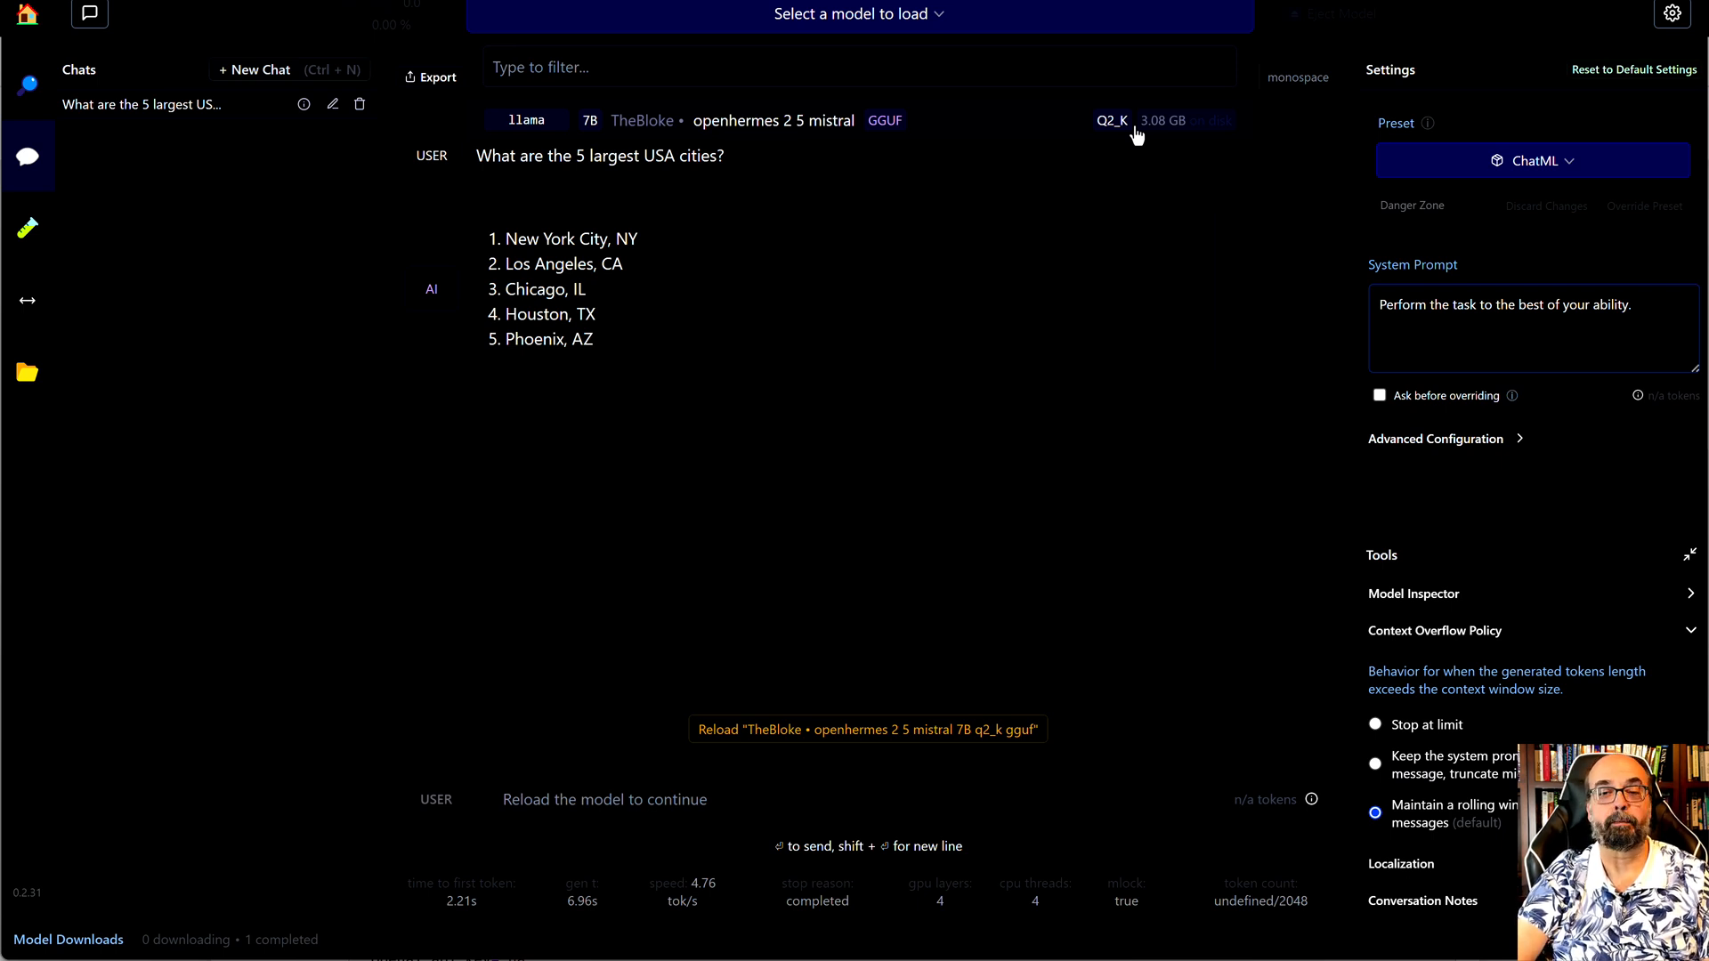
mouse_move(1095, 150)
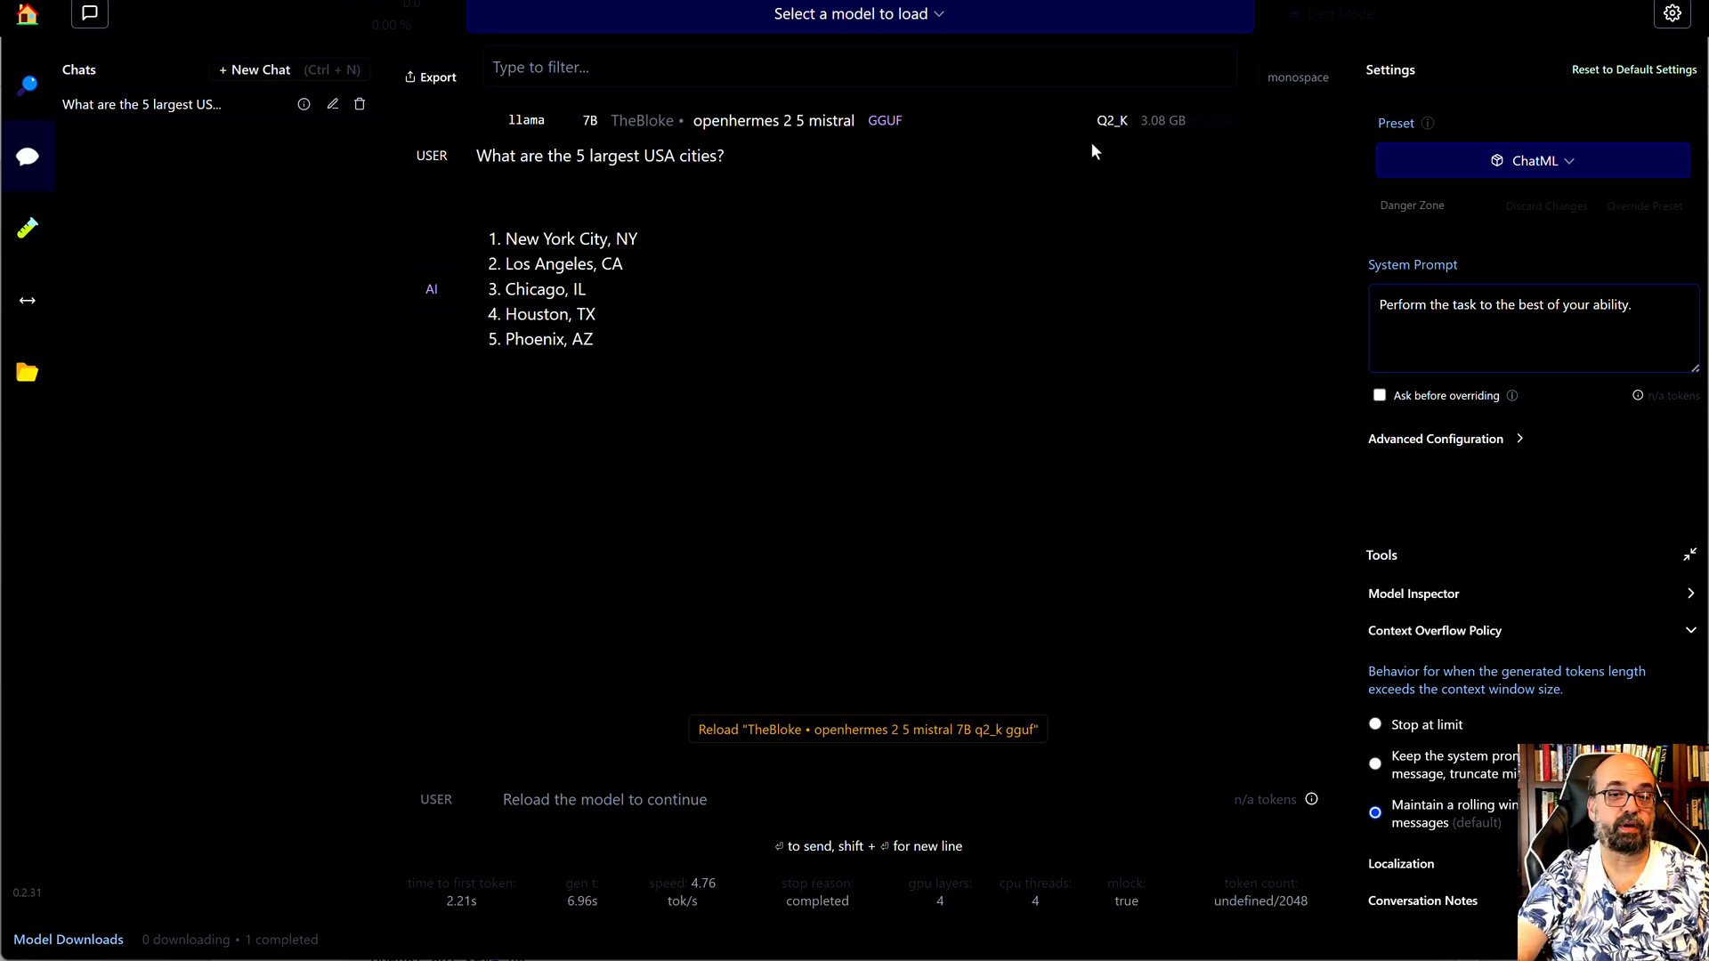
mouse_move(993, 142)
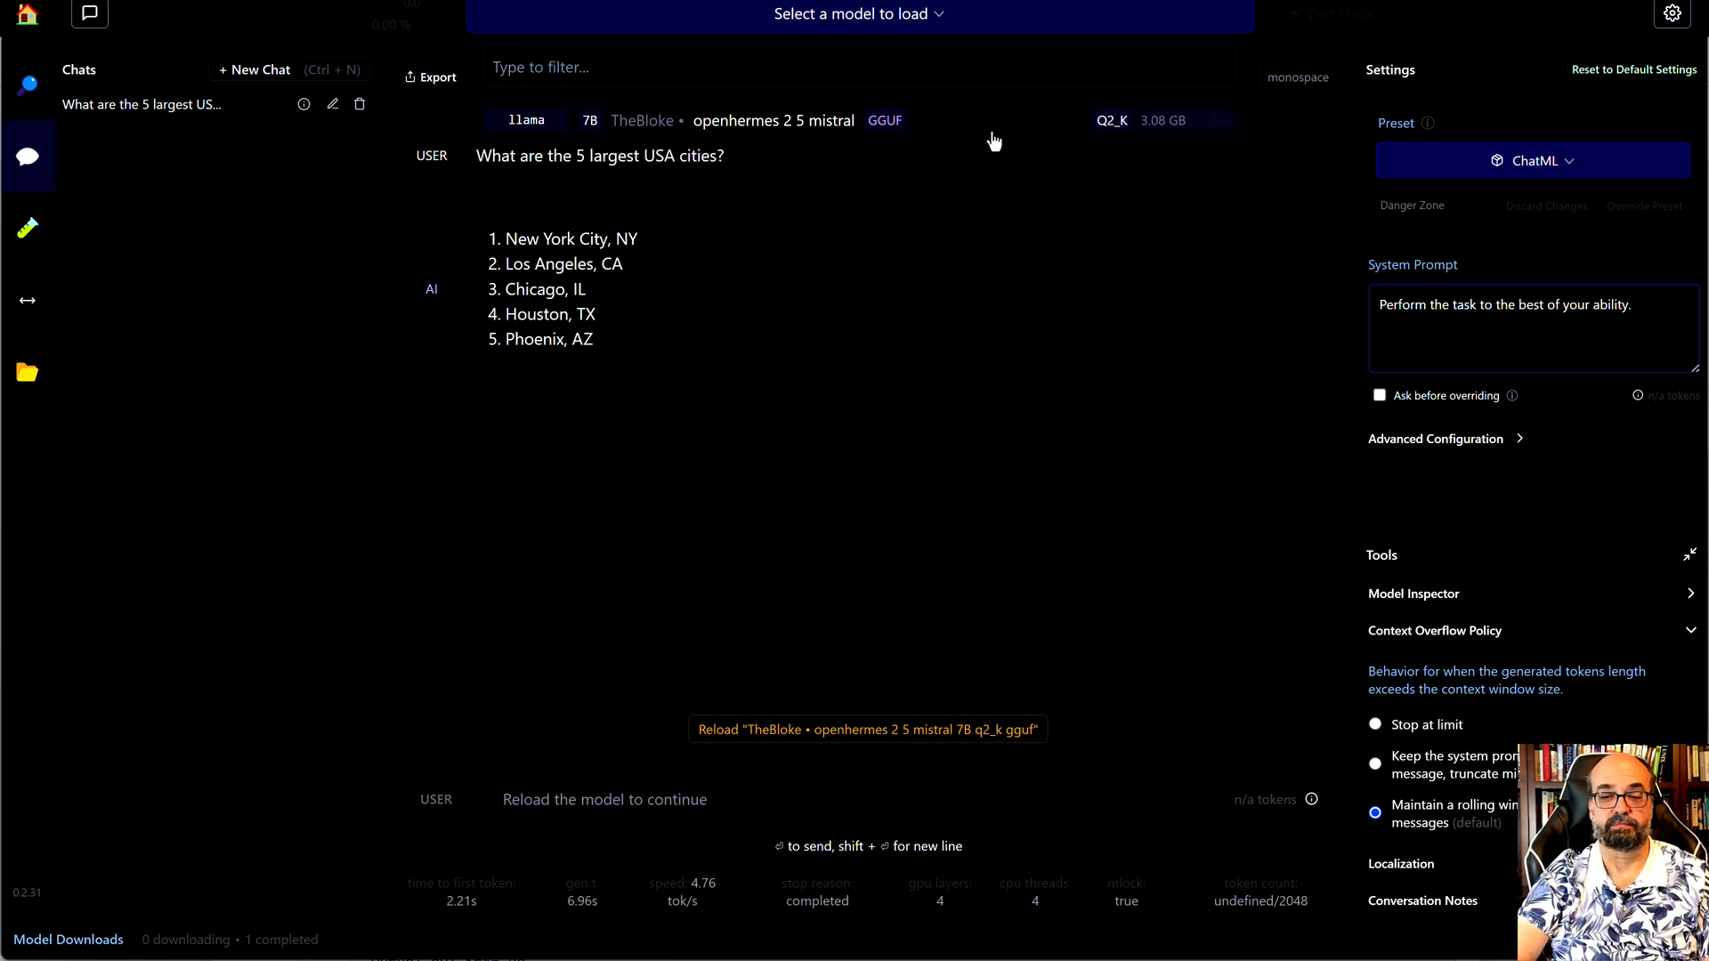
mouse_move(922, 131)
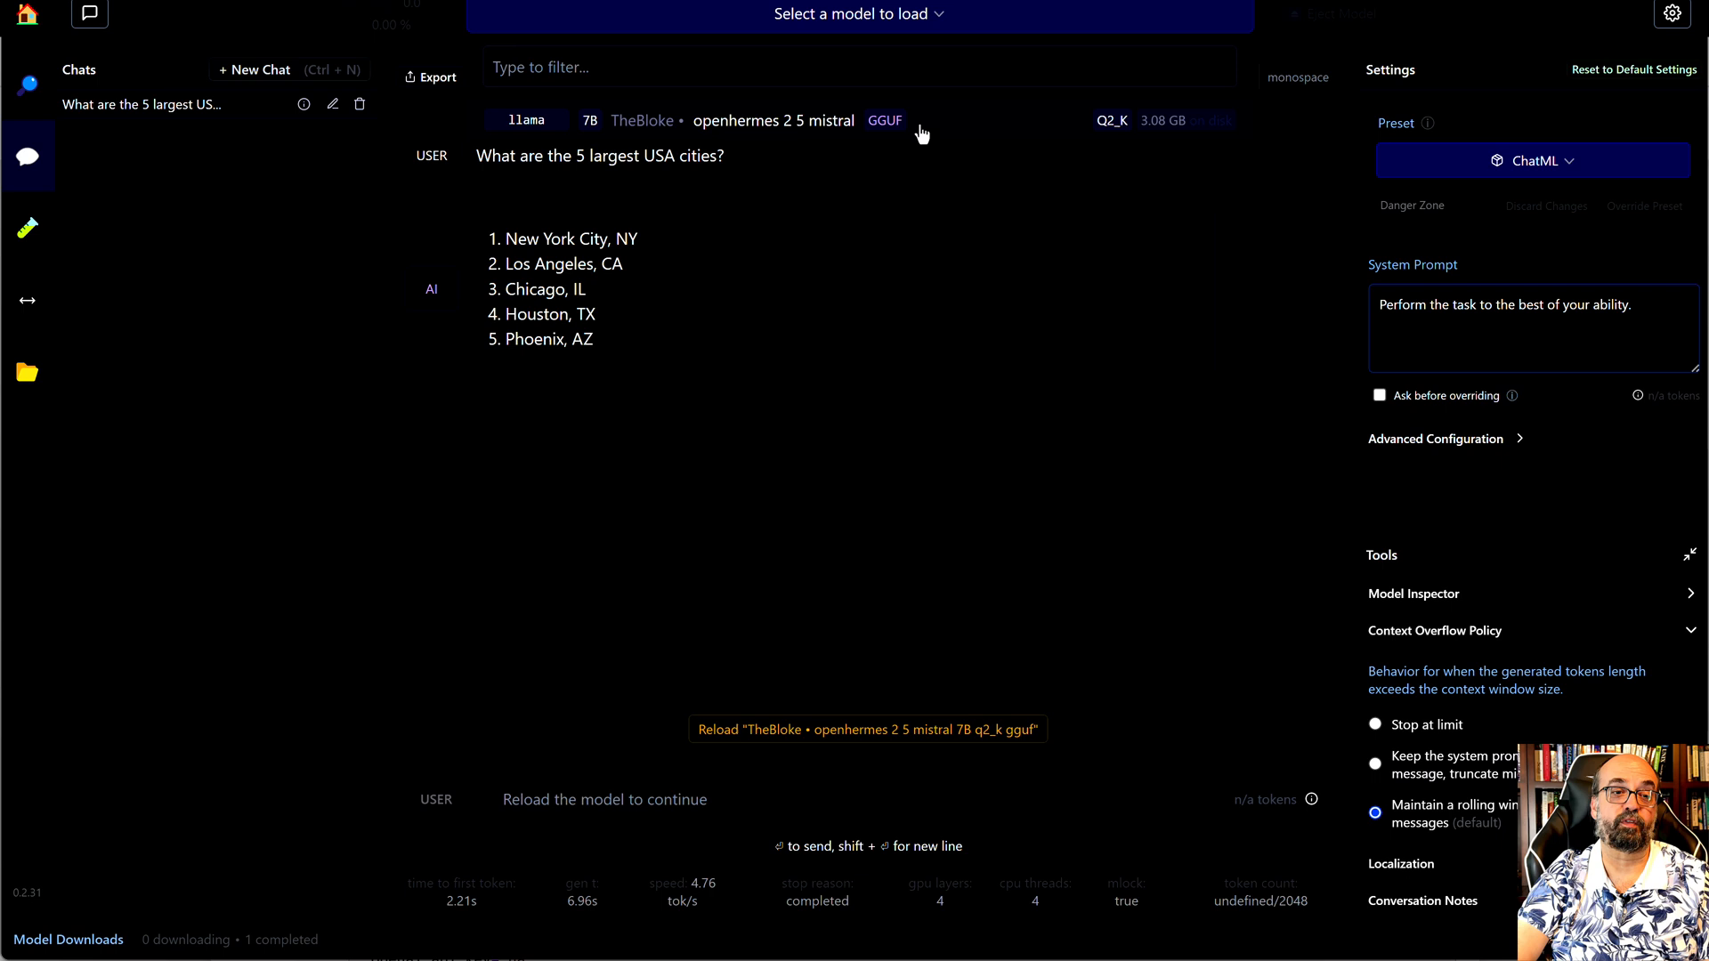
mouse_move(940, 133)
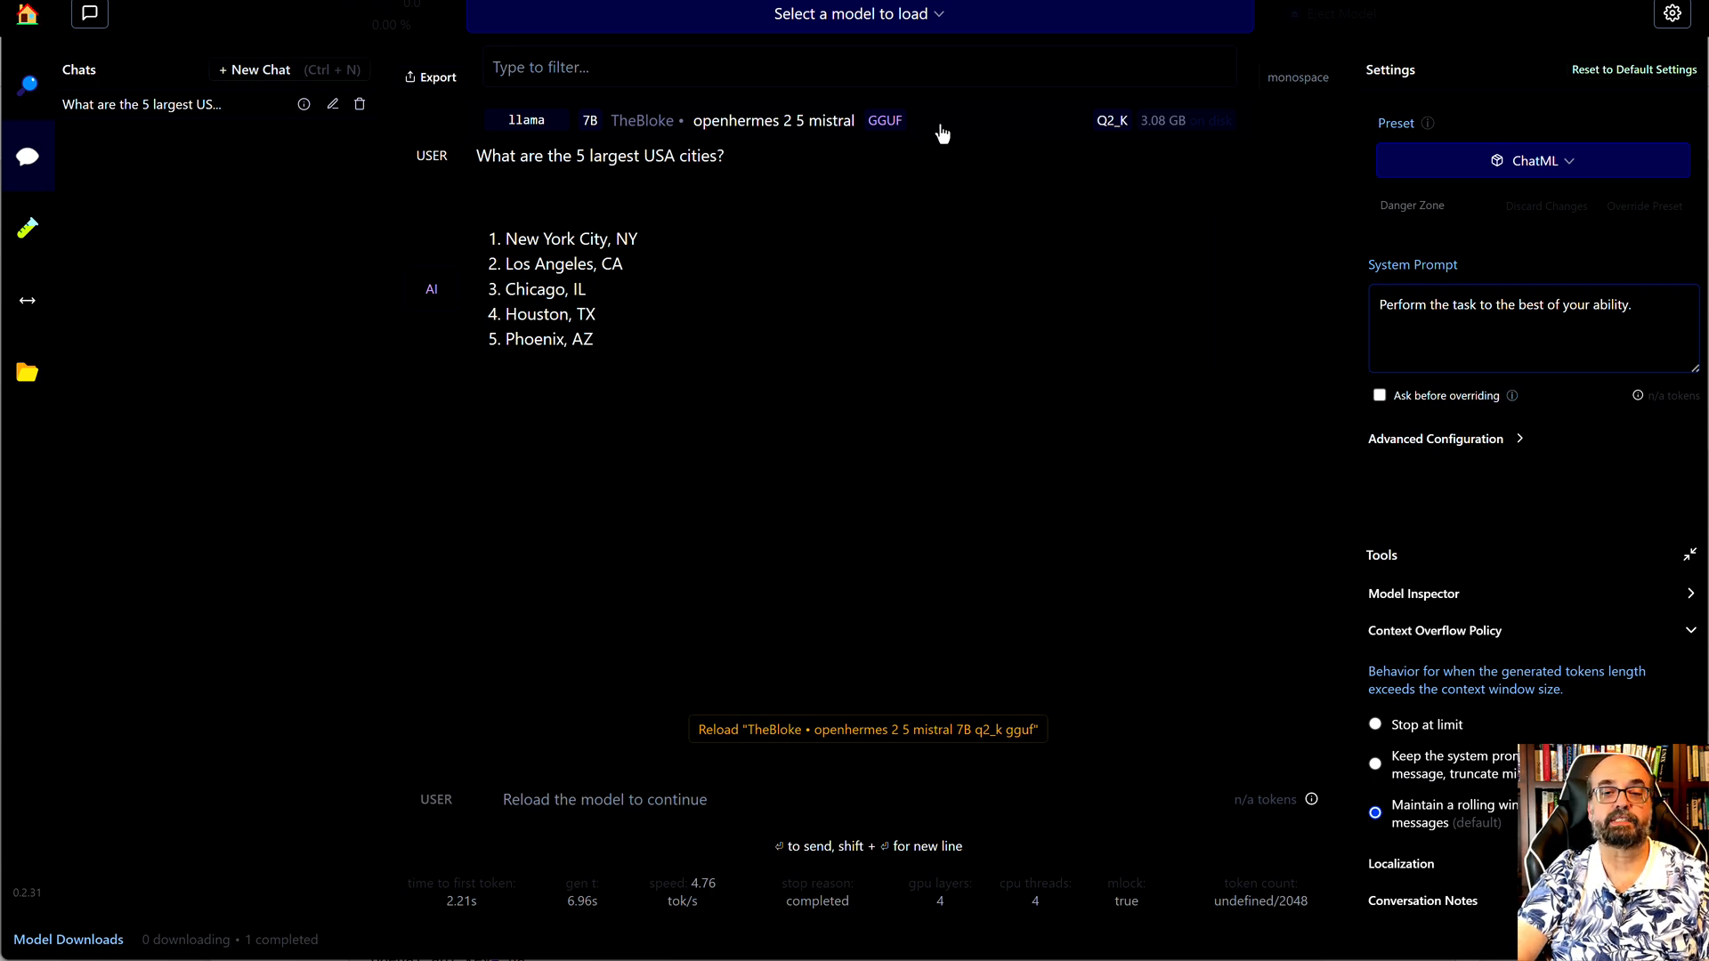
mouse_move(1168, 139)
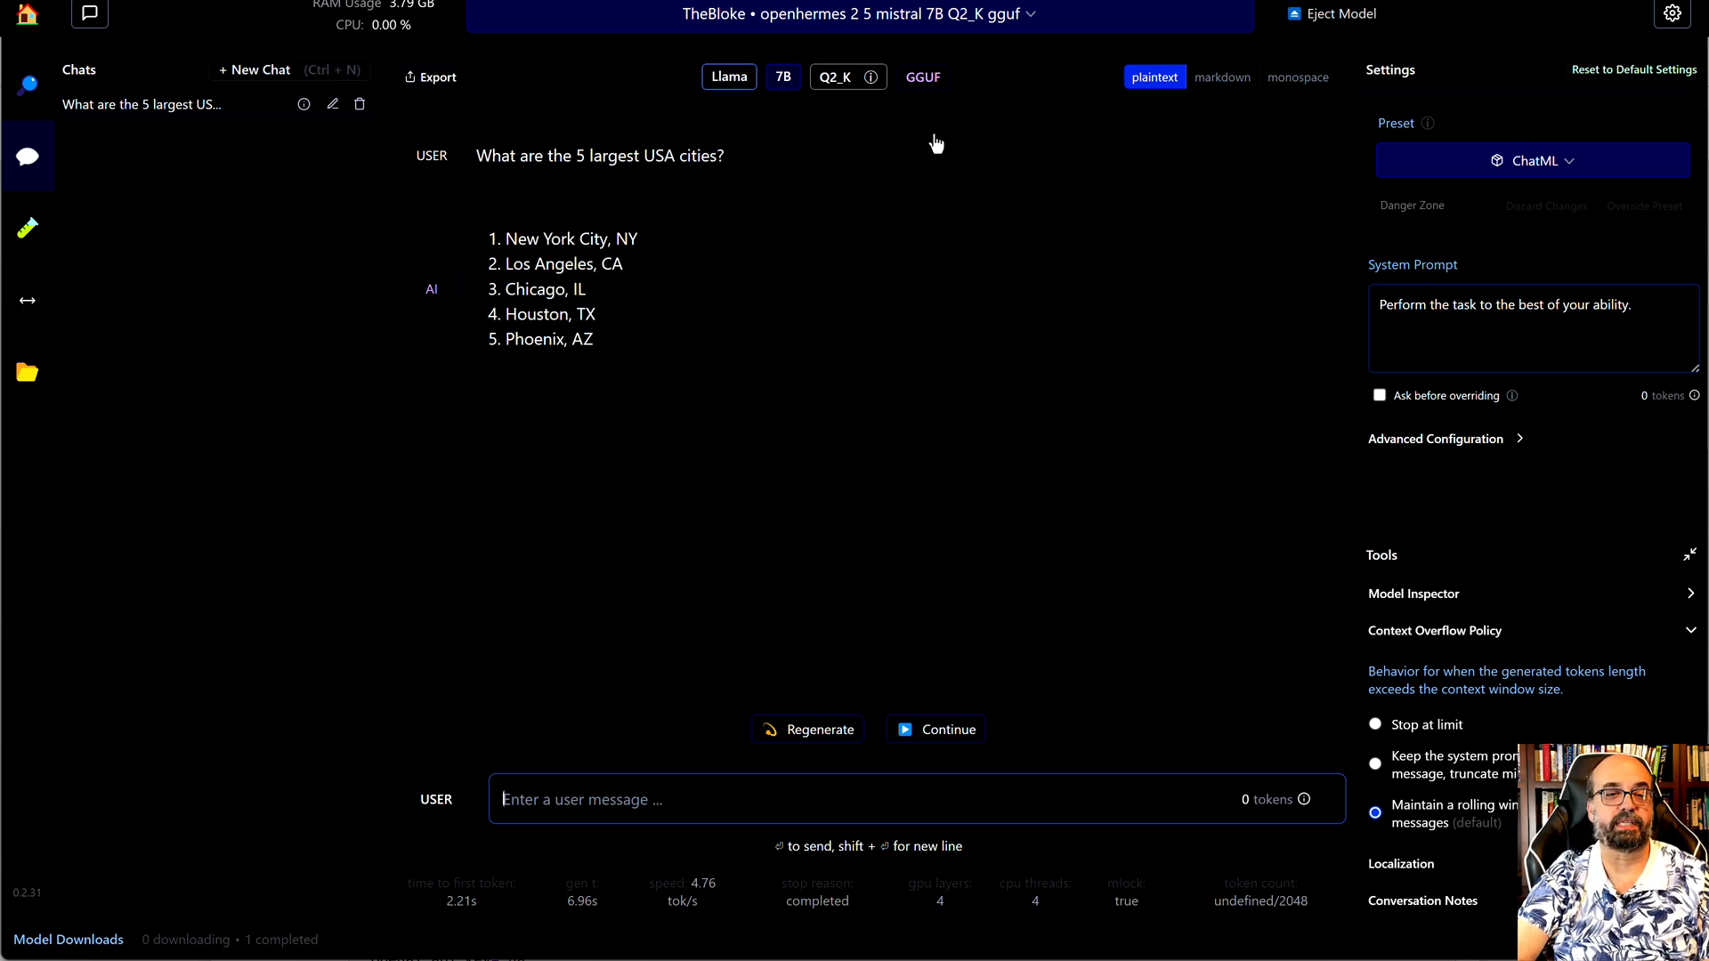
mouse_move(609, 146)
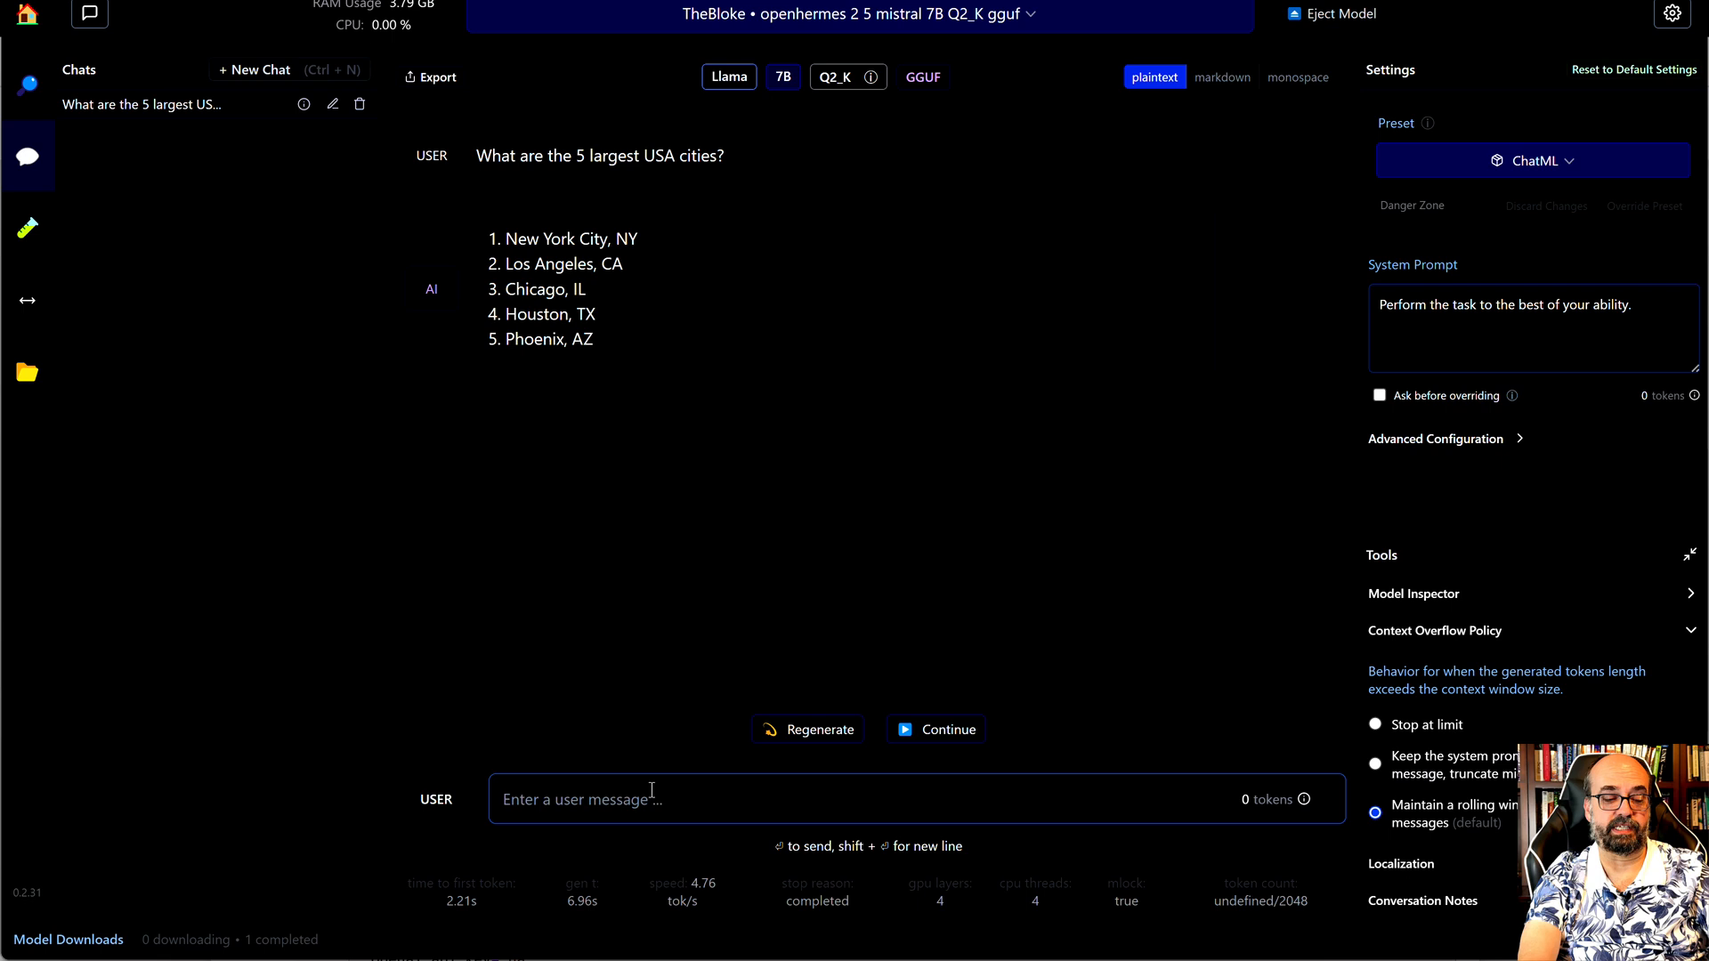
- Ask the model 'Are you sure?' about the largest USA cities, then move to the multi-model Playground
text(Are yo)
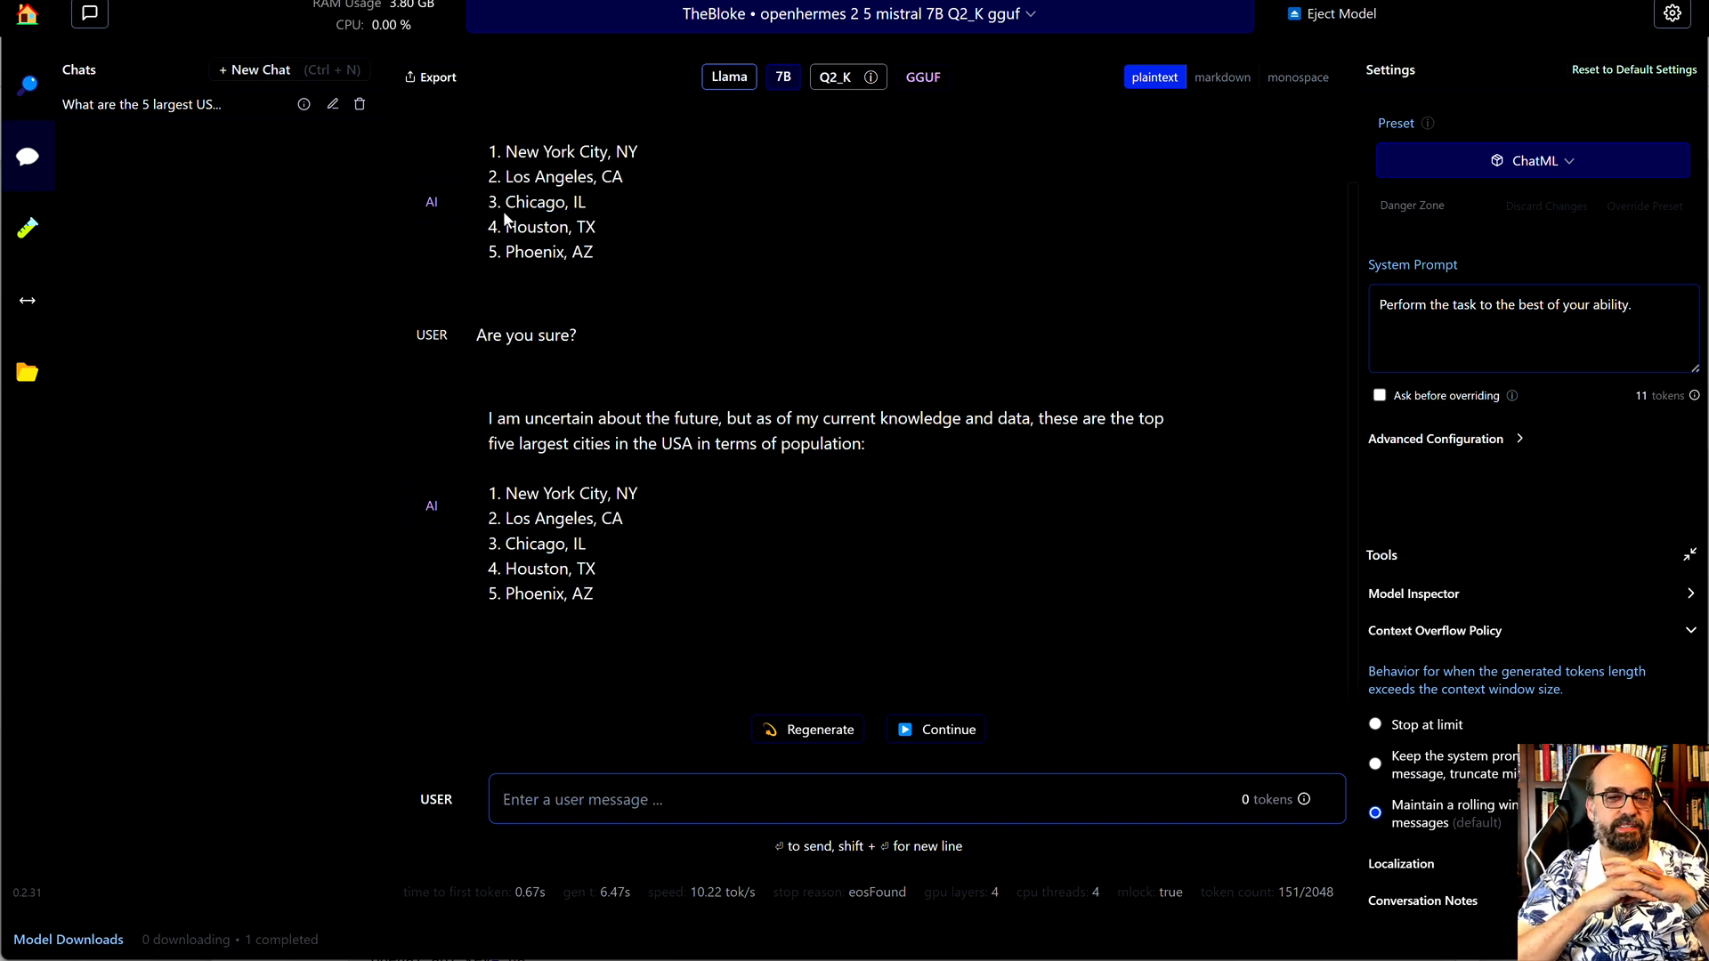
mouse_move(740, 353)
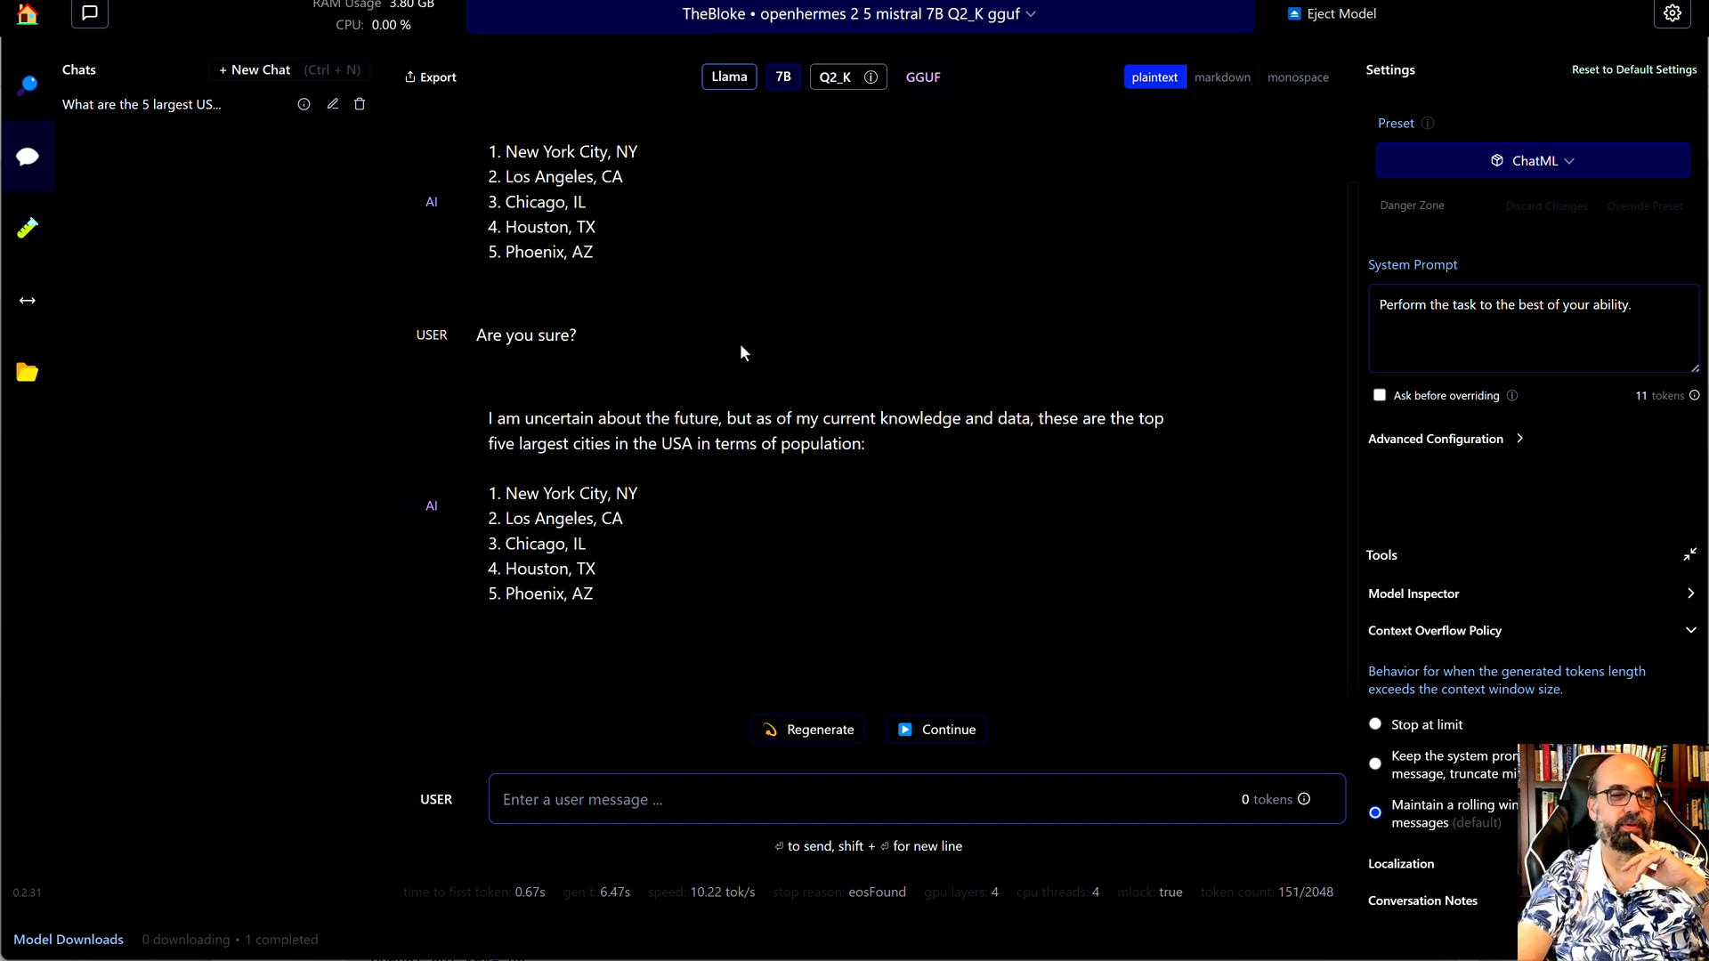
mouse_move(787, 378)
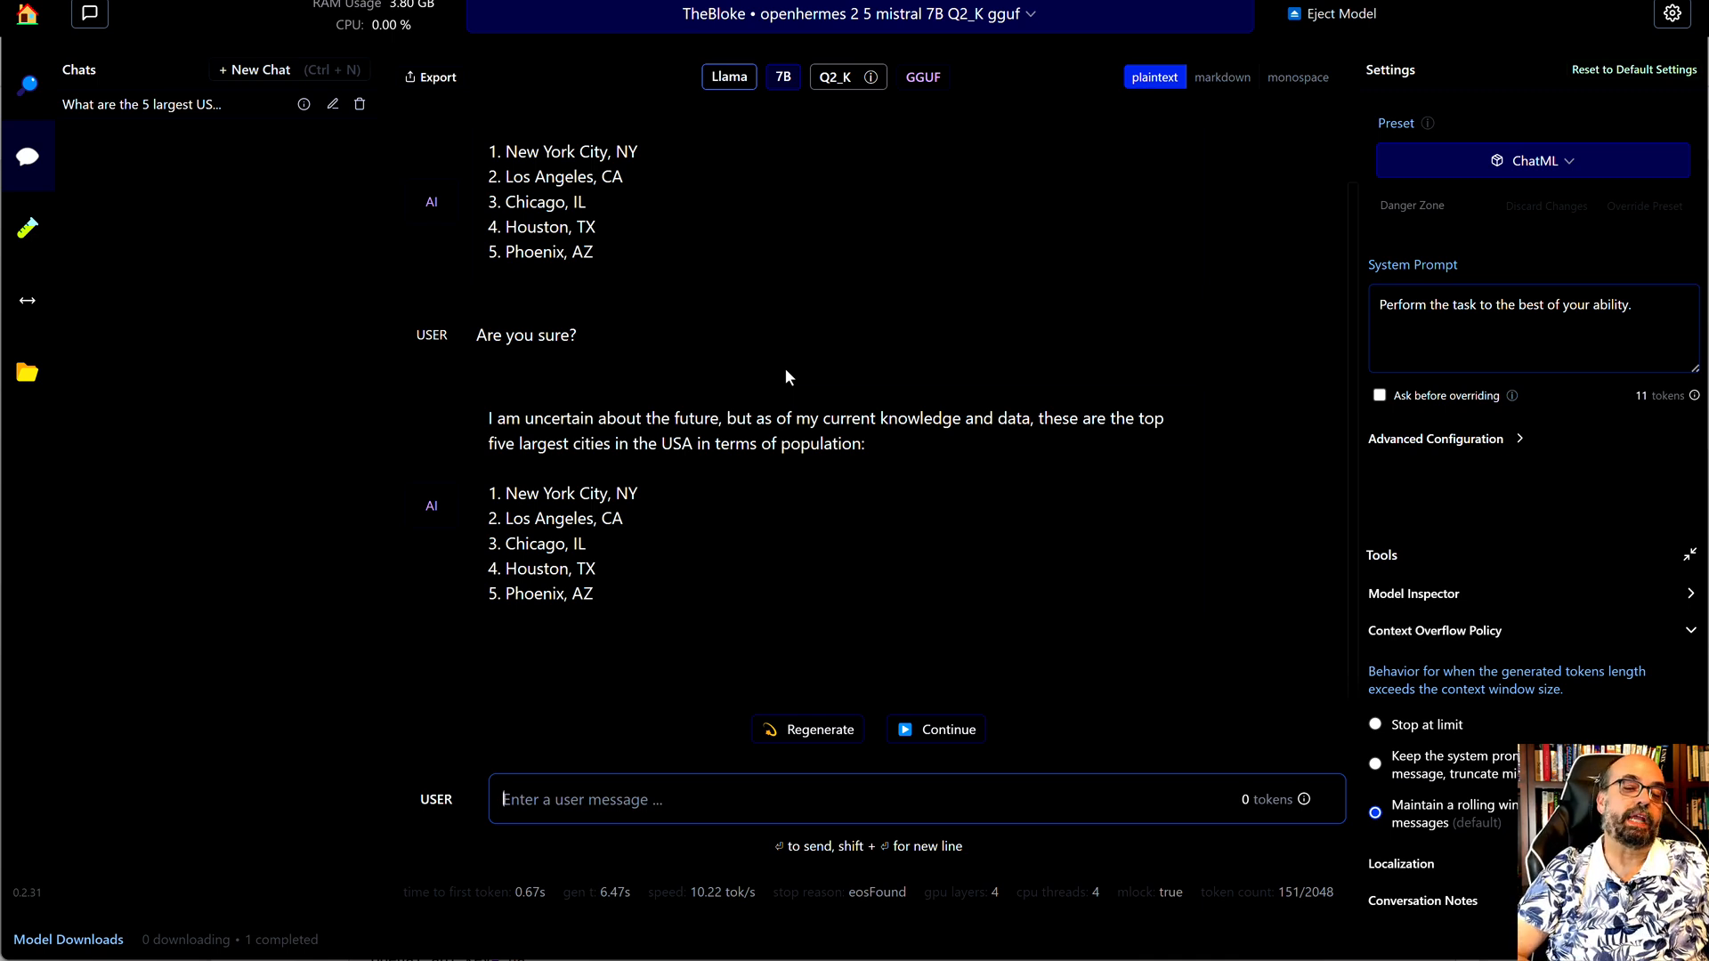
mouse_move(71, 299)
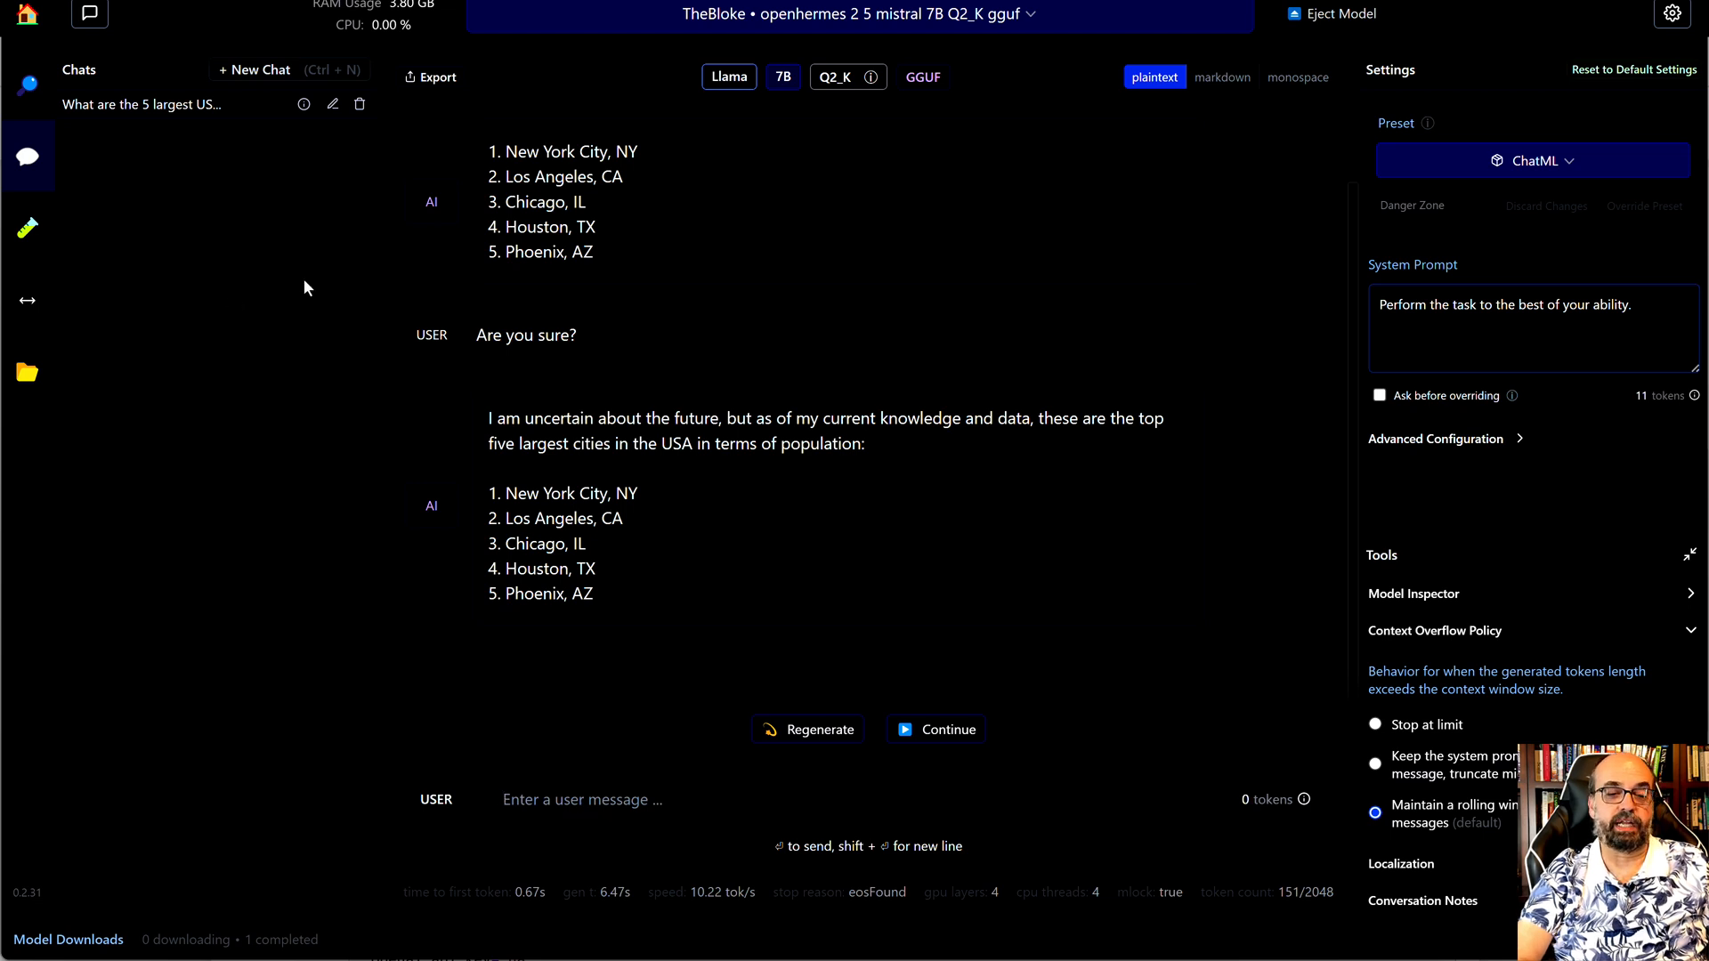
mouse_move(676, 463)
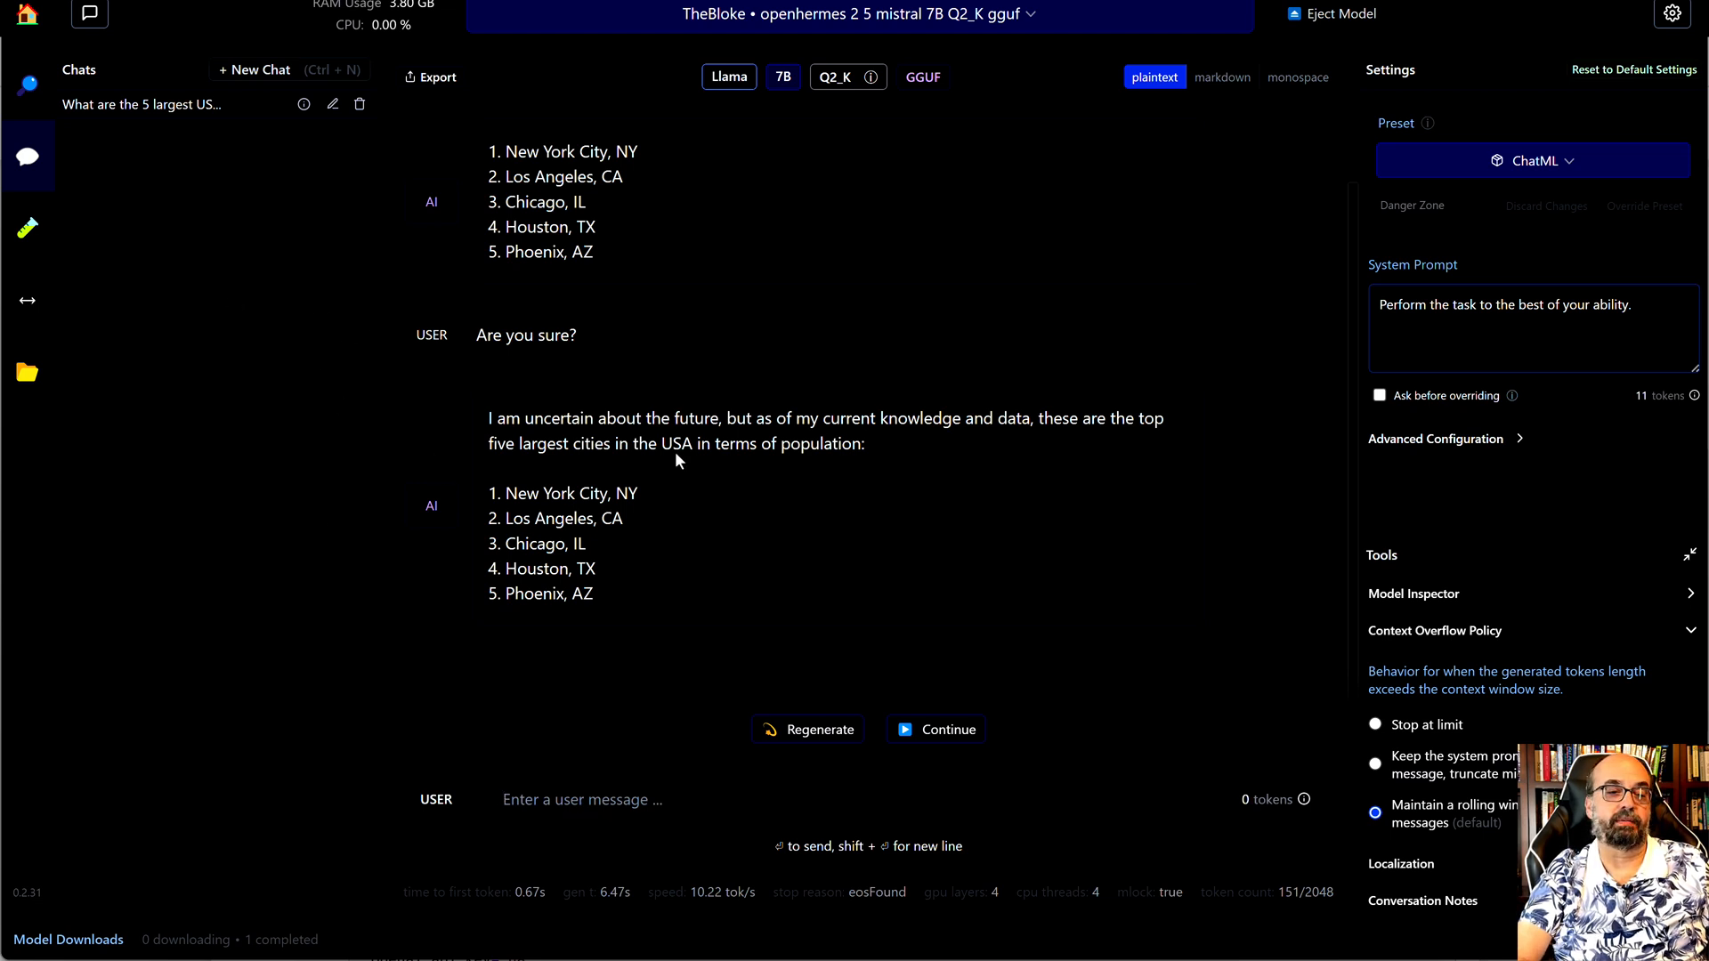
mouse_move(1511, 395)
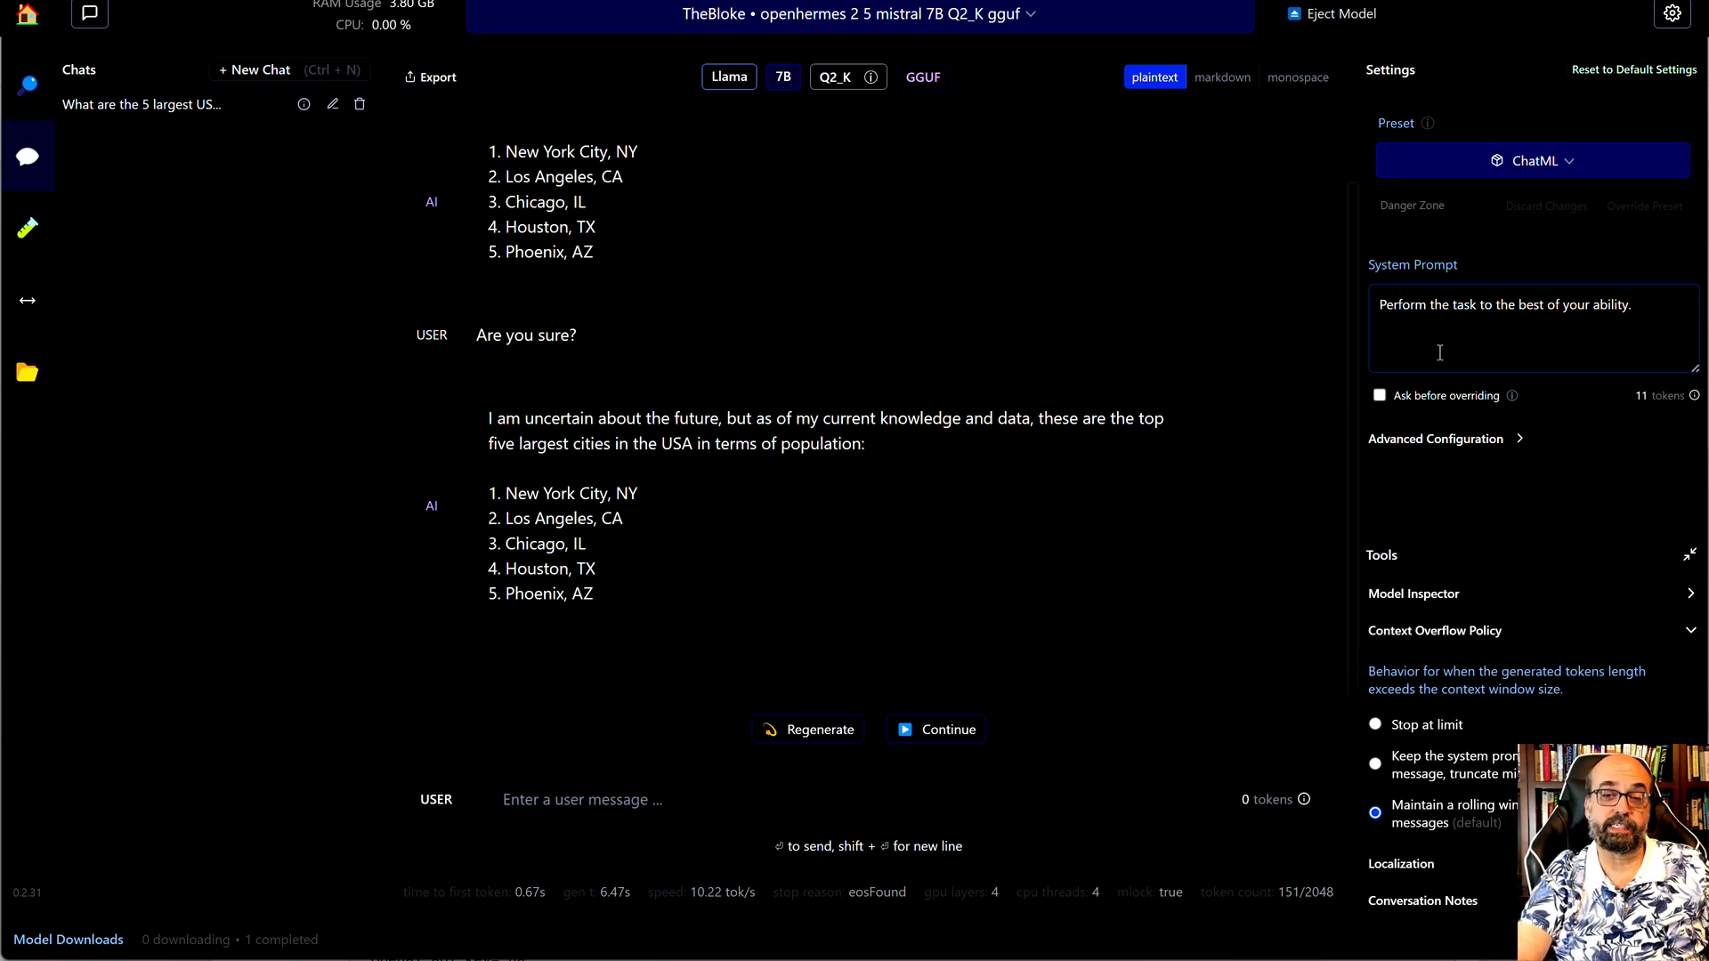
mouse_move(64, 308)
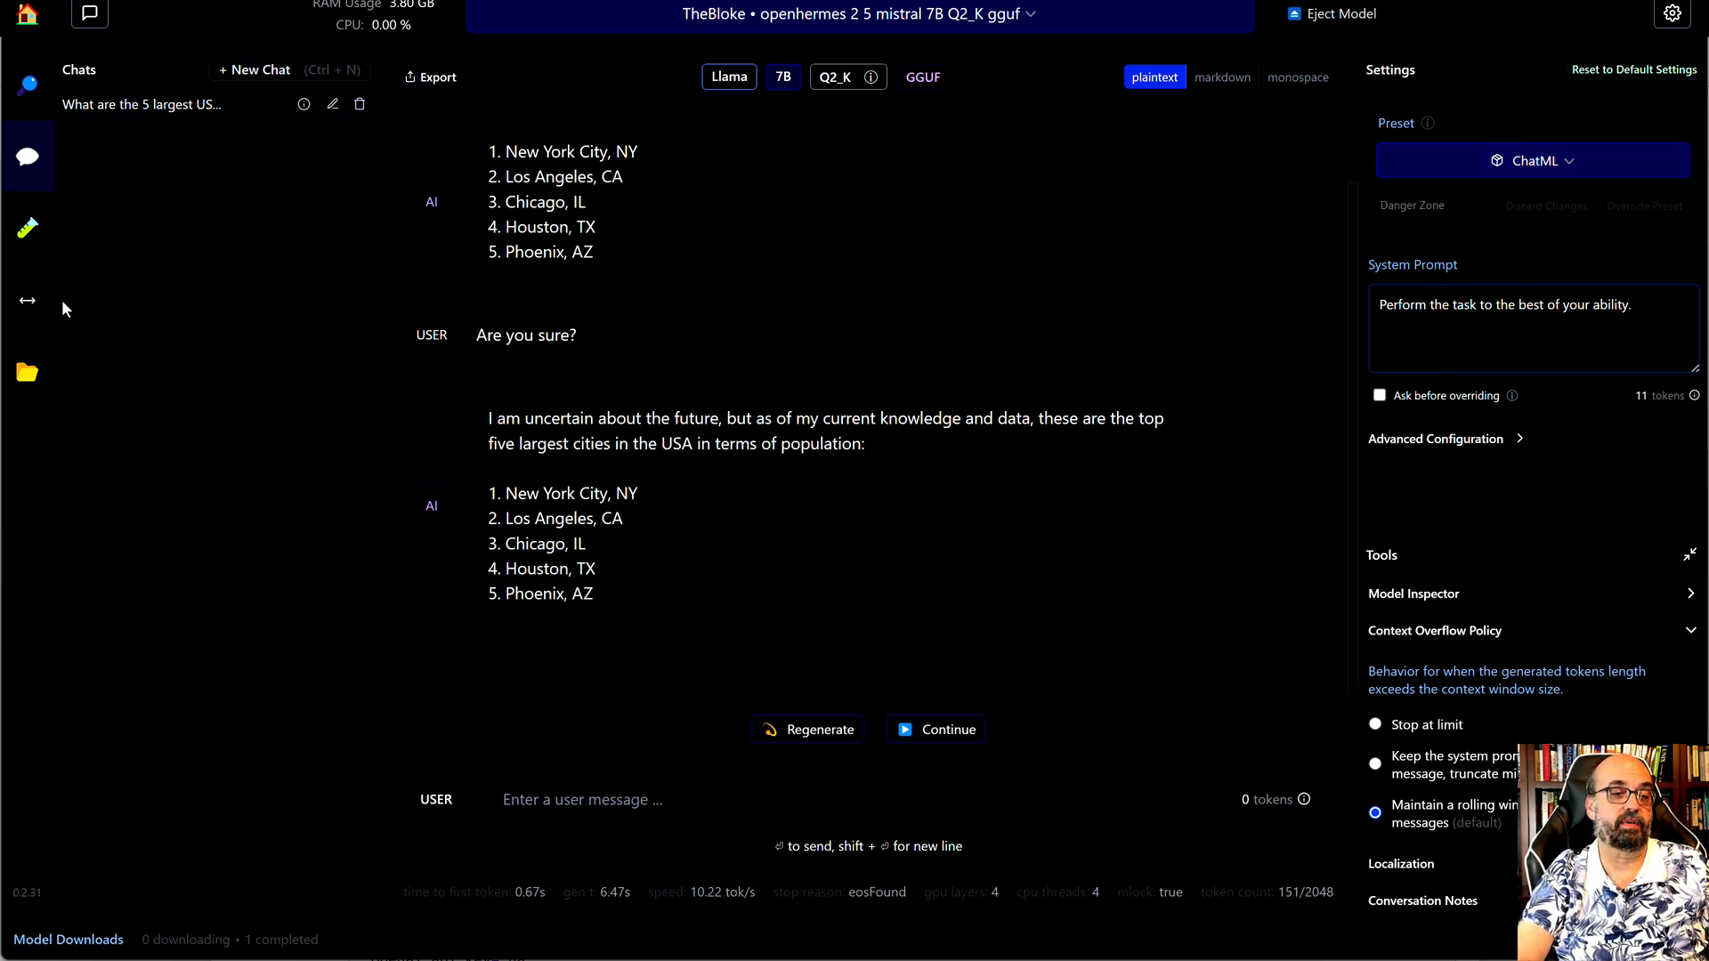
mouse_move(26, 228)
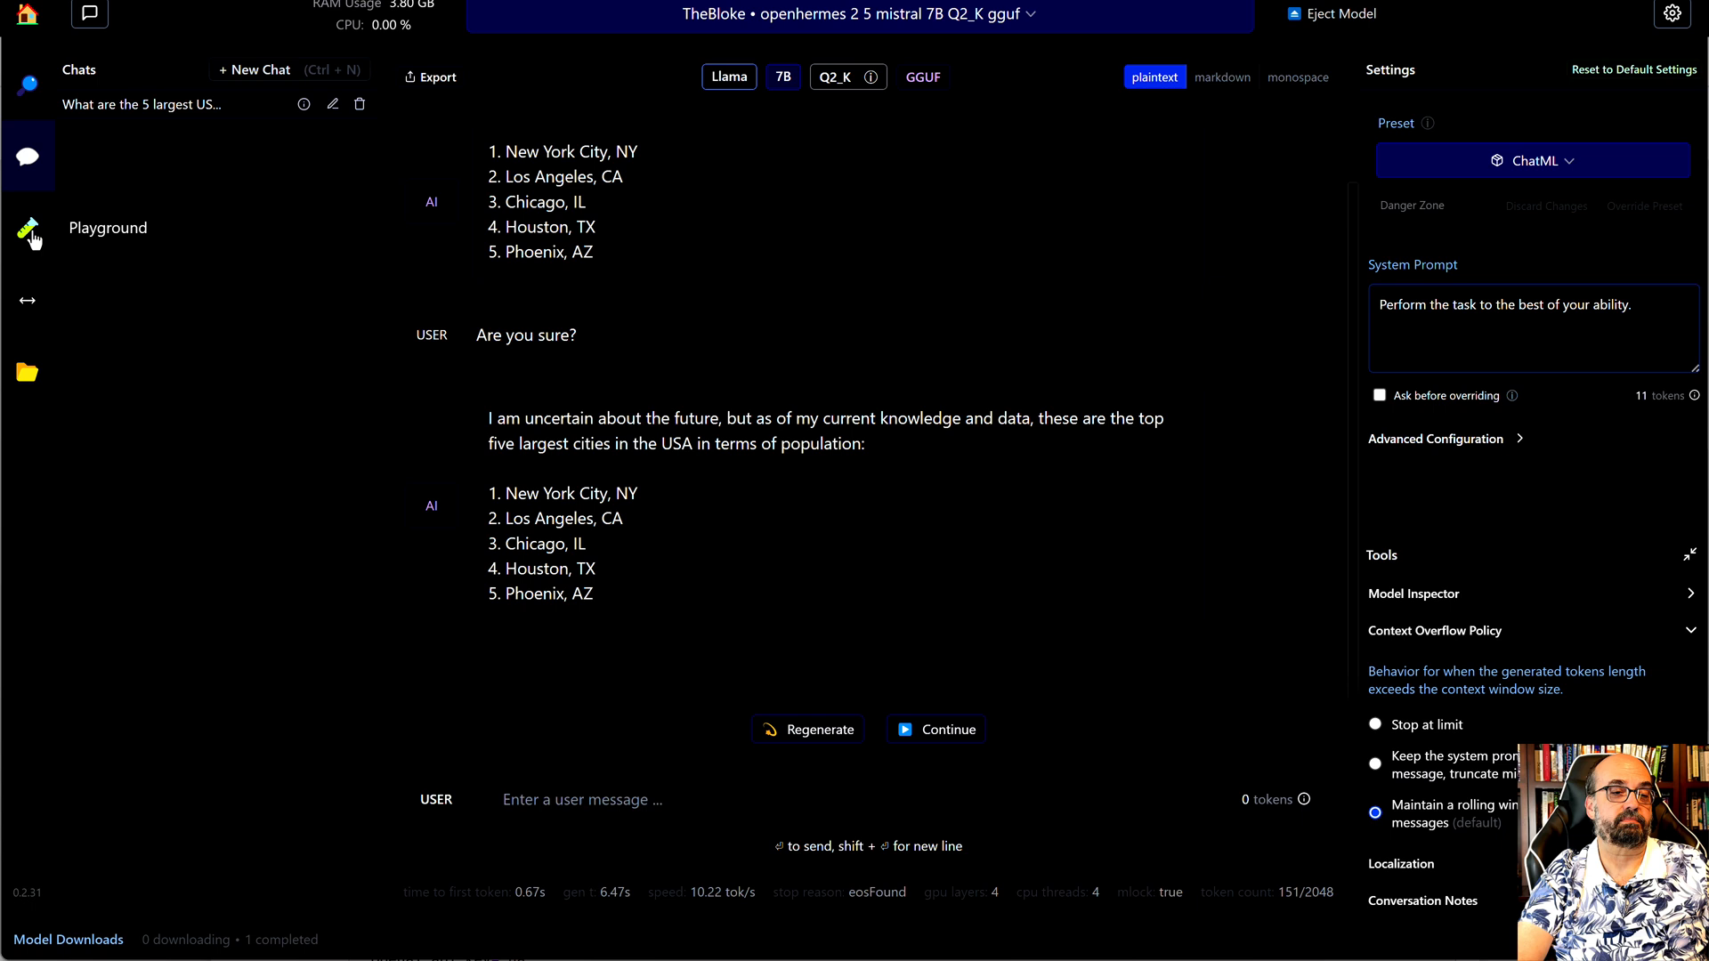
click(27, 228)
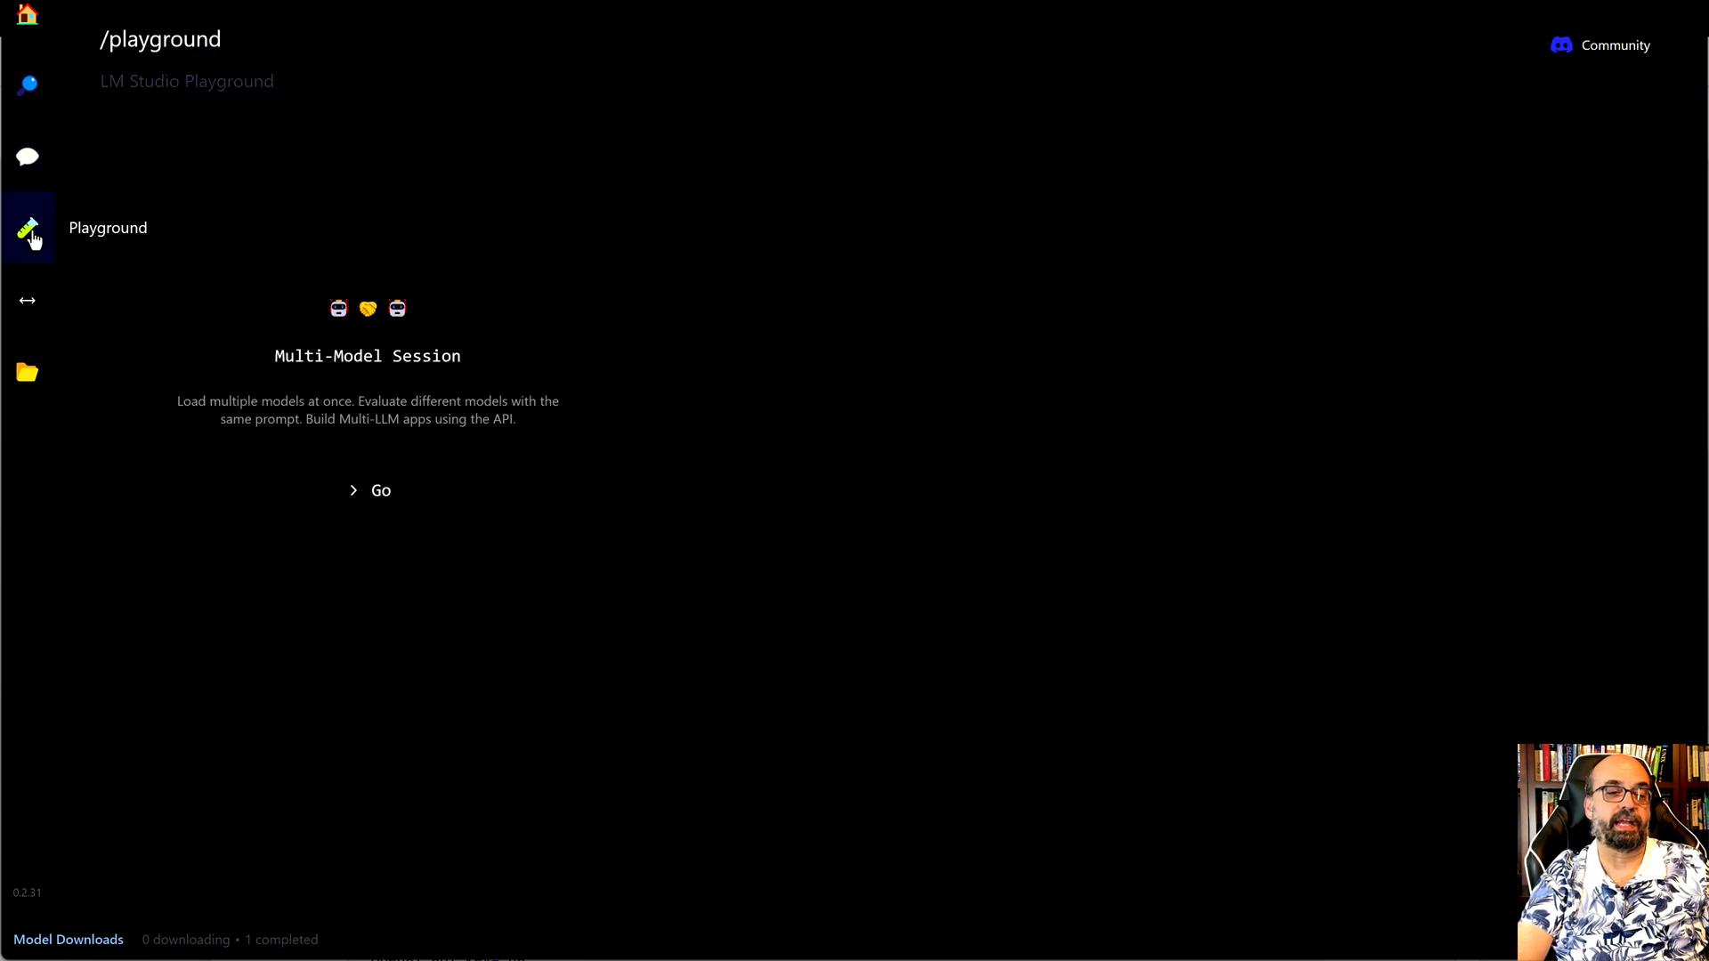
mouse_move(30, 237)
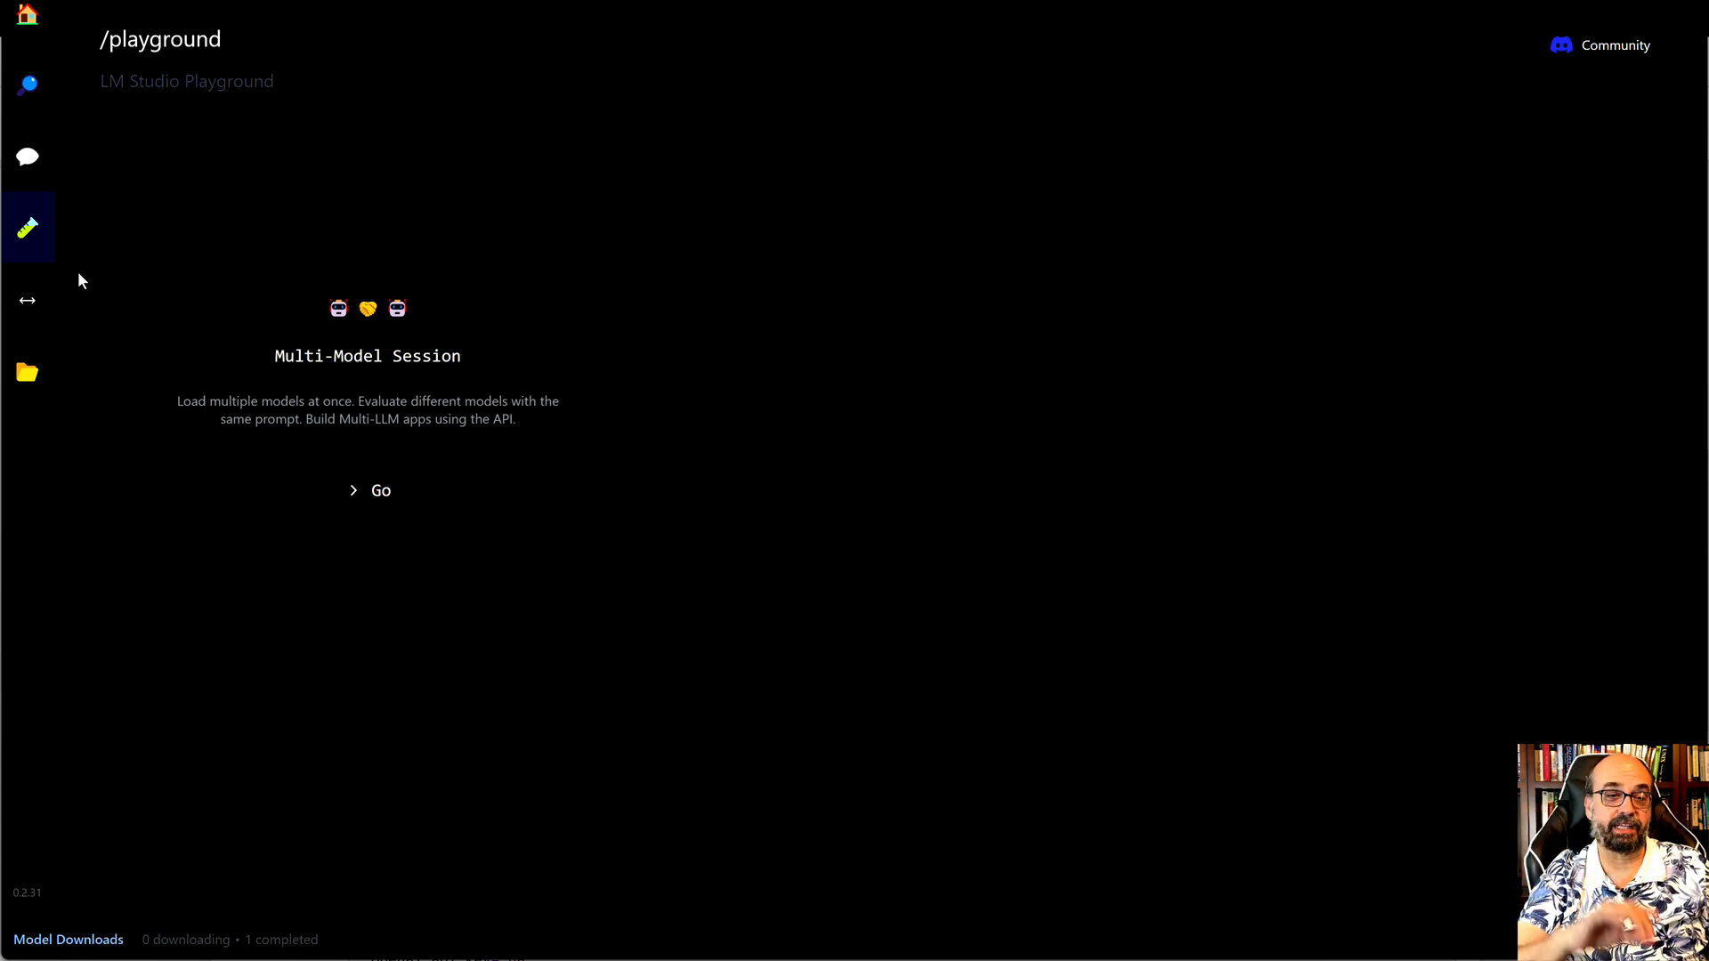
mouse_move(27, 300)
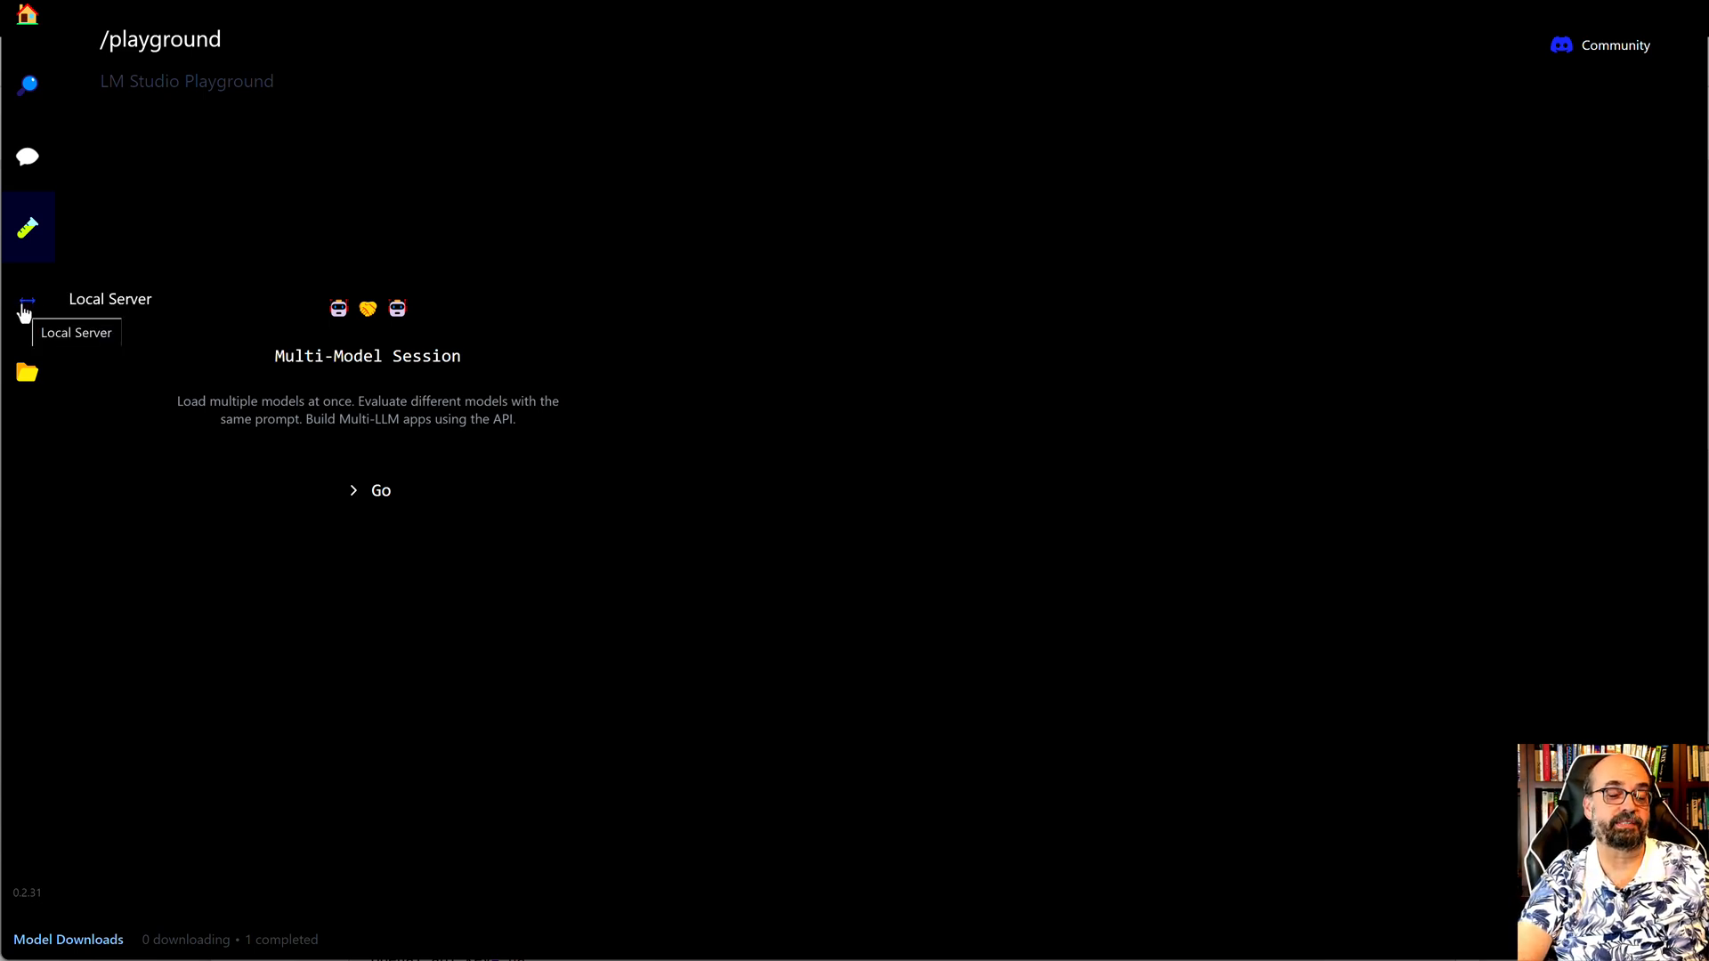
- Go to the Local Inference Server page configured for port 1234
click(27, 303)
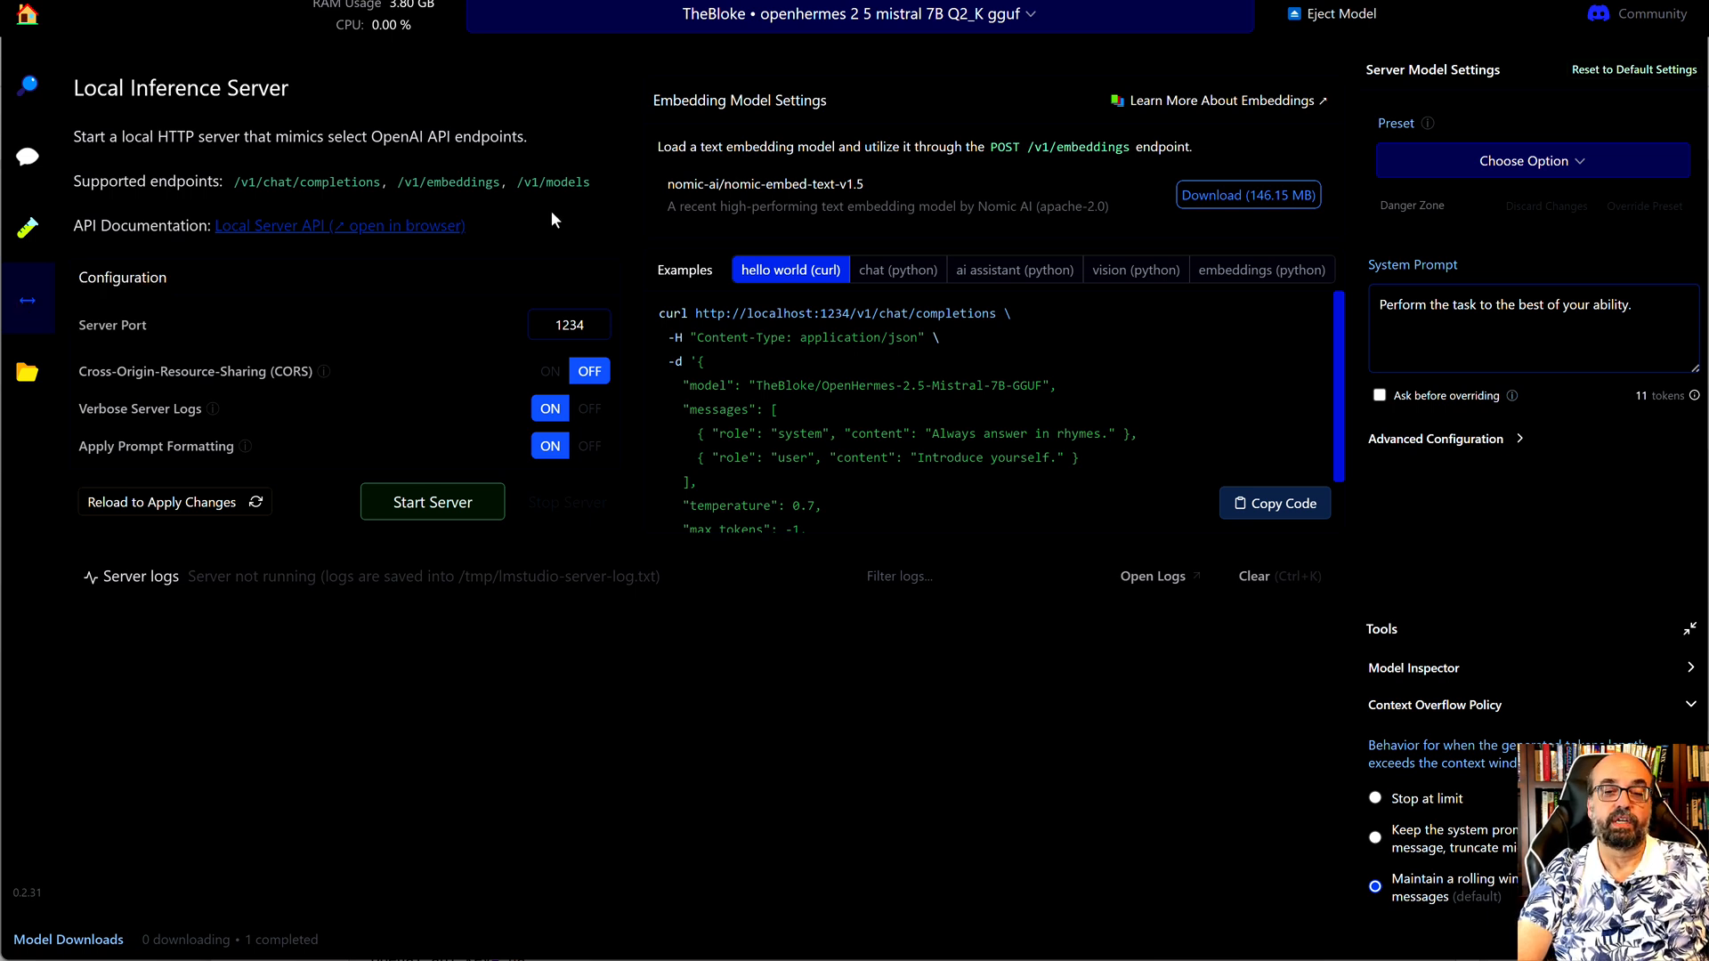
mouse_move(919, 41)
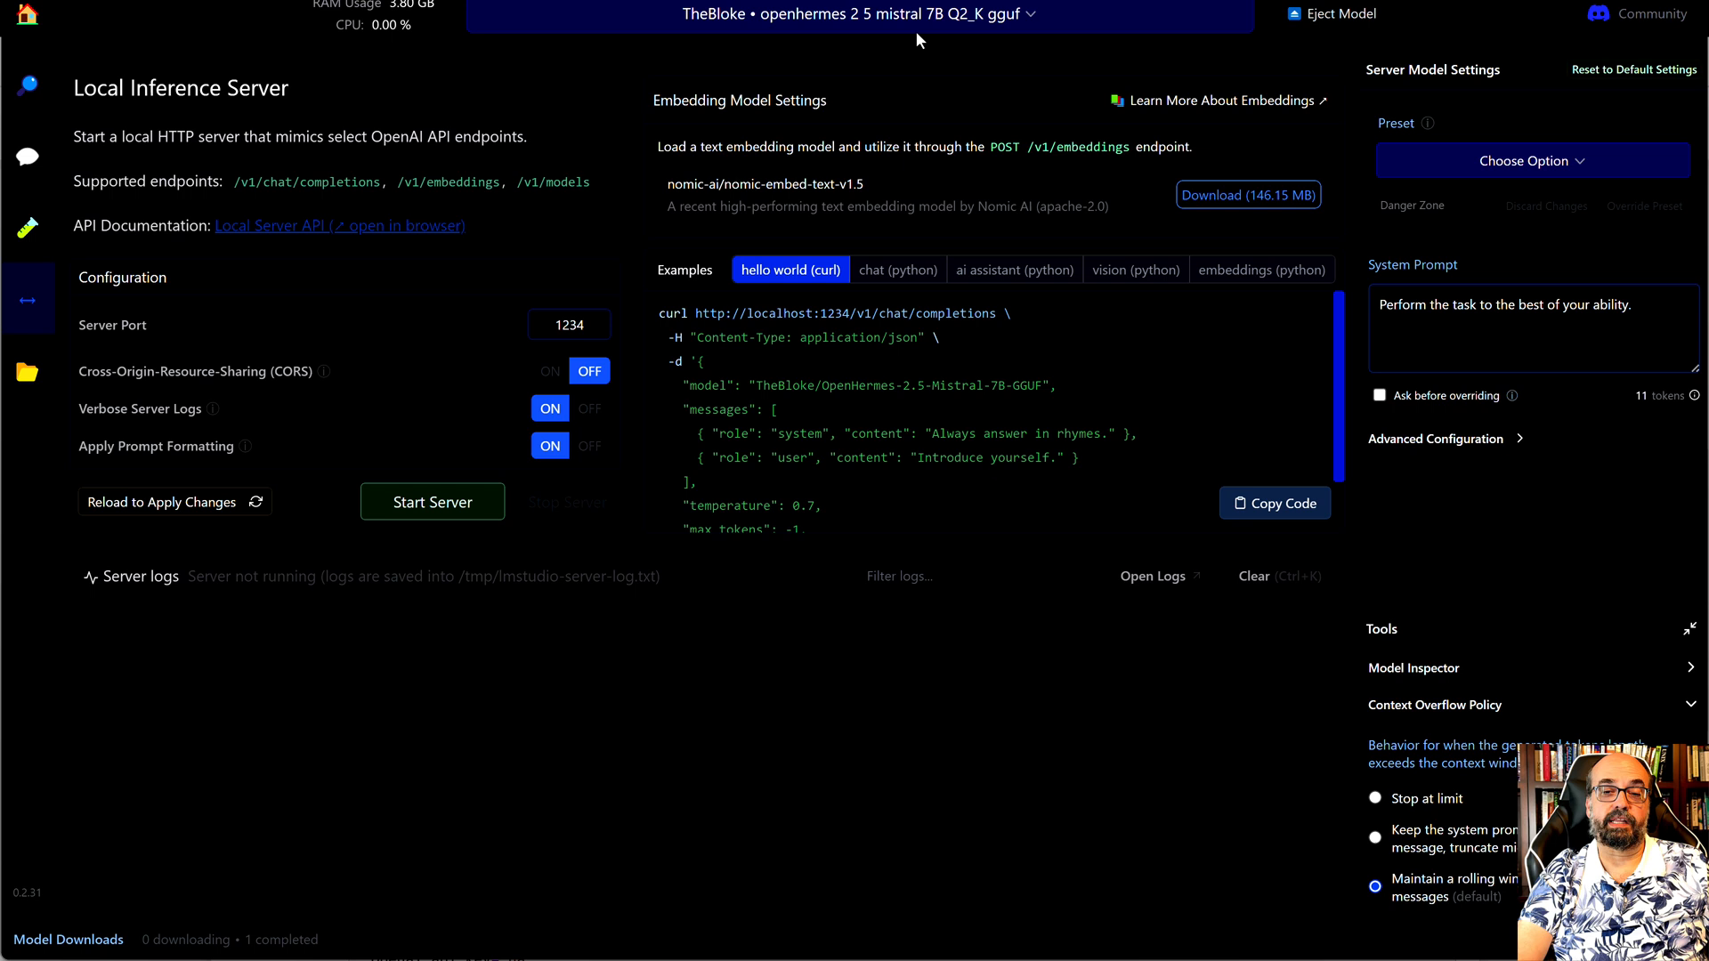
mouse_move(1142, 182)
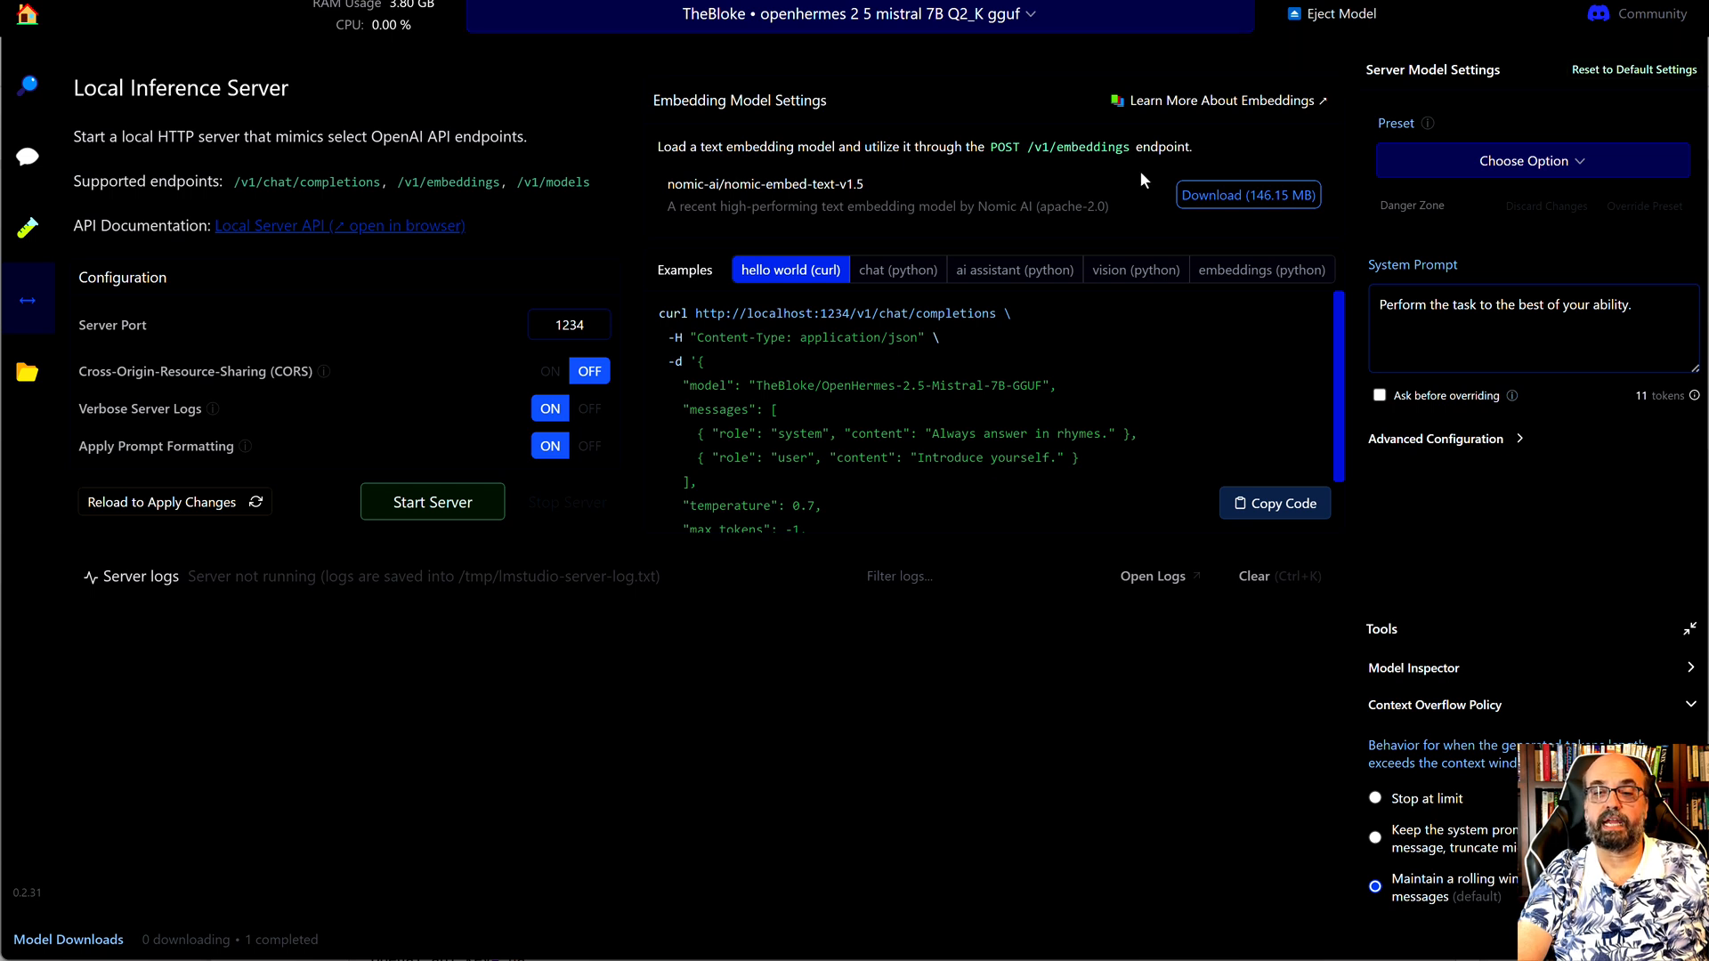
mouse_move(1184, 328)
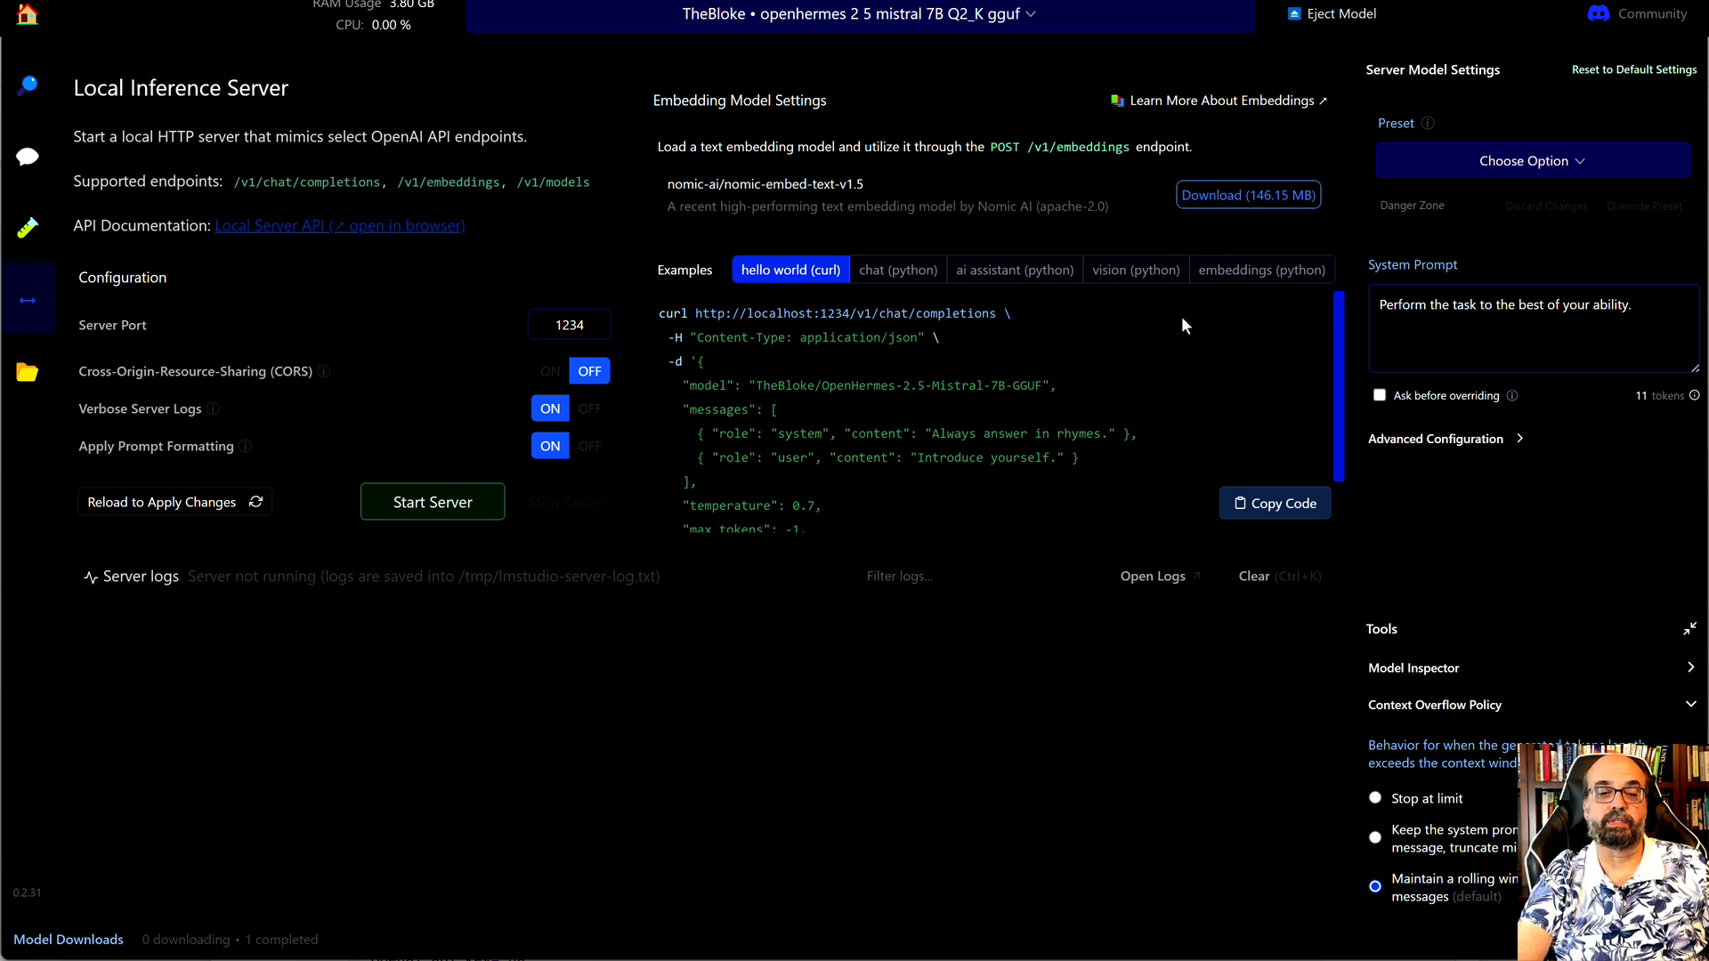
mouse_move(445, 460)
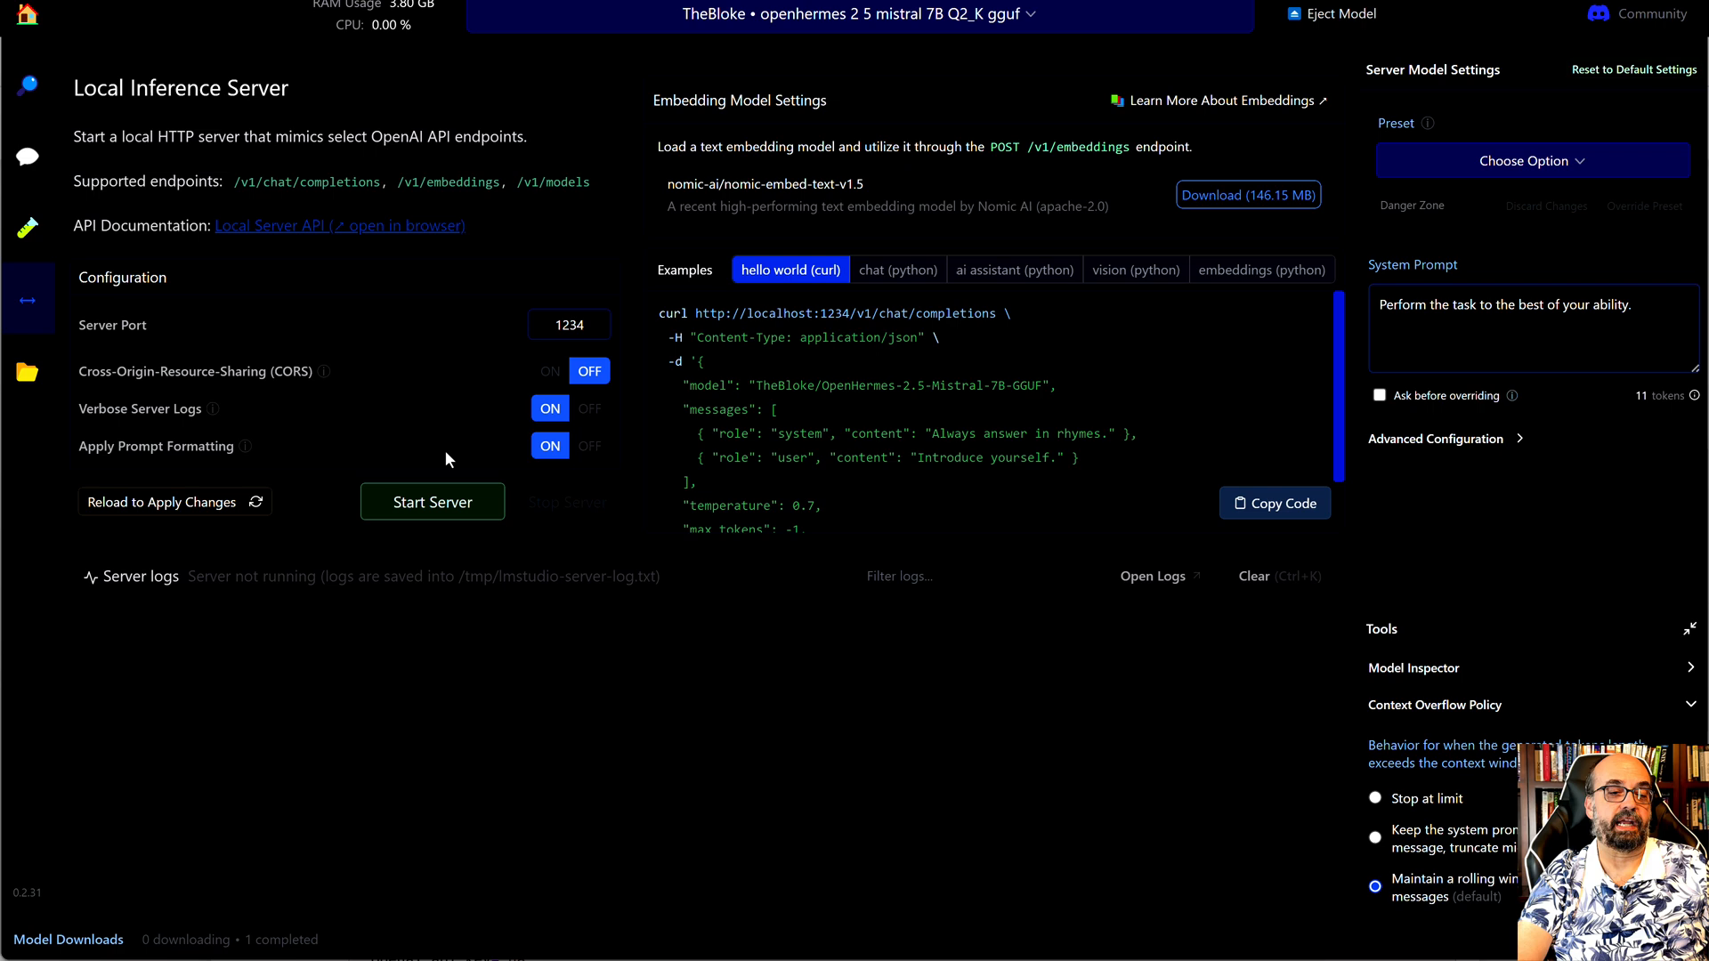
- Start the local inference server for the openhermes model on port 1234
click(431, 502)
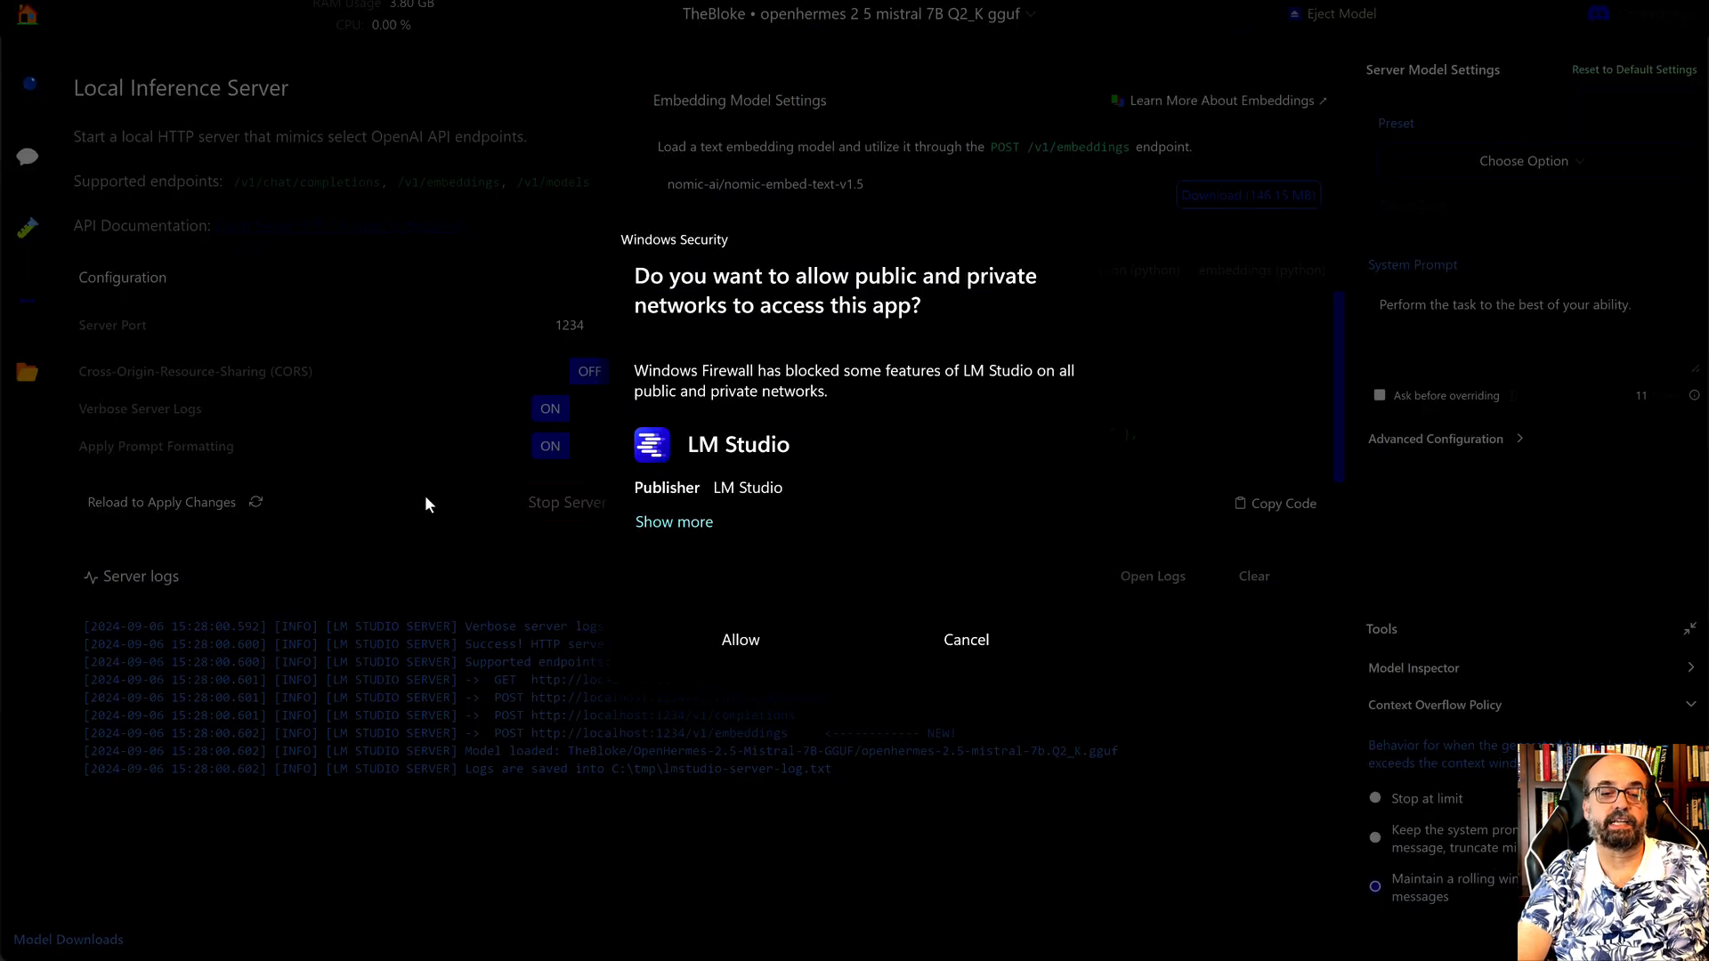
mouse_move(739, 639)
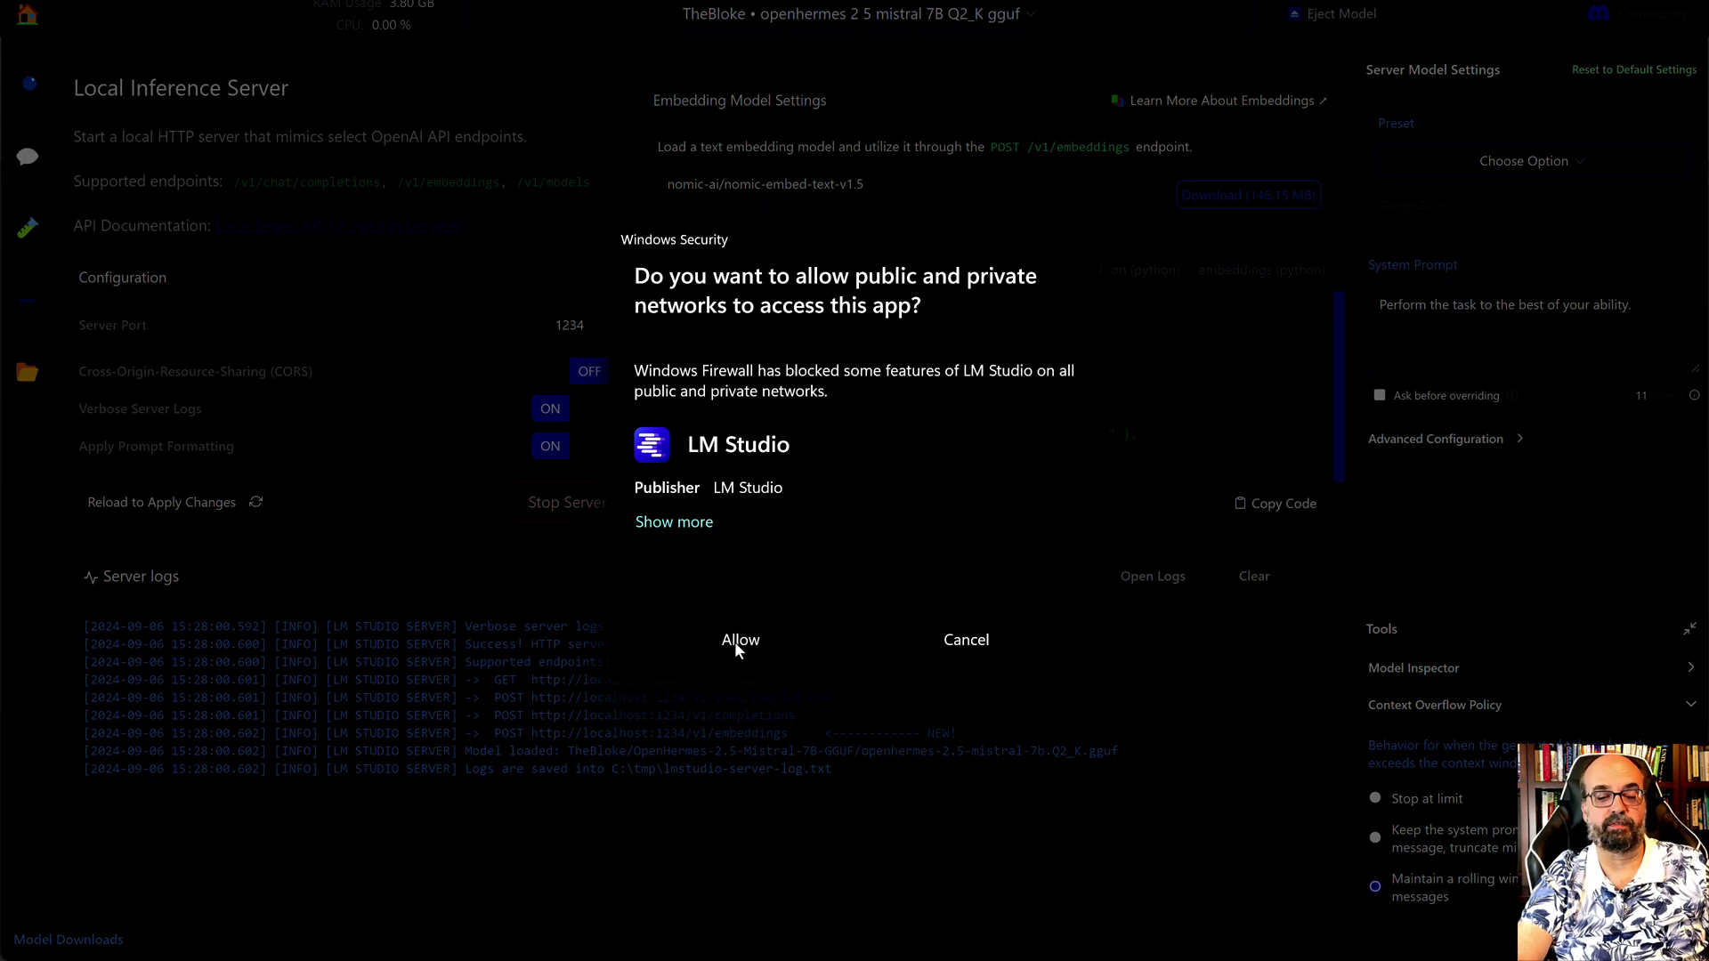
- Allow LM Studio through the Windows Firewall and review the server logs down to the curl example
click(739, 639)
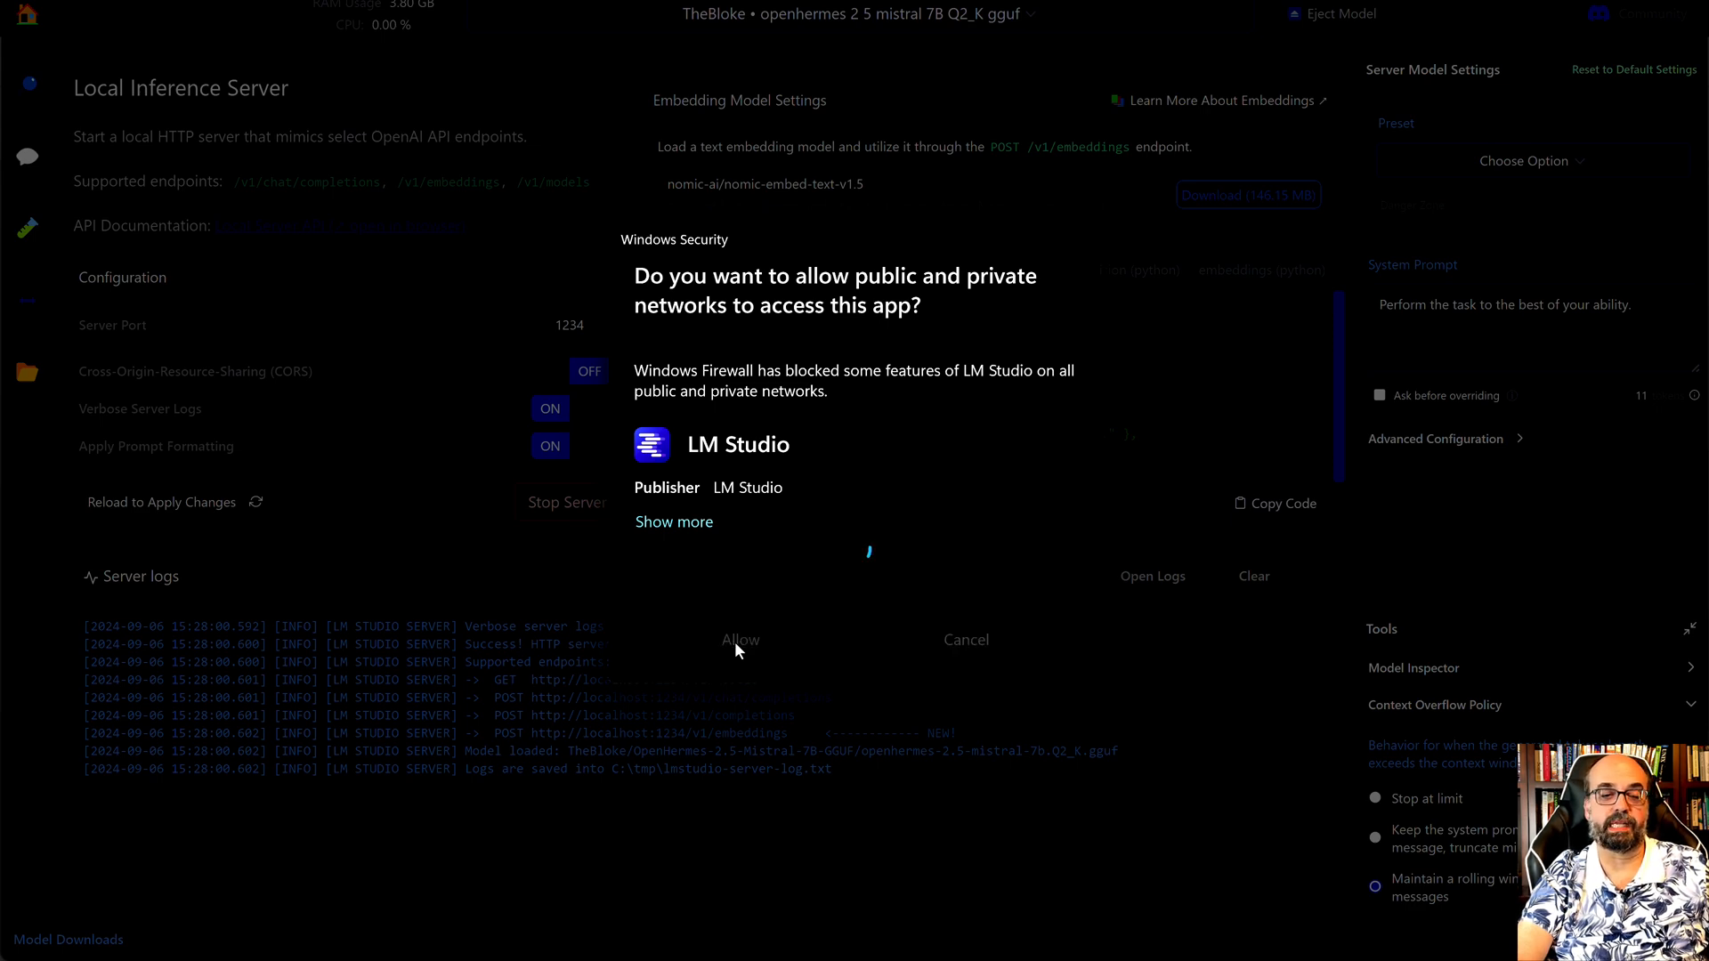
click(741, 639)
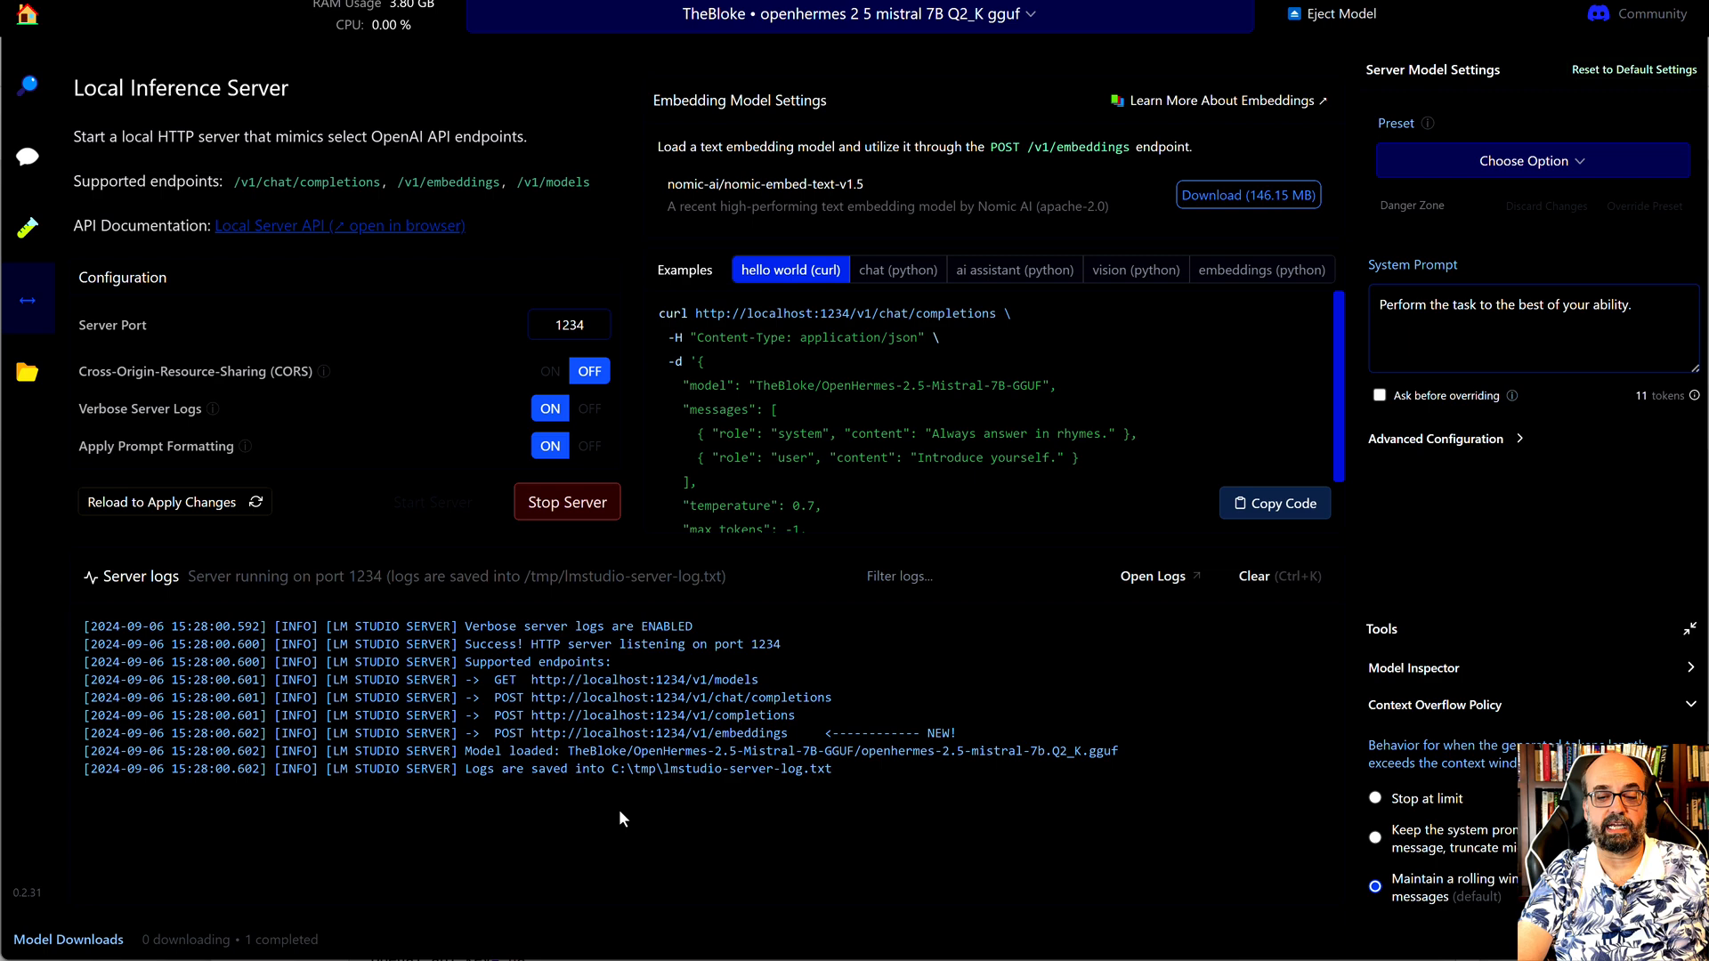
scroll(down, 3)
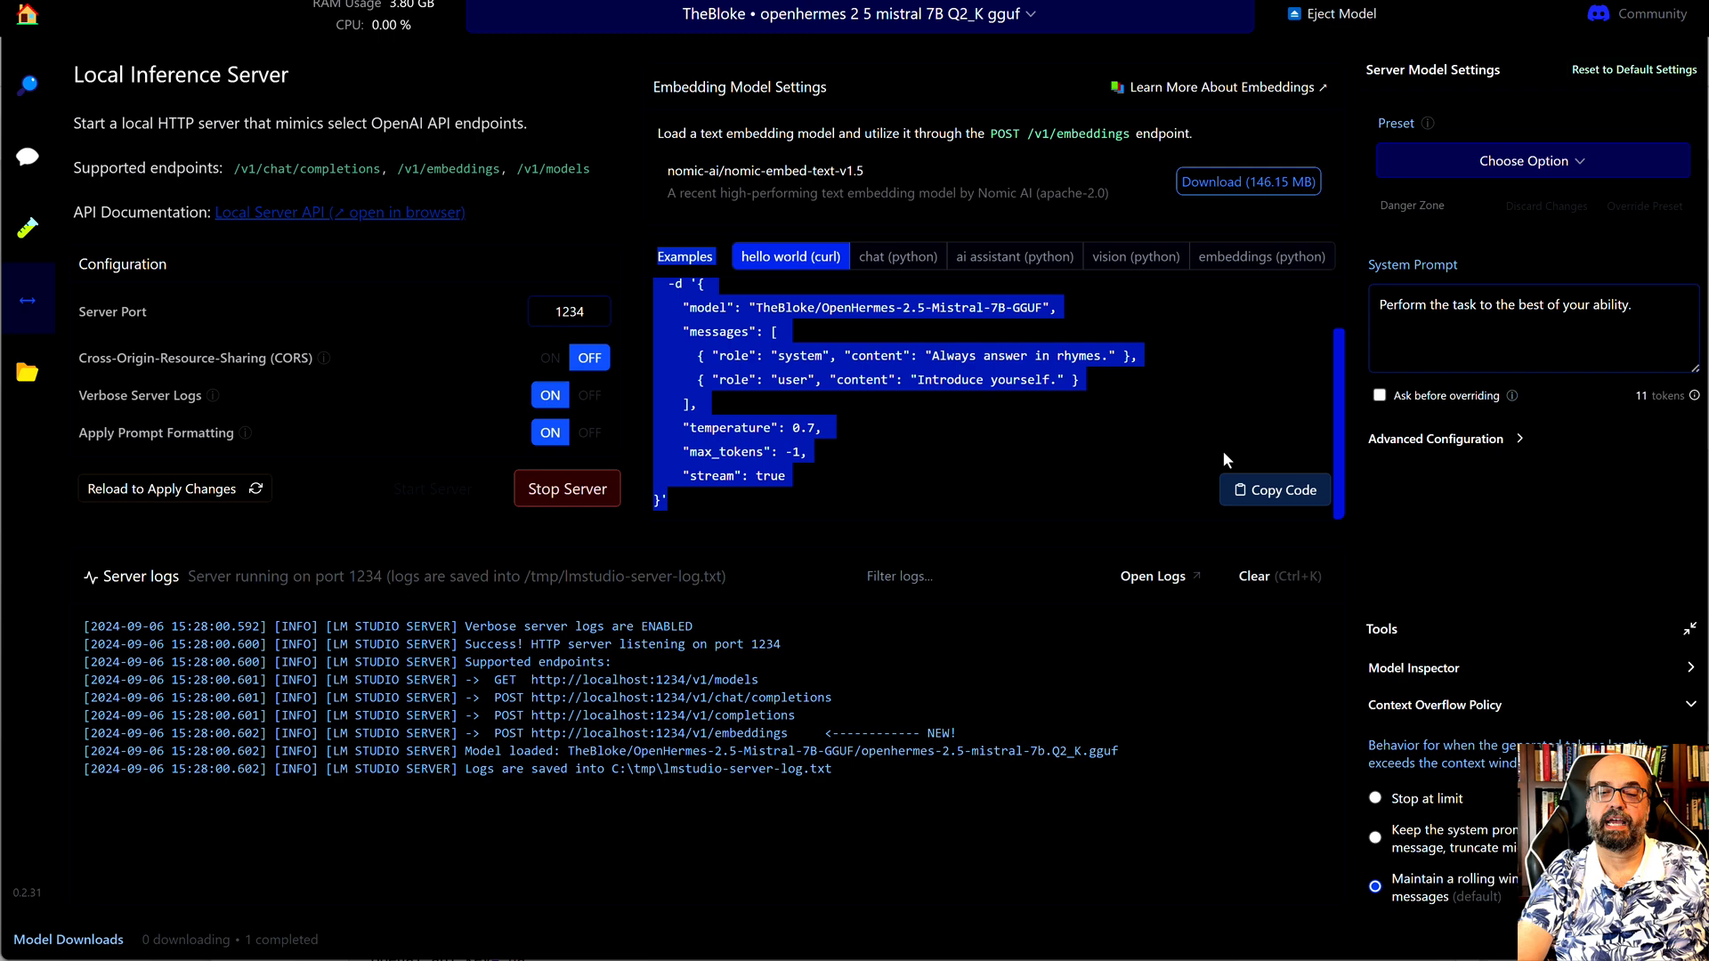
- Copy the curl hello-world example, paste it into PowerShell where it fails, then minimize the terminal
click(1272, 489)
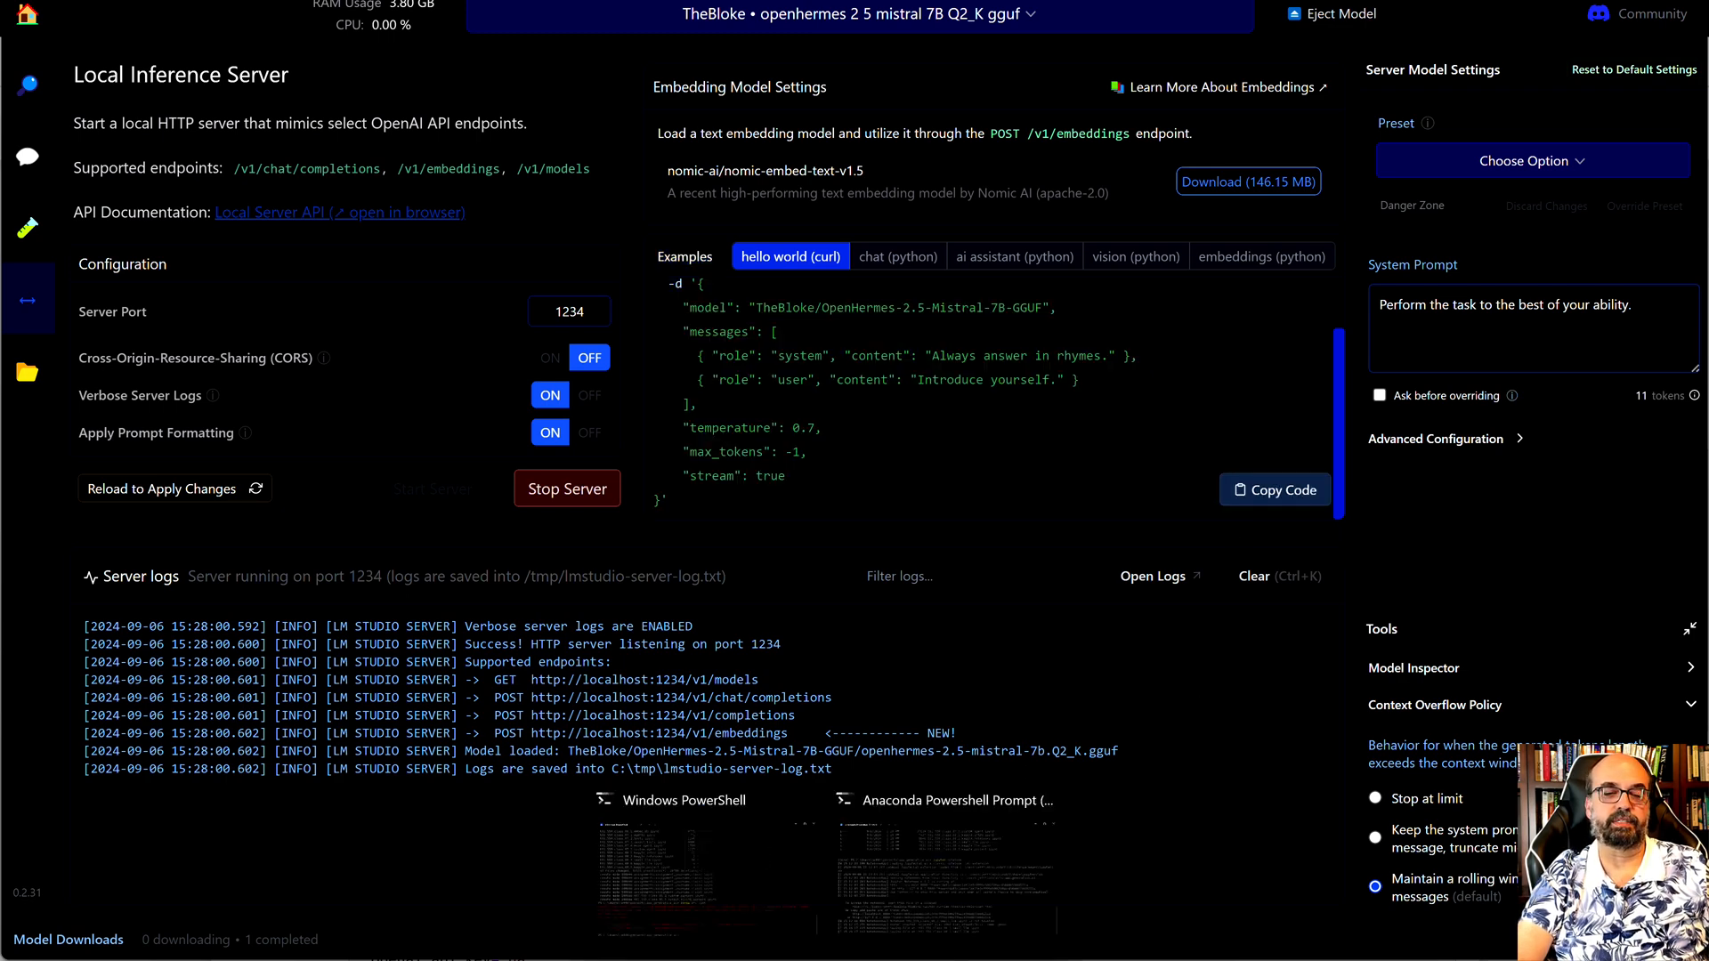
click(945, 862)
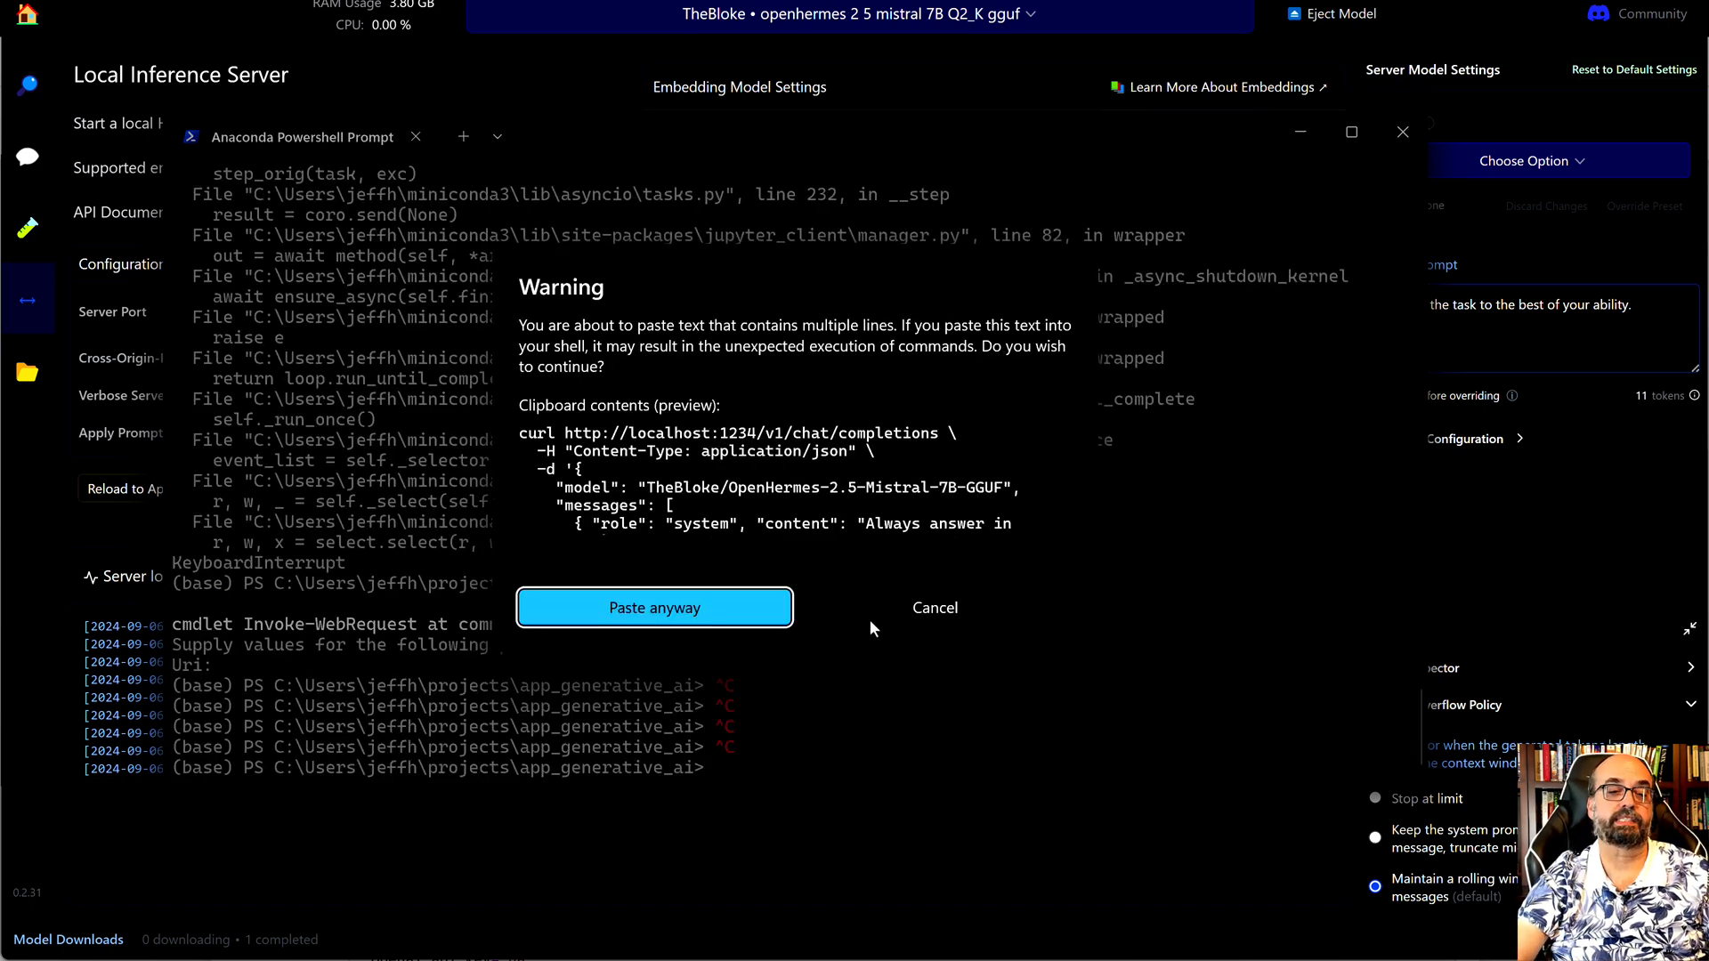
mouse_move(902, 556)
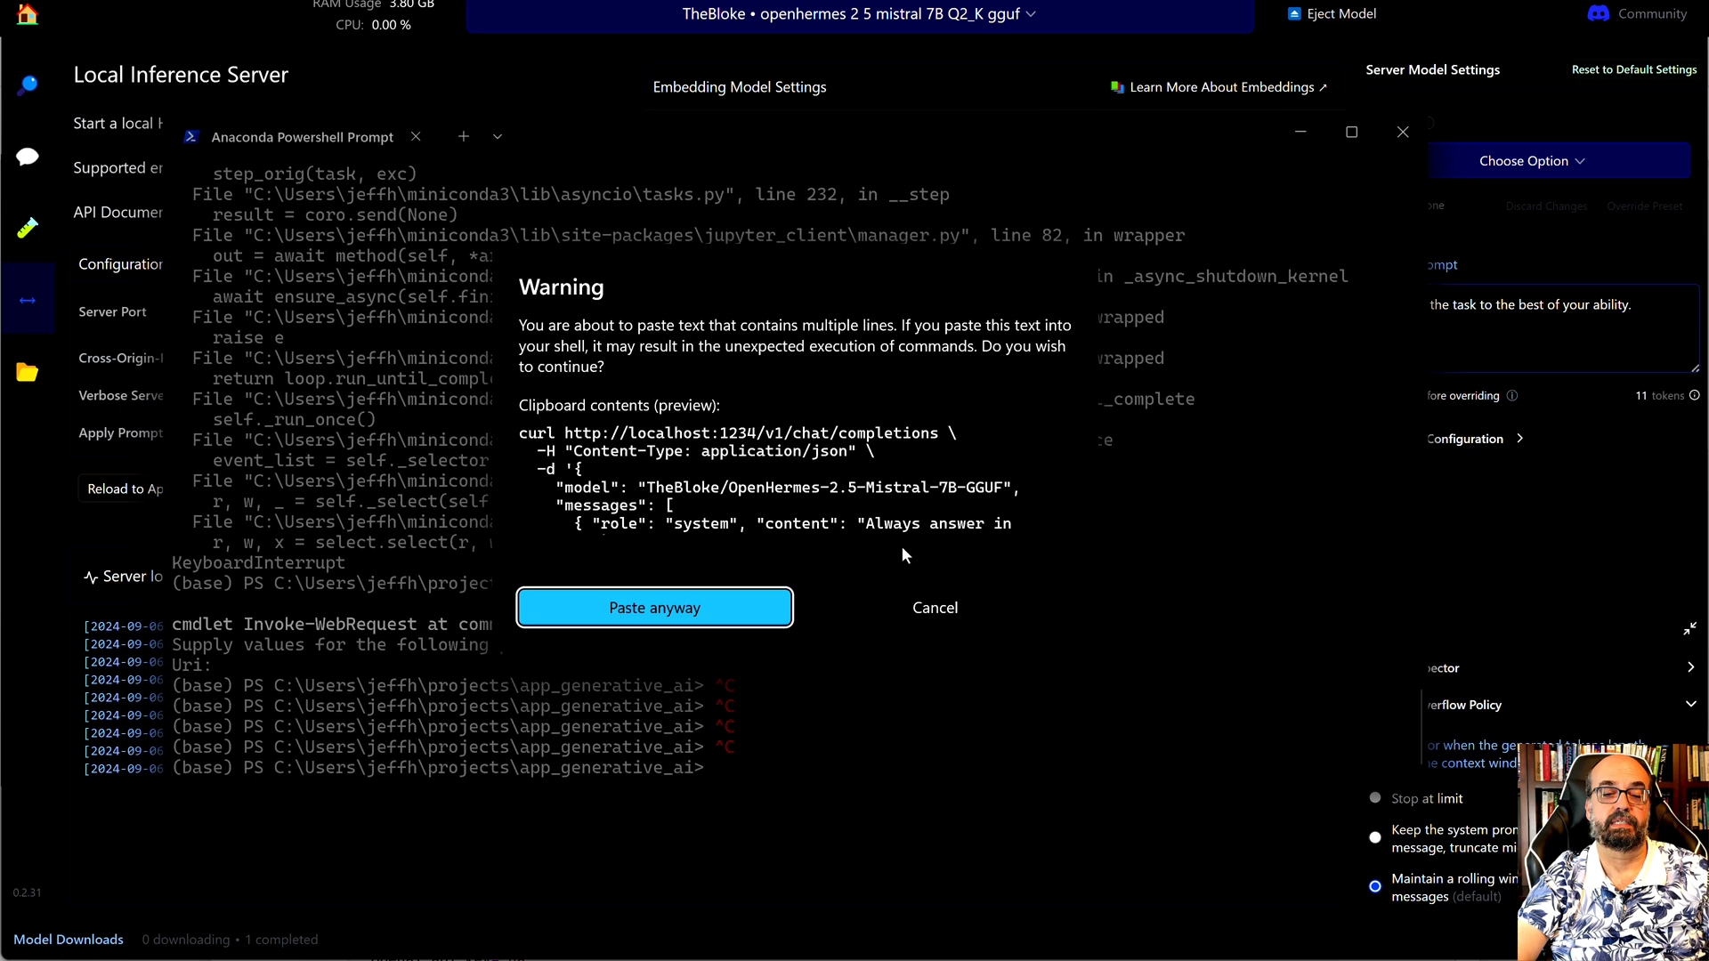
mouse_move(276, 569)
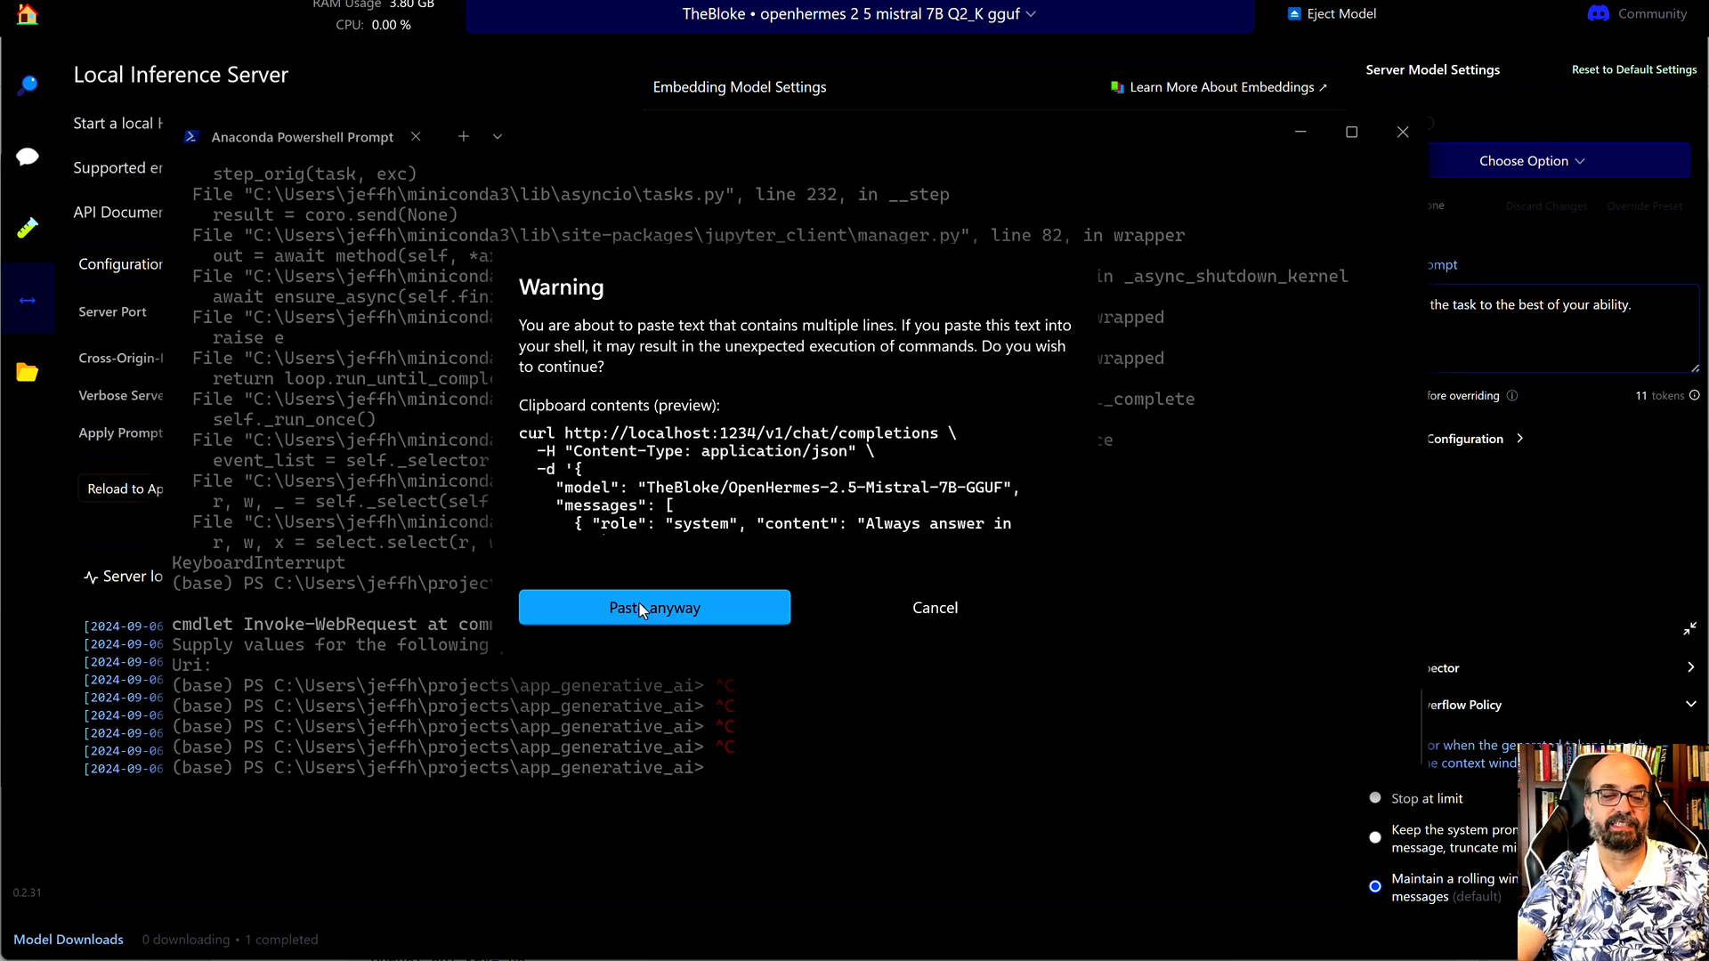
click(653, 607)
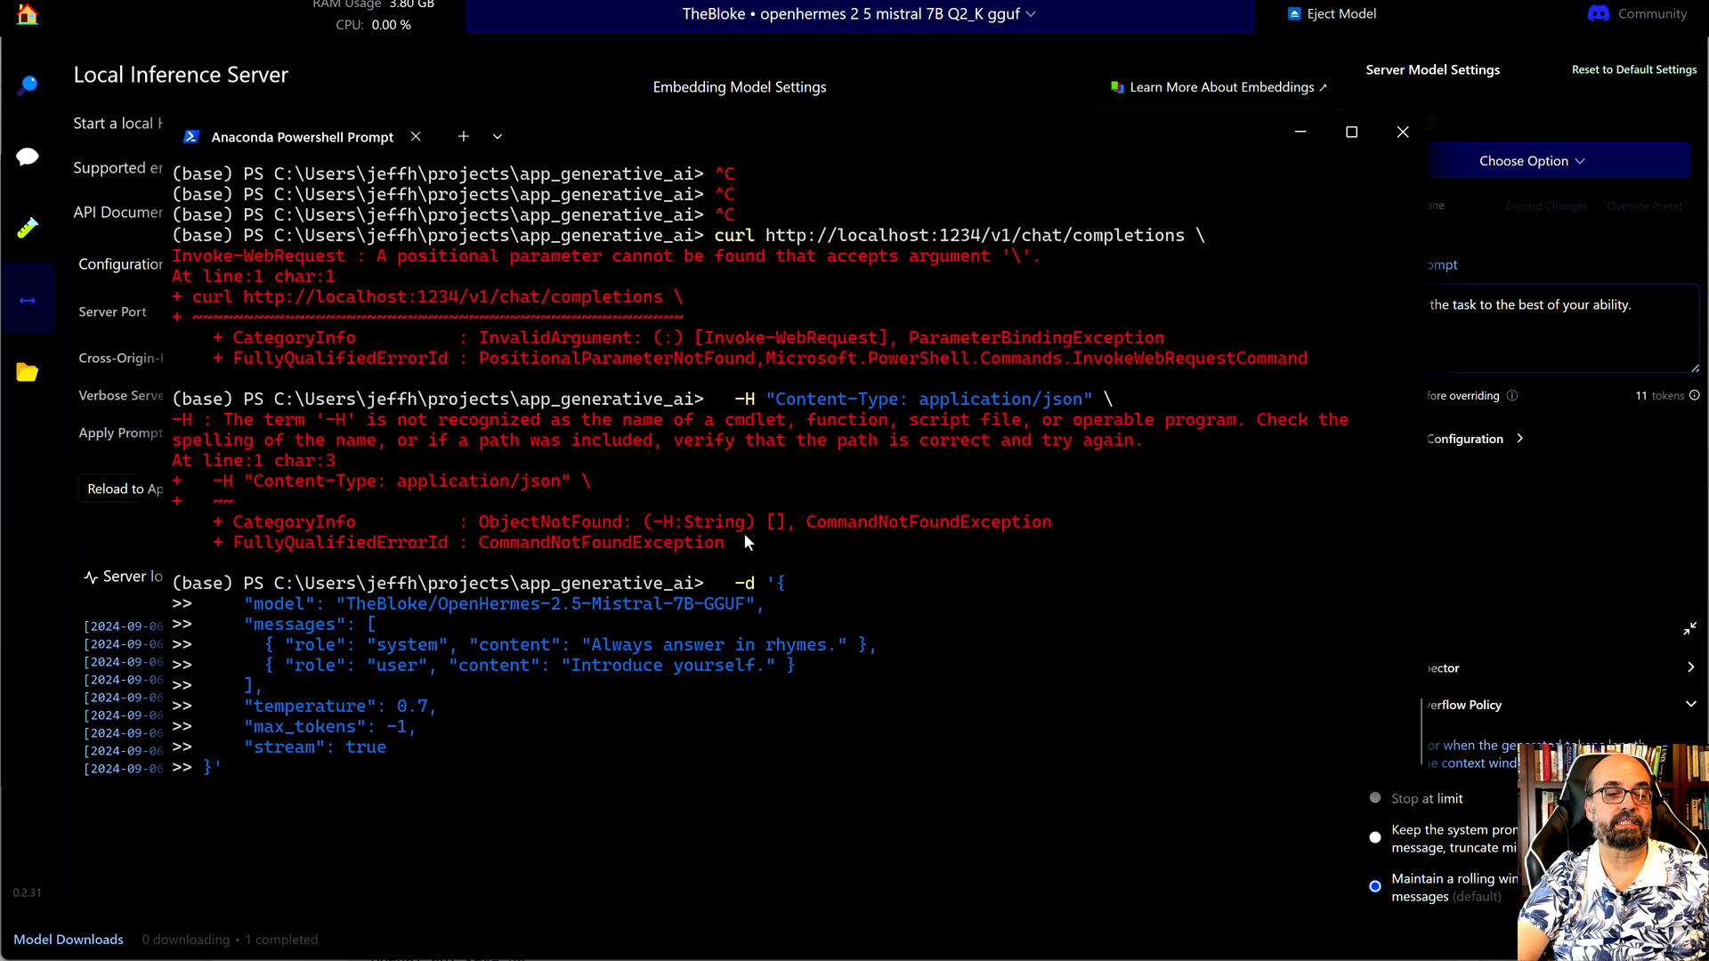
mouse_move(741, 553)
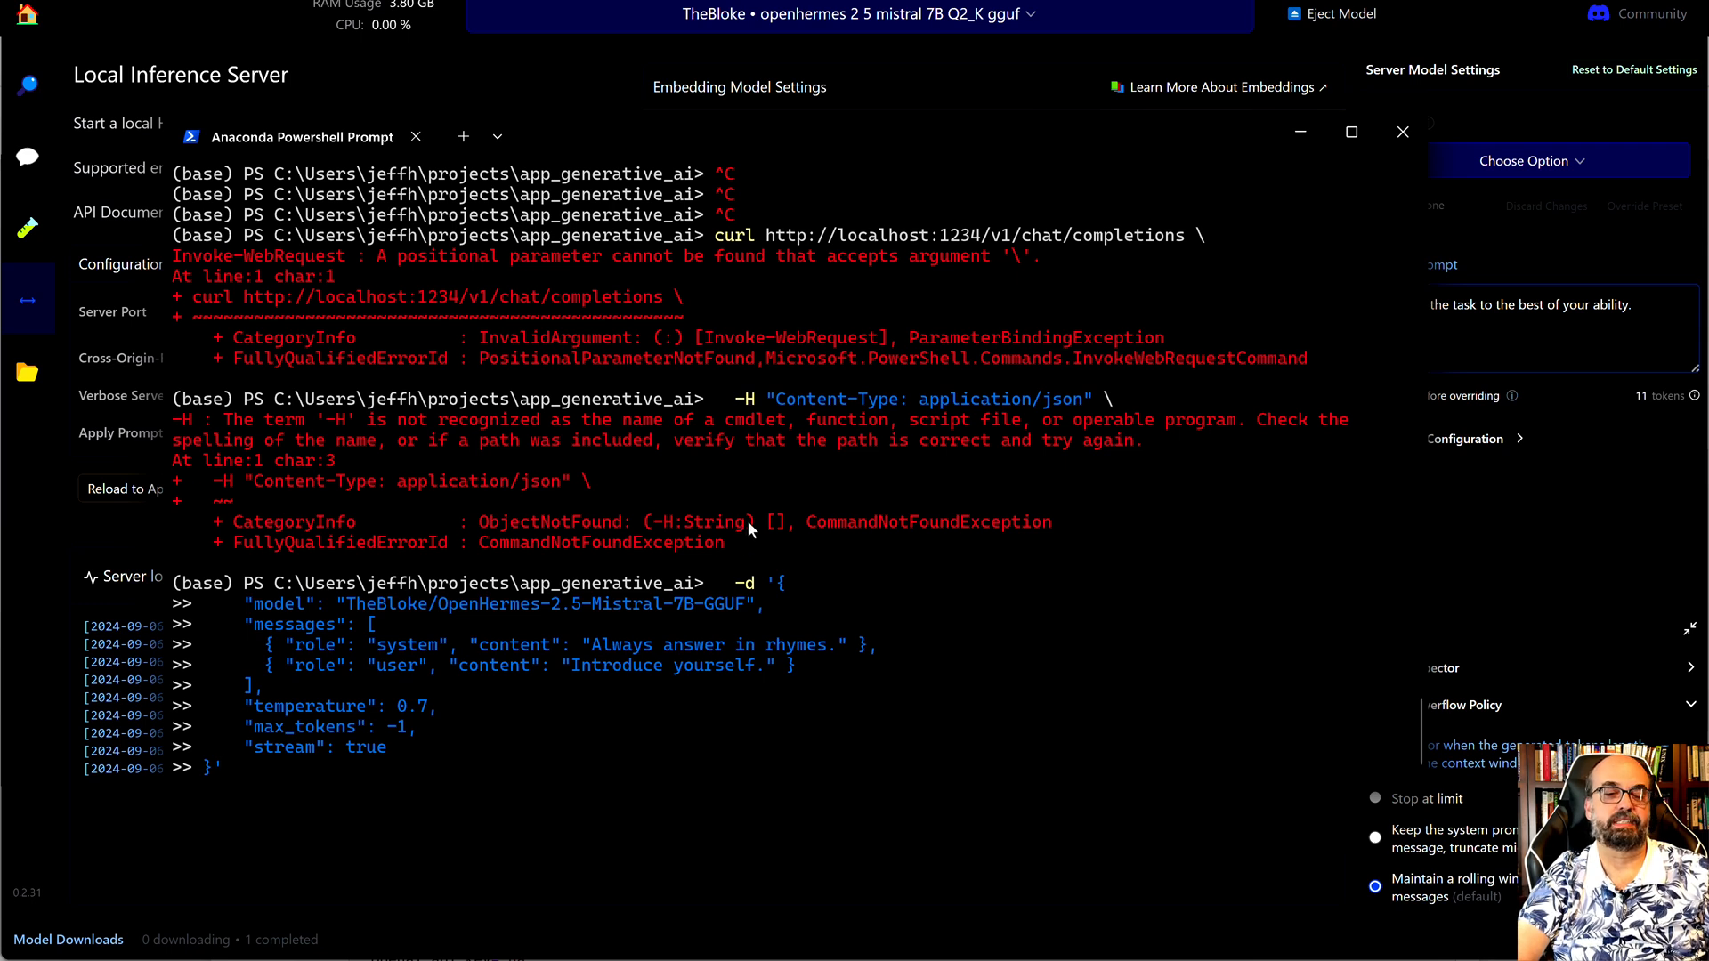
mouse_move(789, 491)
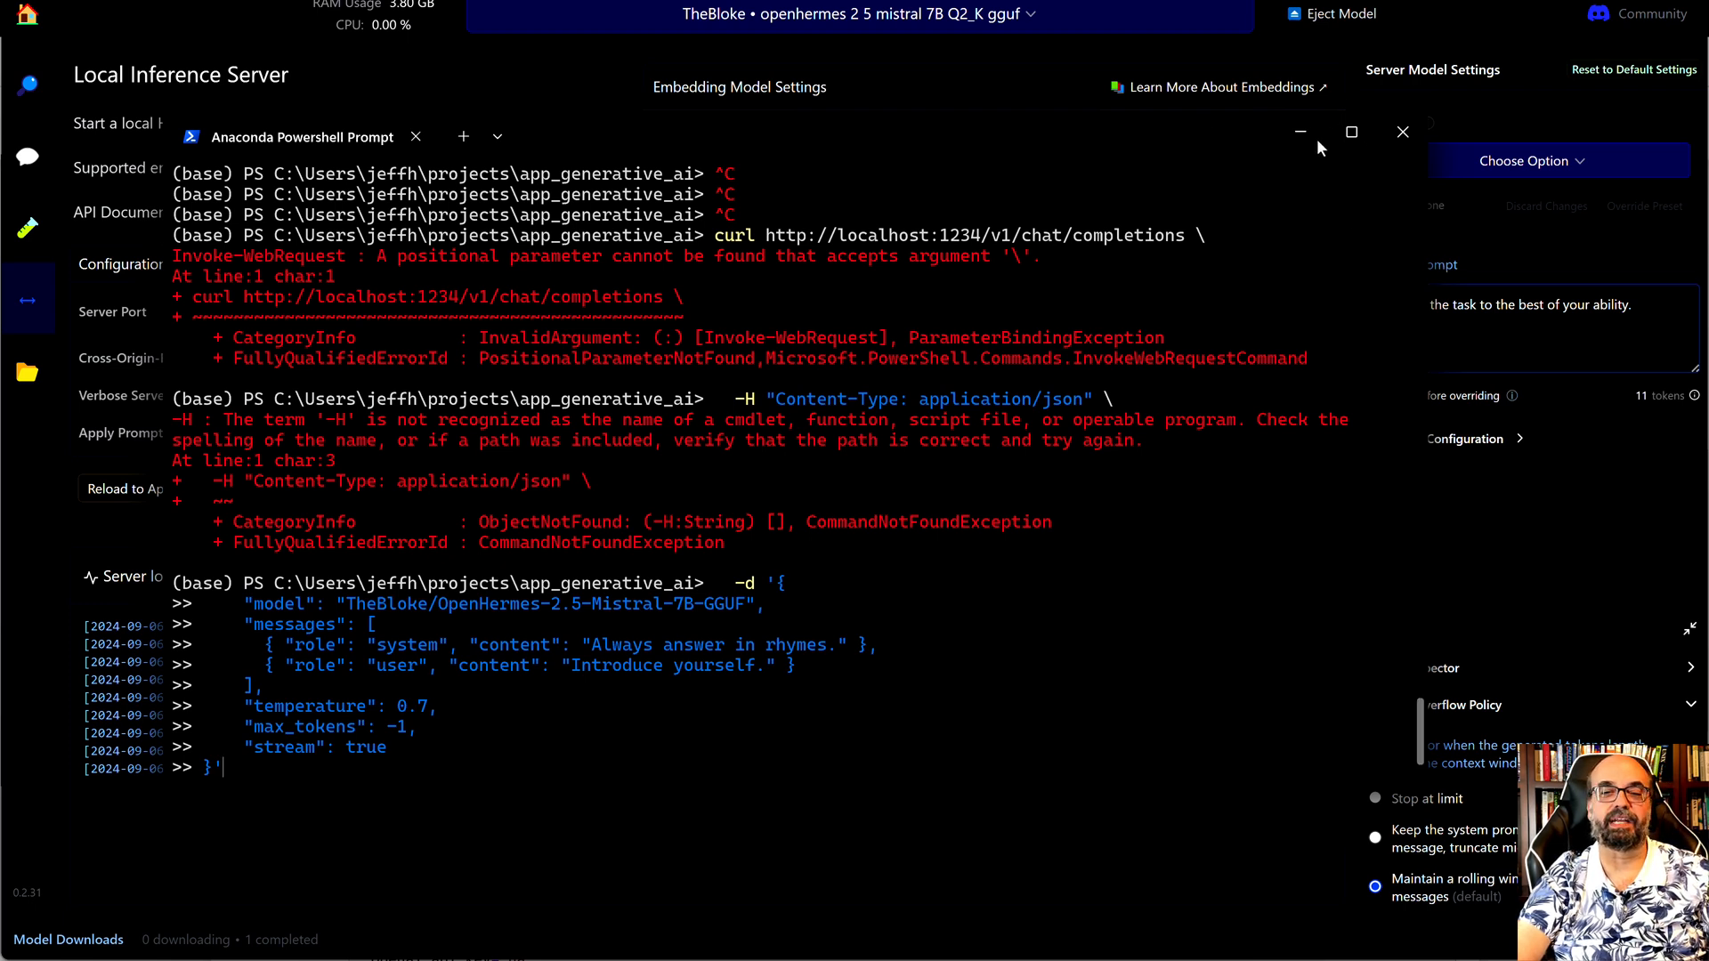
mouse_move(1299, 132)
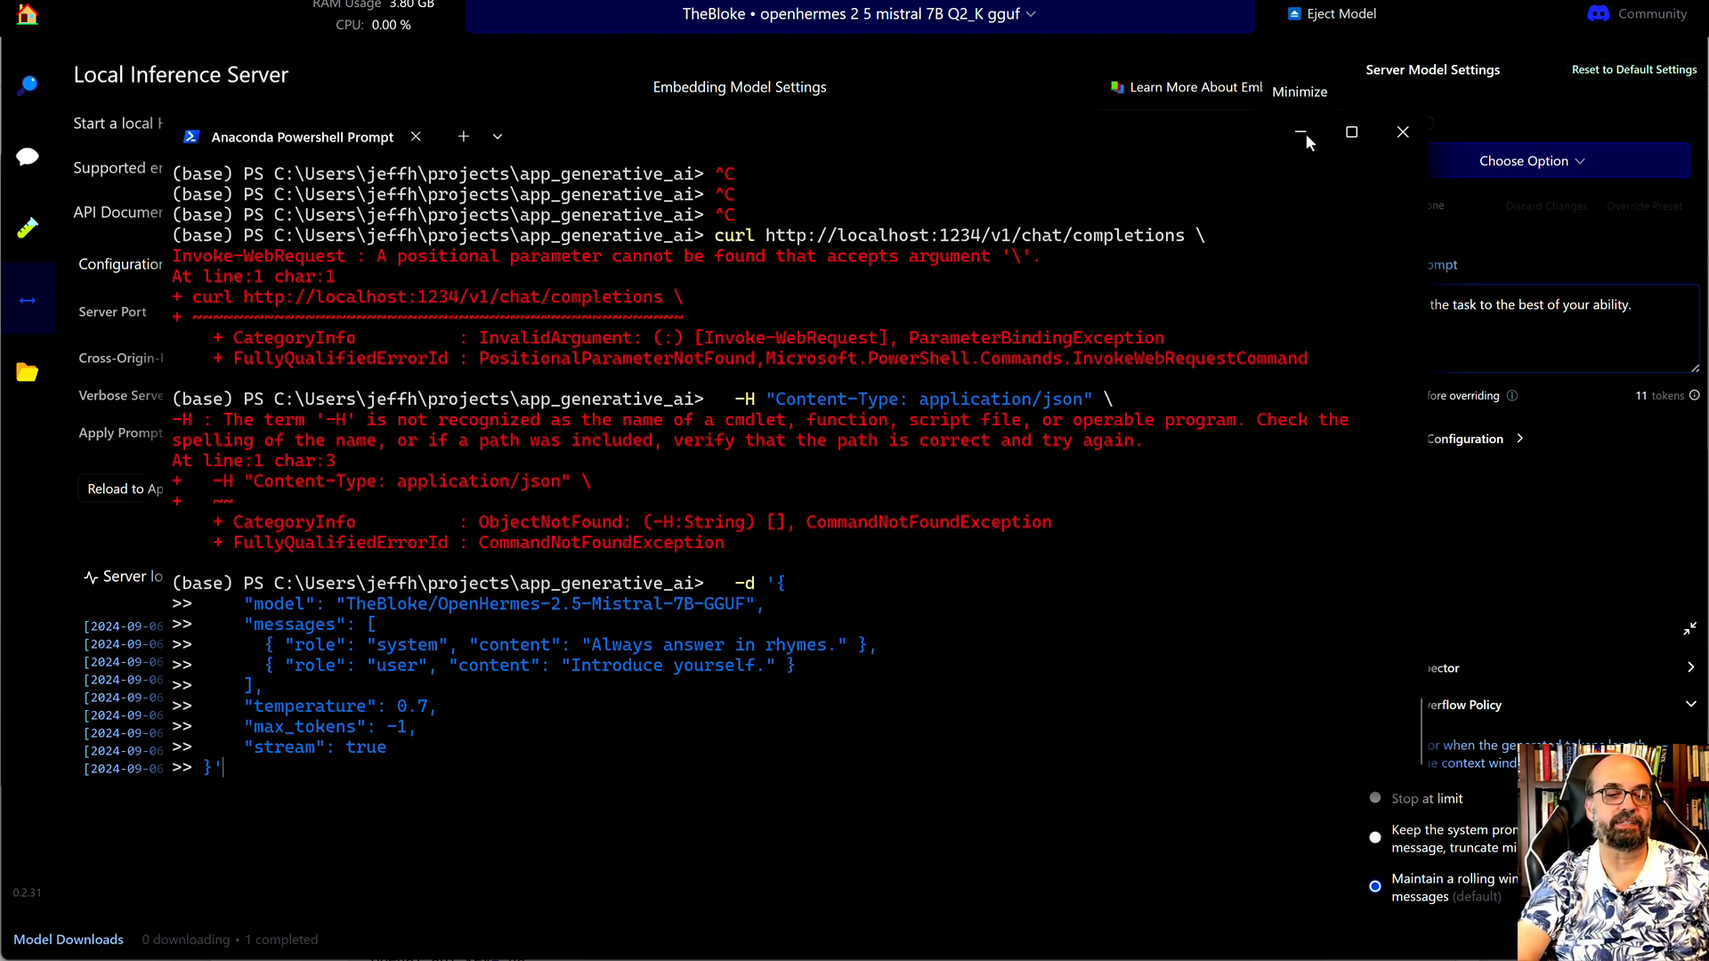
mouse_move(1171, 172)
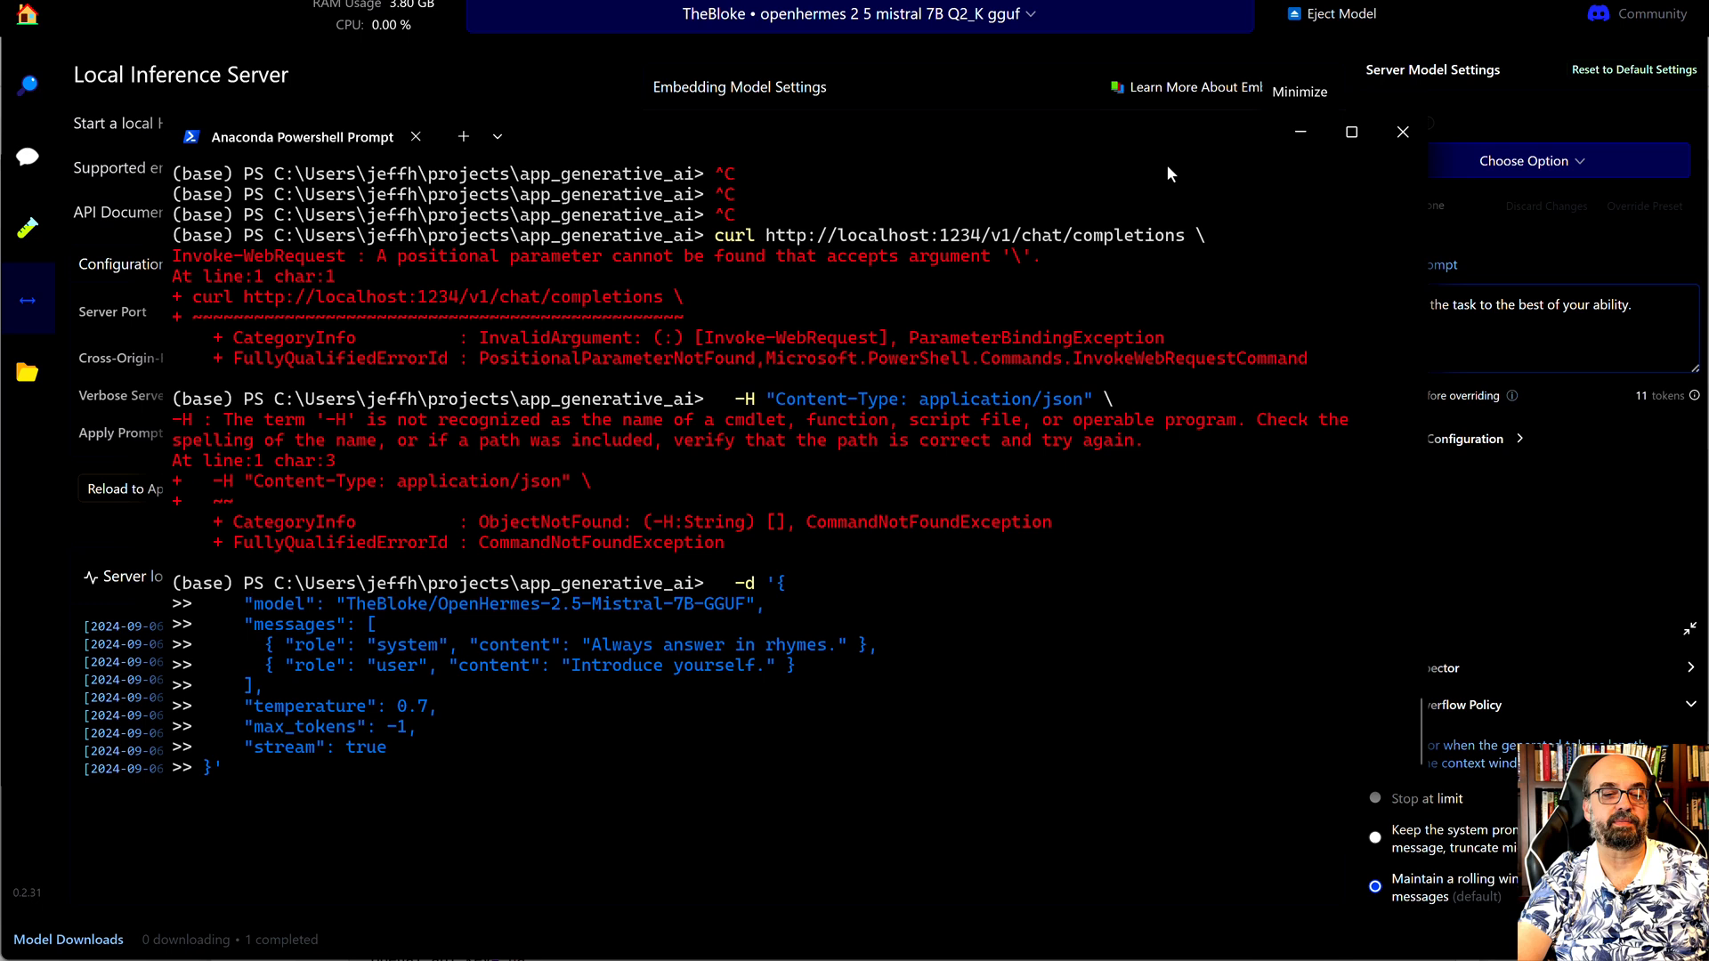
mouse_move(983, 445)
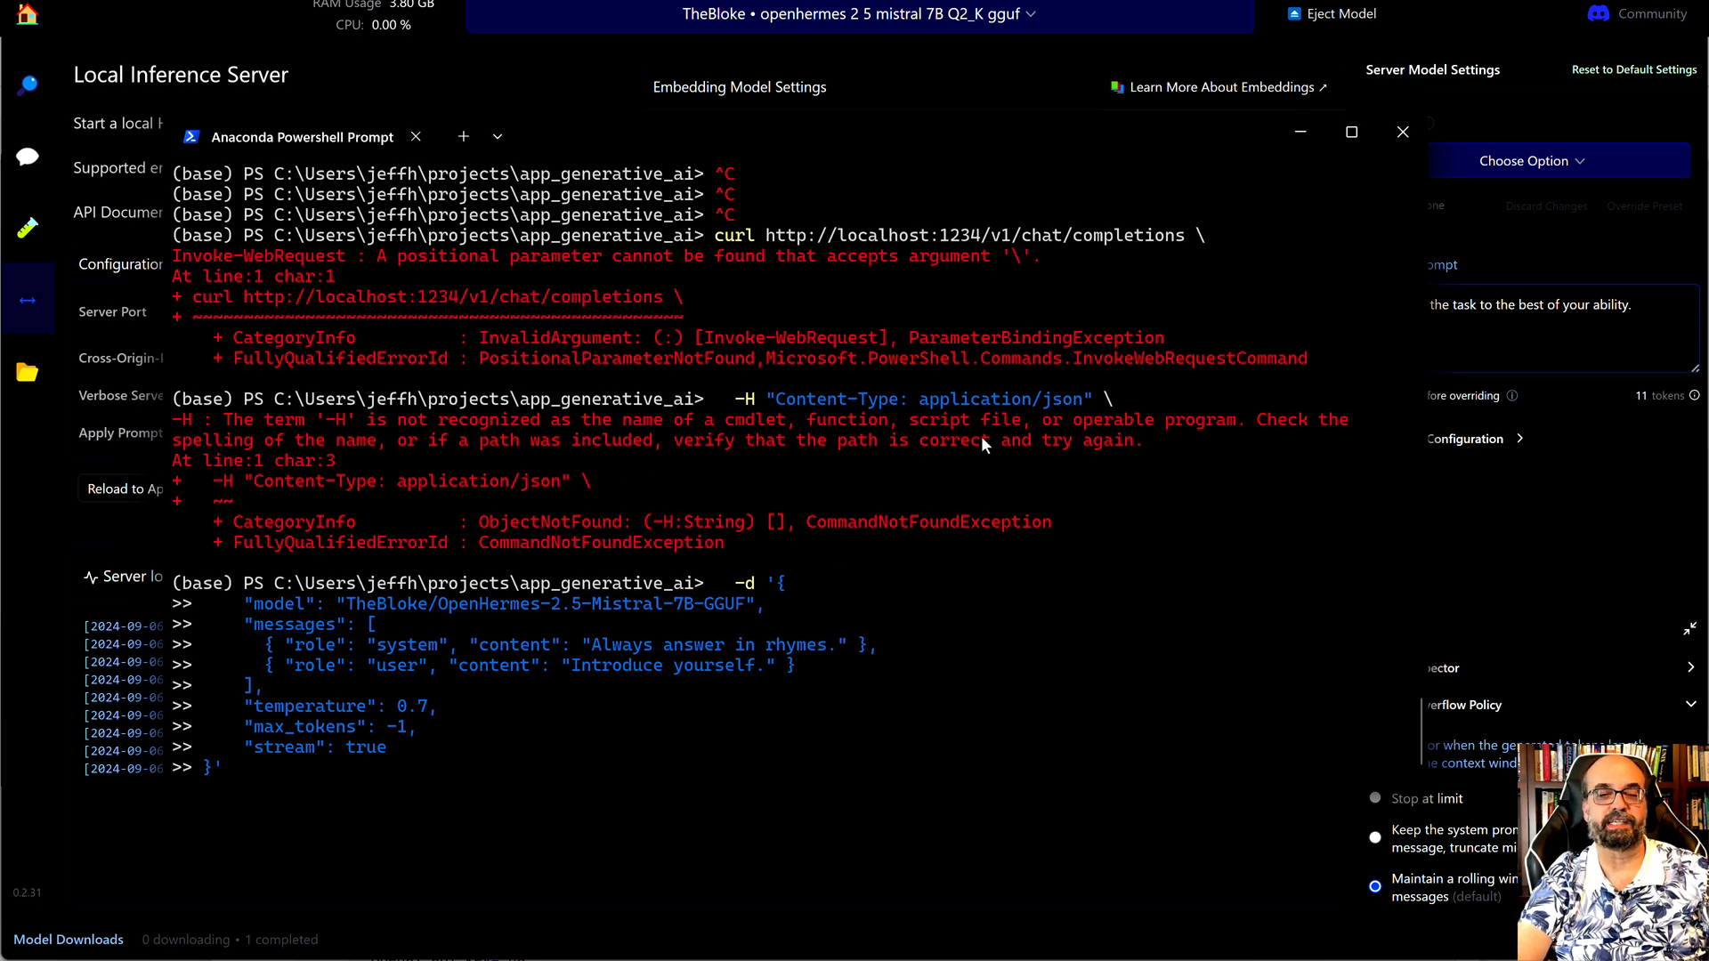
mouse_move(1278, 138)
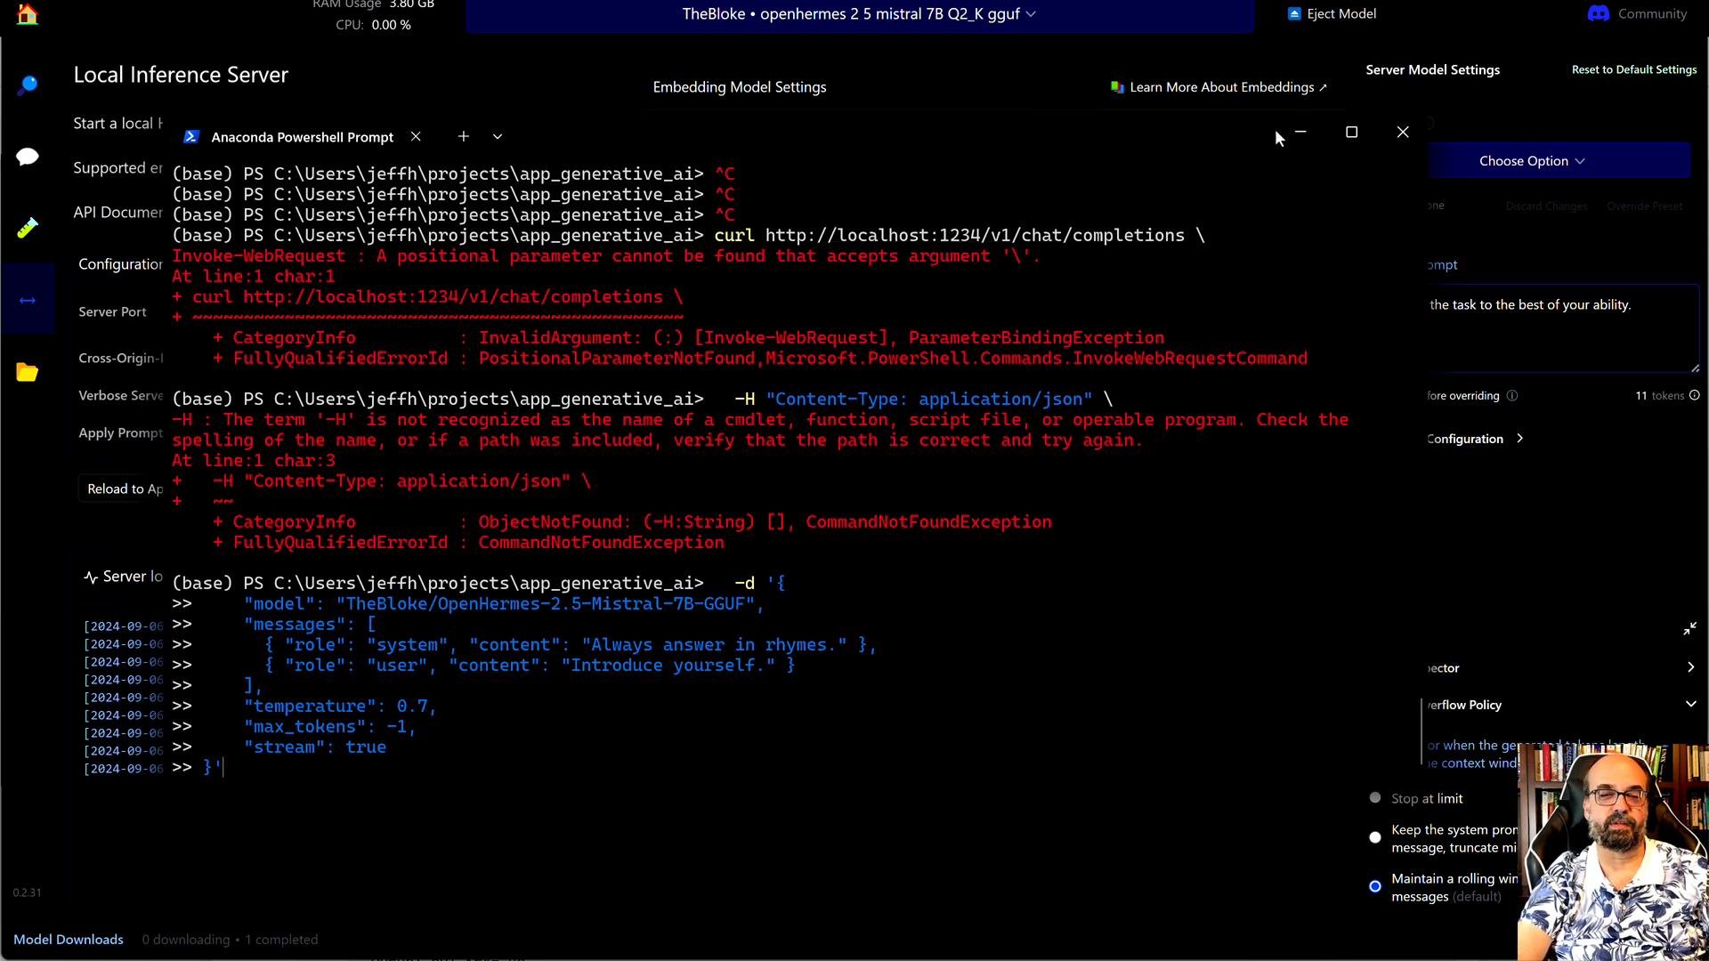
mouse_move(1300, 142)
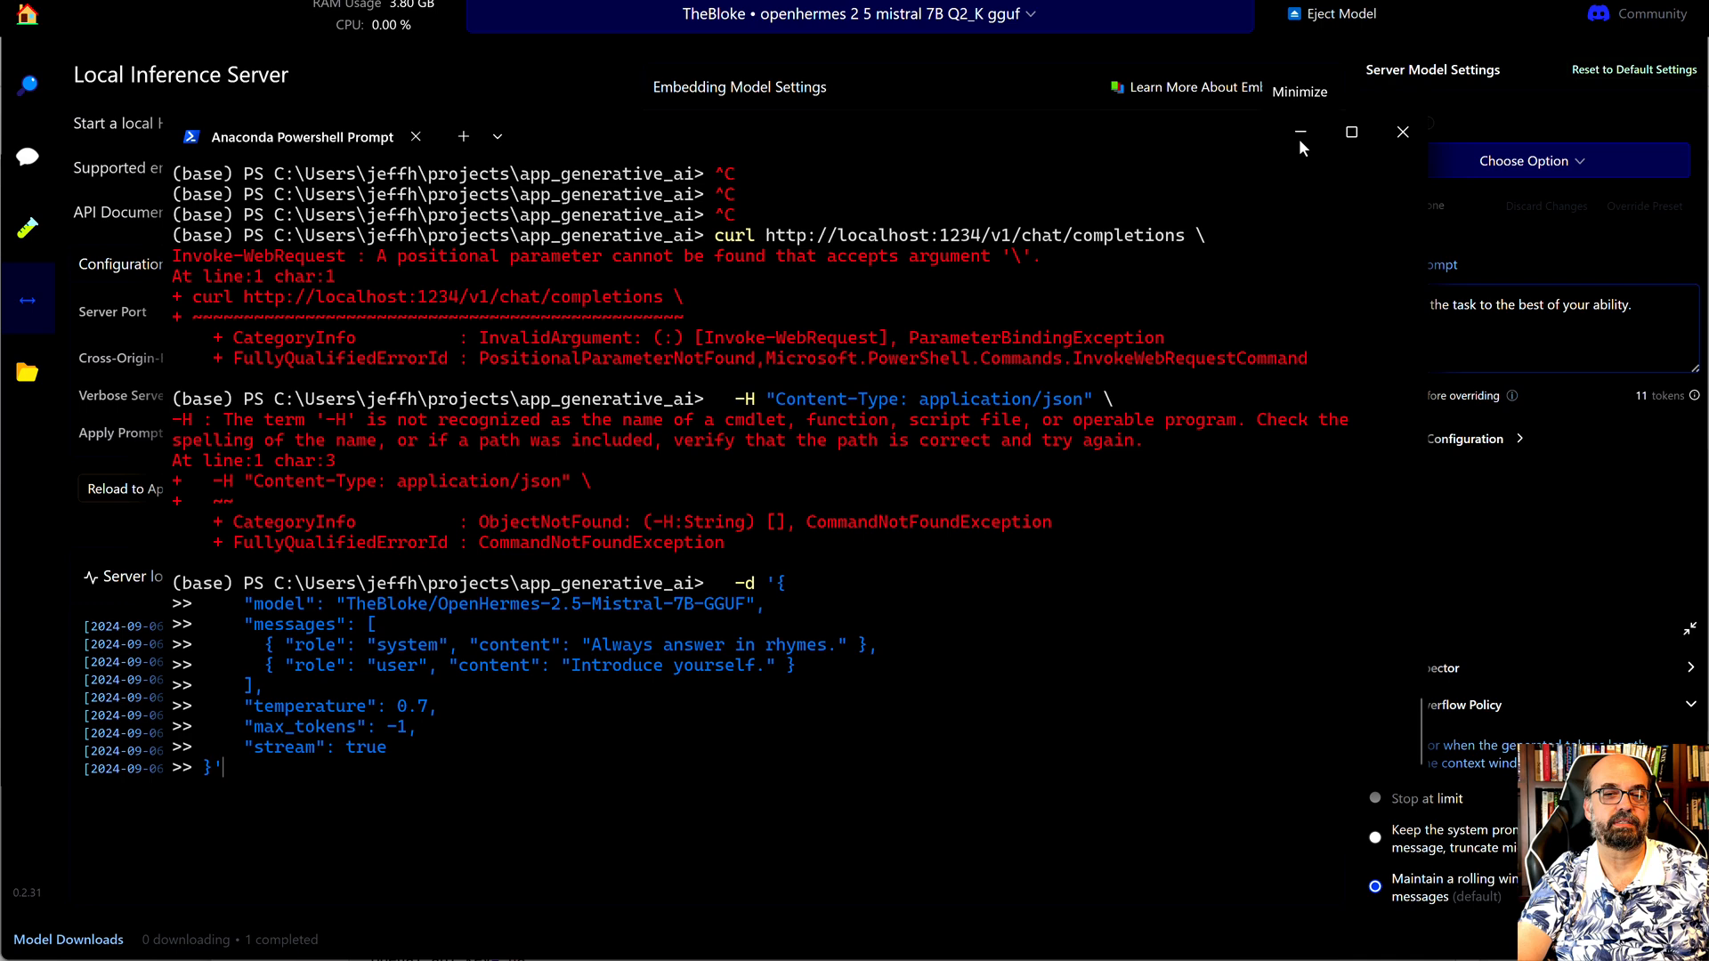
click(1403, 131)
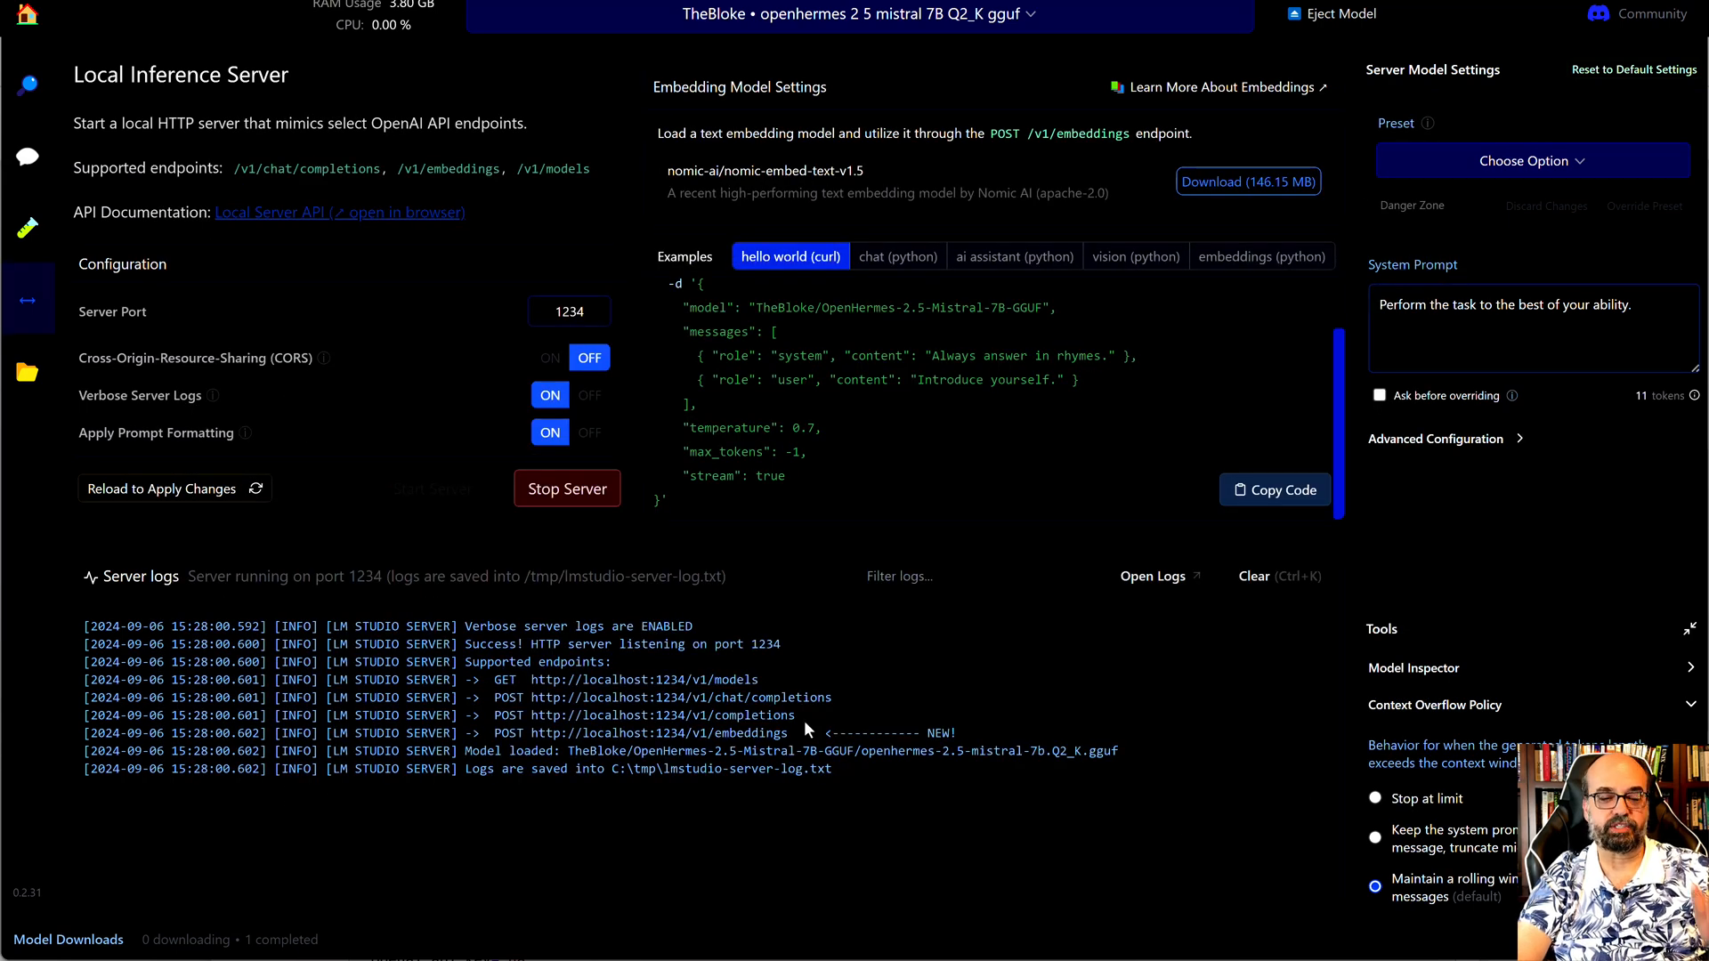
mouse_move(764, 923)
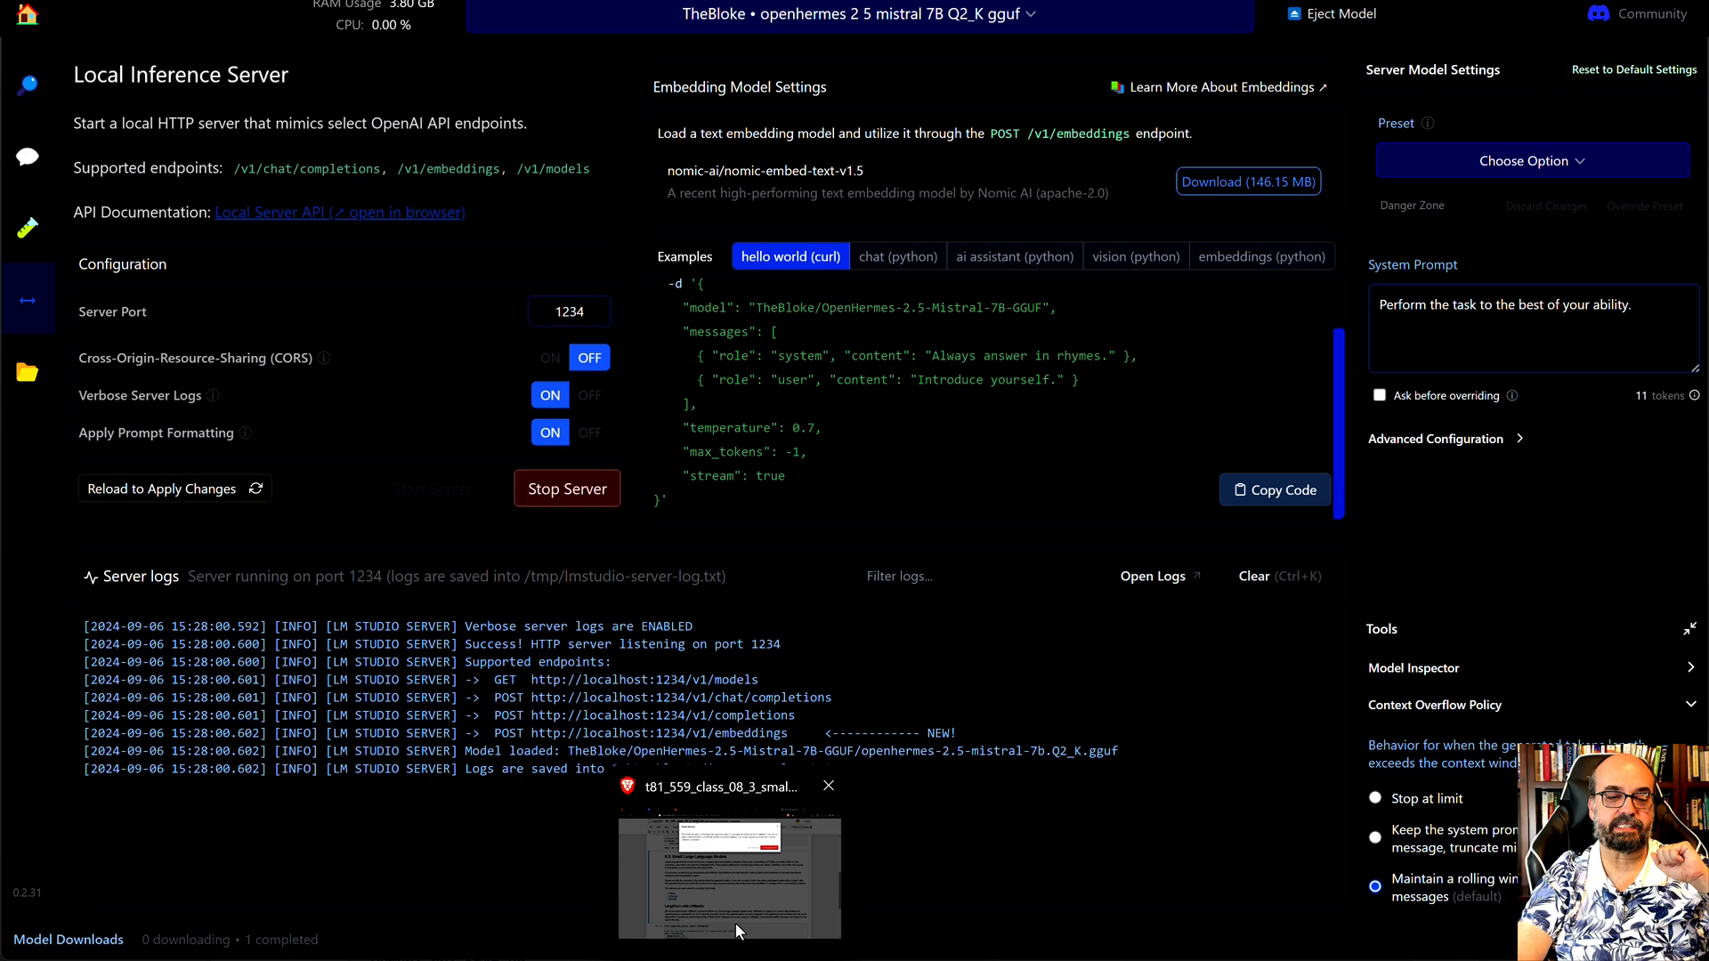
- Switch to the Jupyter notebook in the browser and dismiss its dead-kernel warning
click(728, 877)
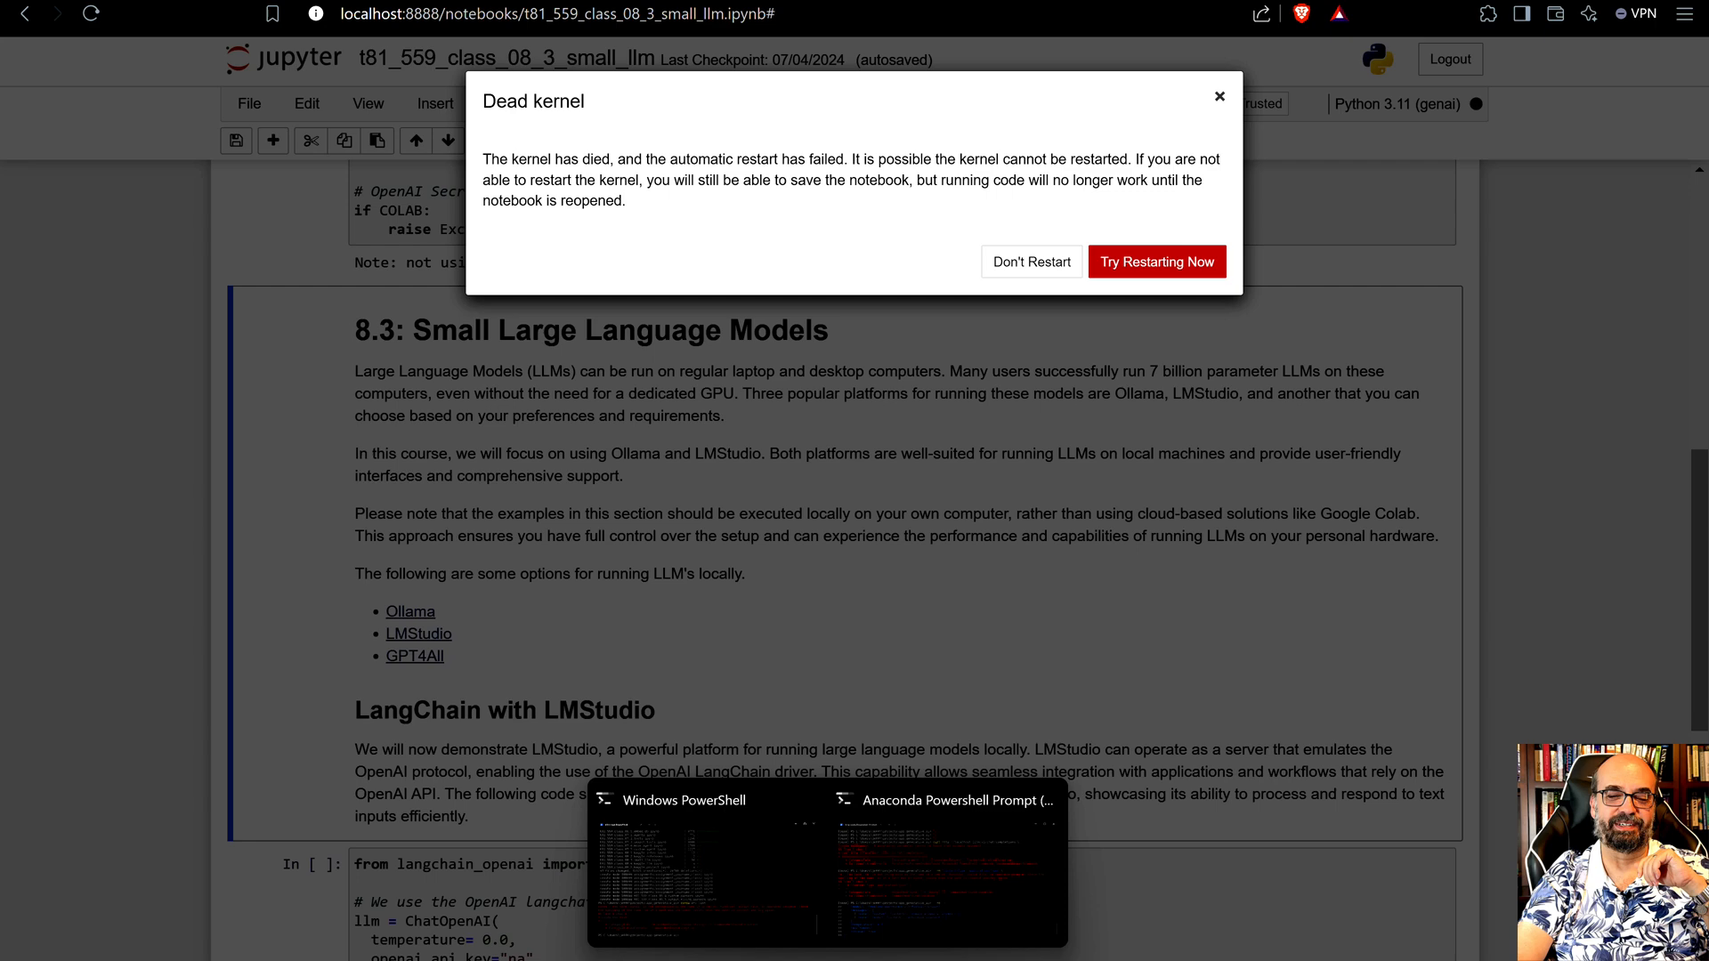
click(707, 861)
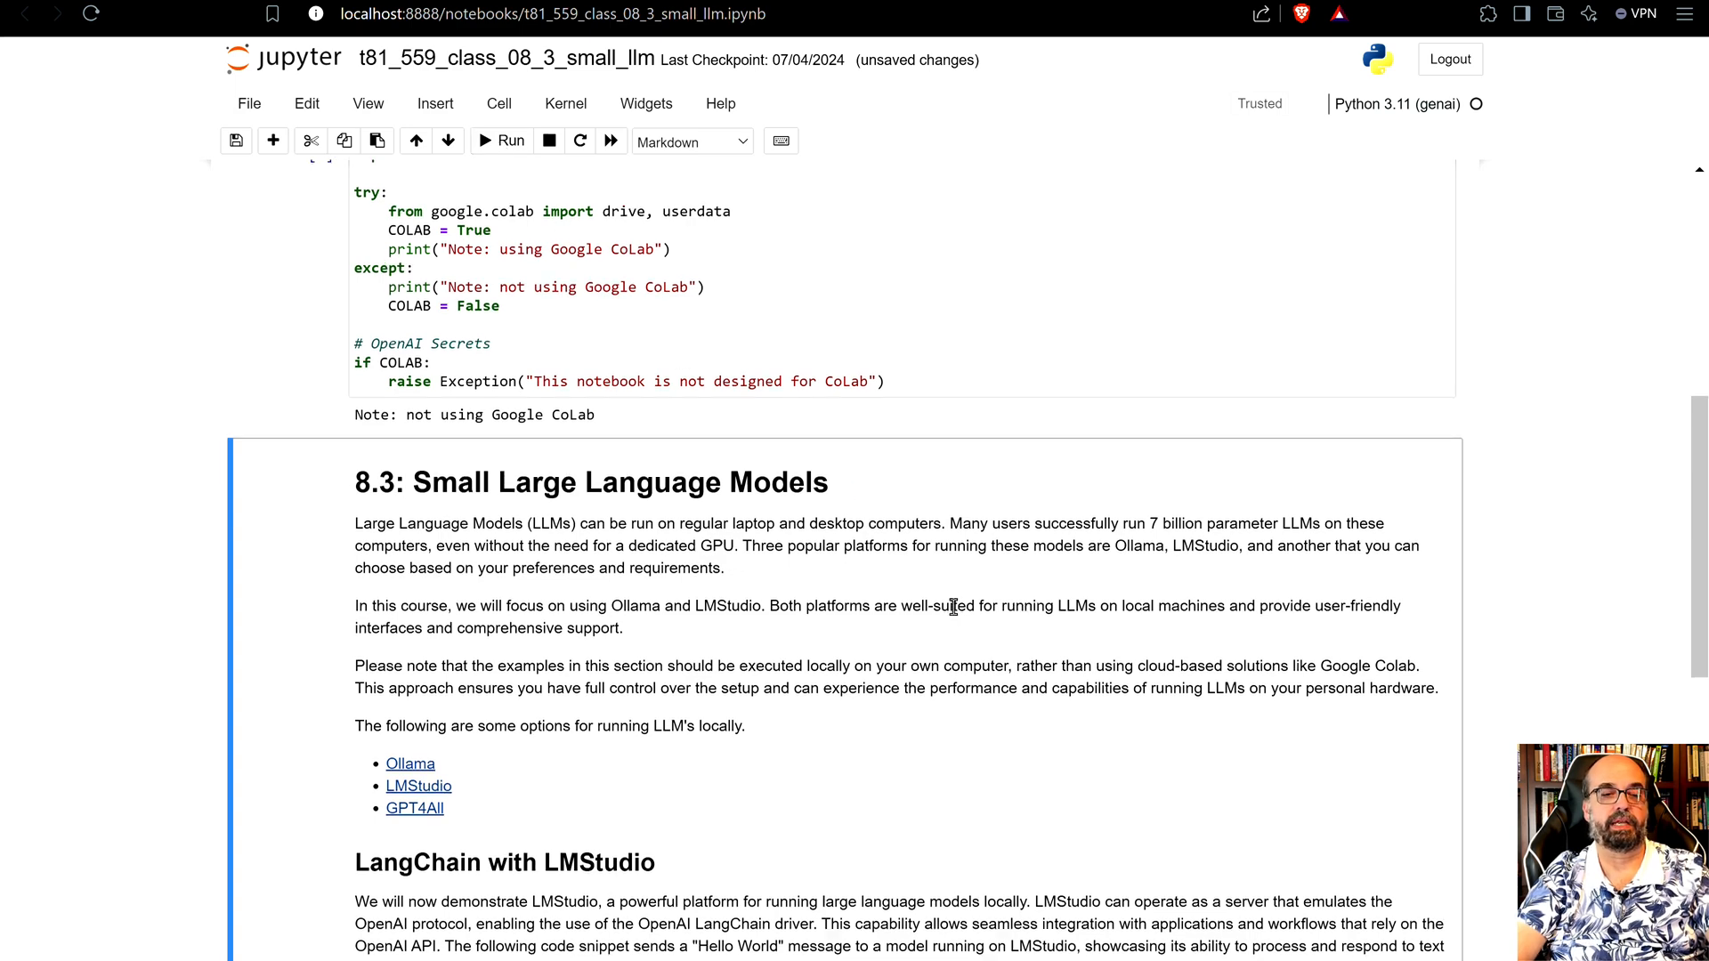
- Run the LangChain ChatOpenAI cell sending Hello world to the local LM Studio server
scroll(down, 3)
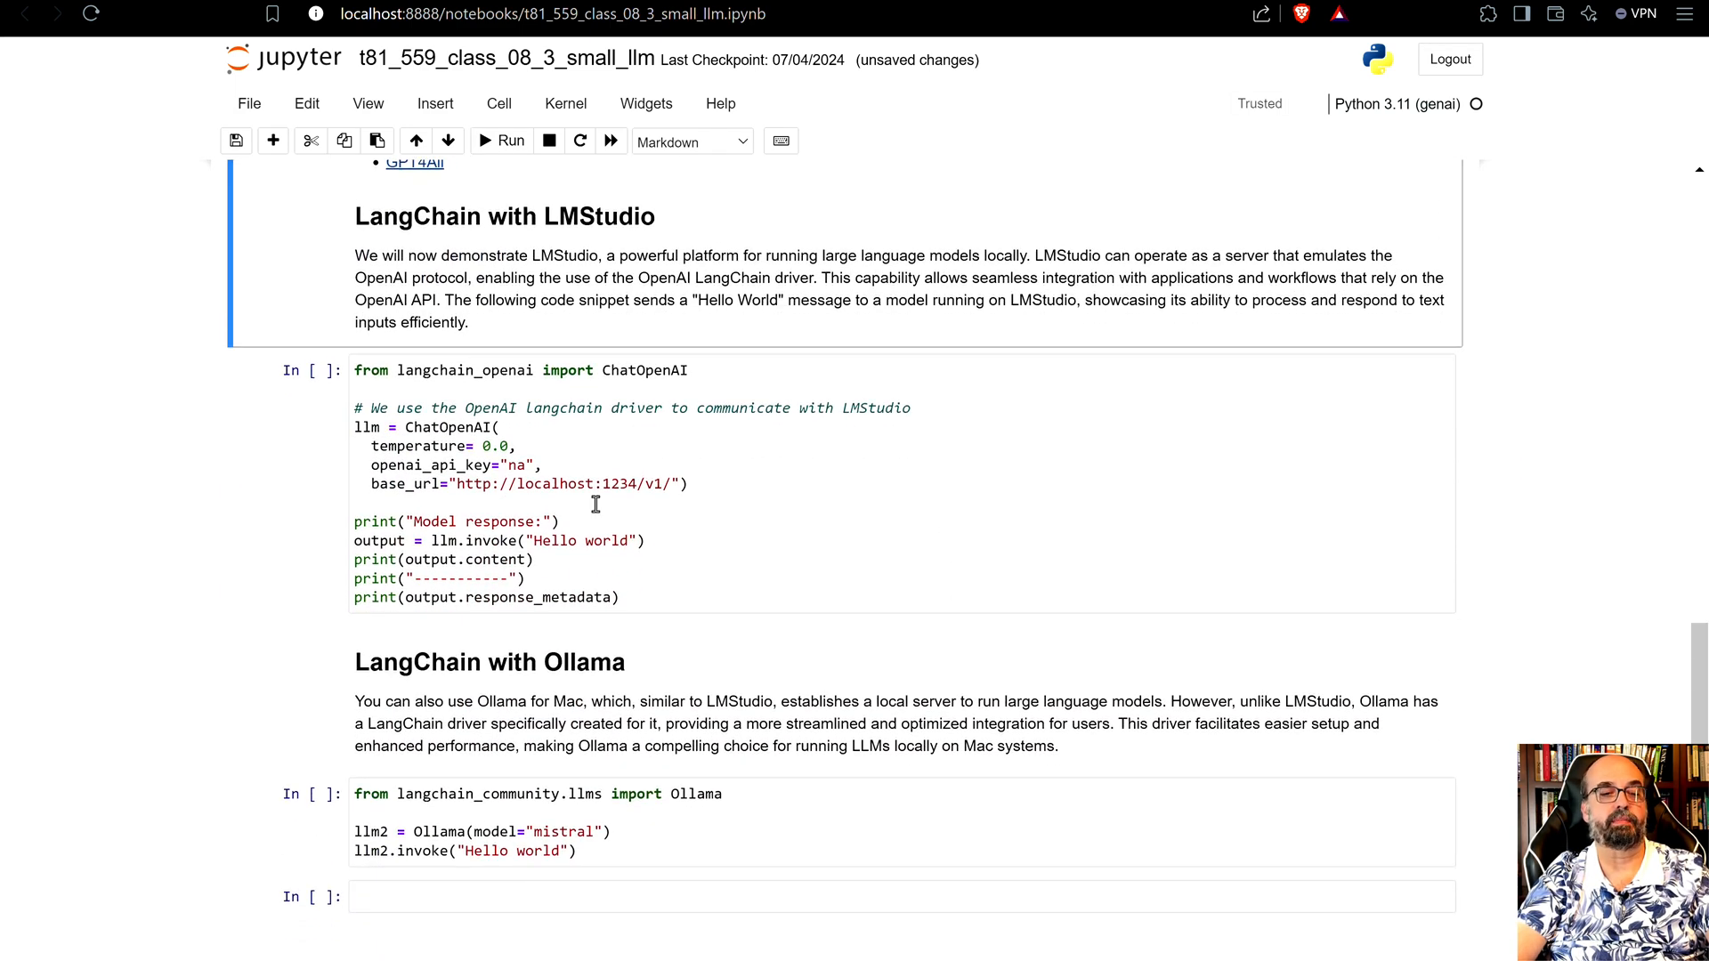
click(545, 502)
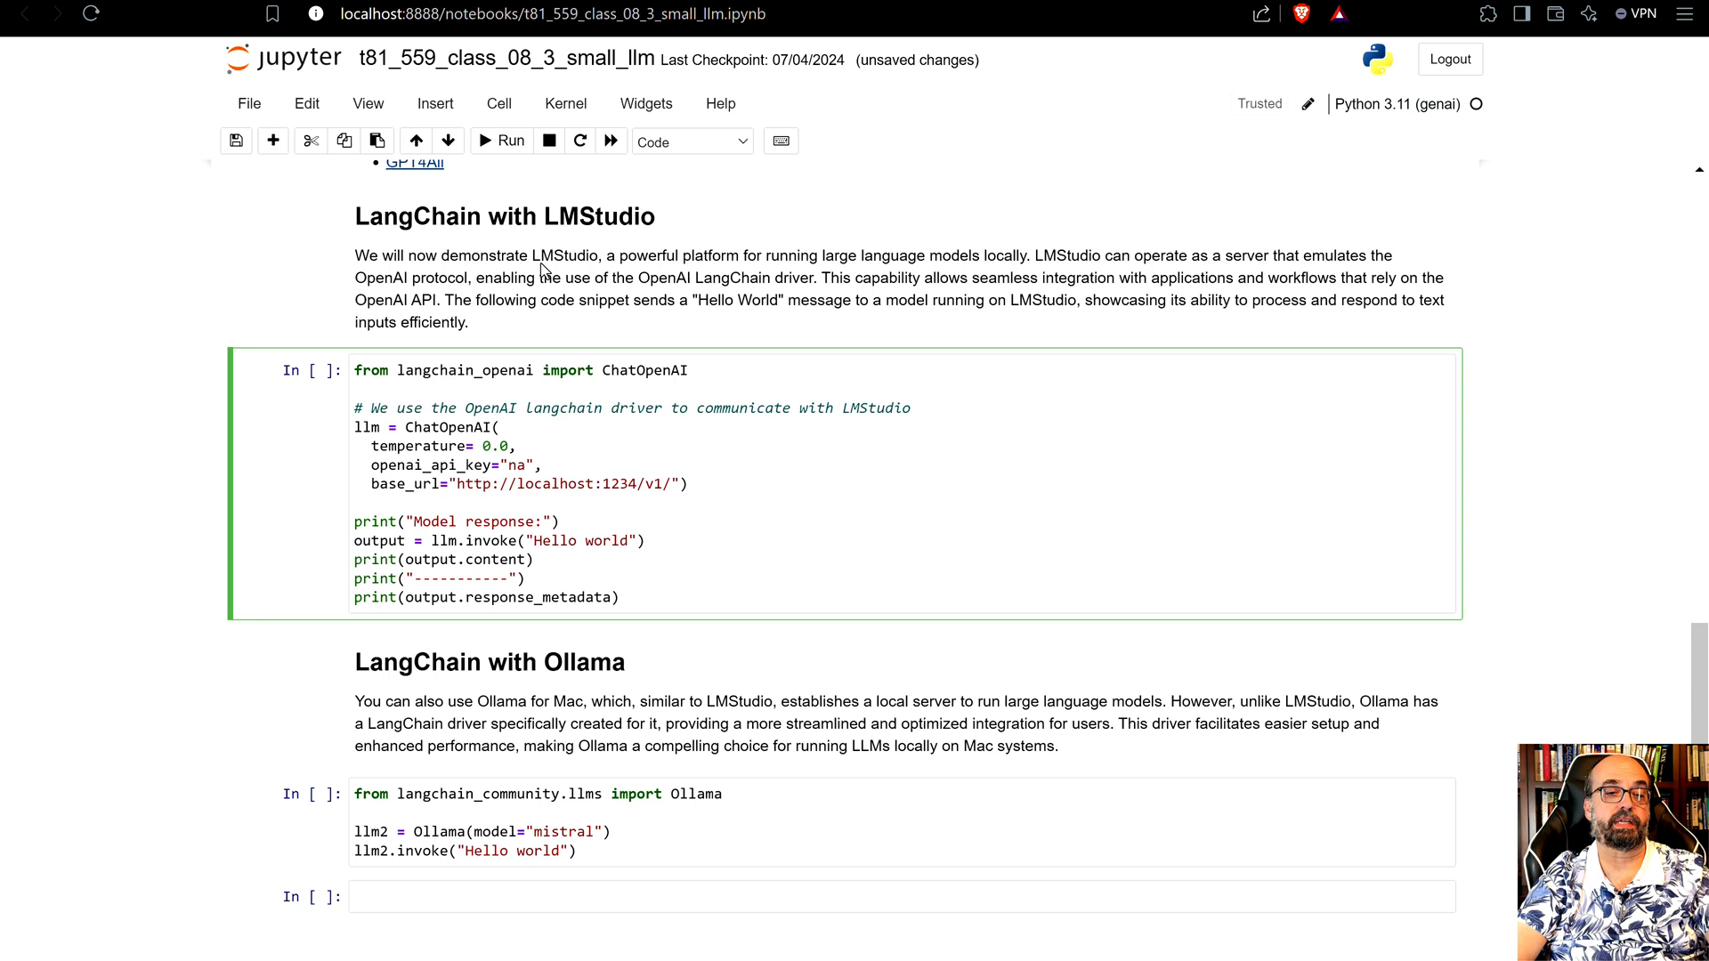
scroll(up, 3)
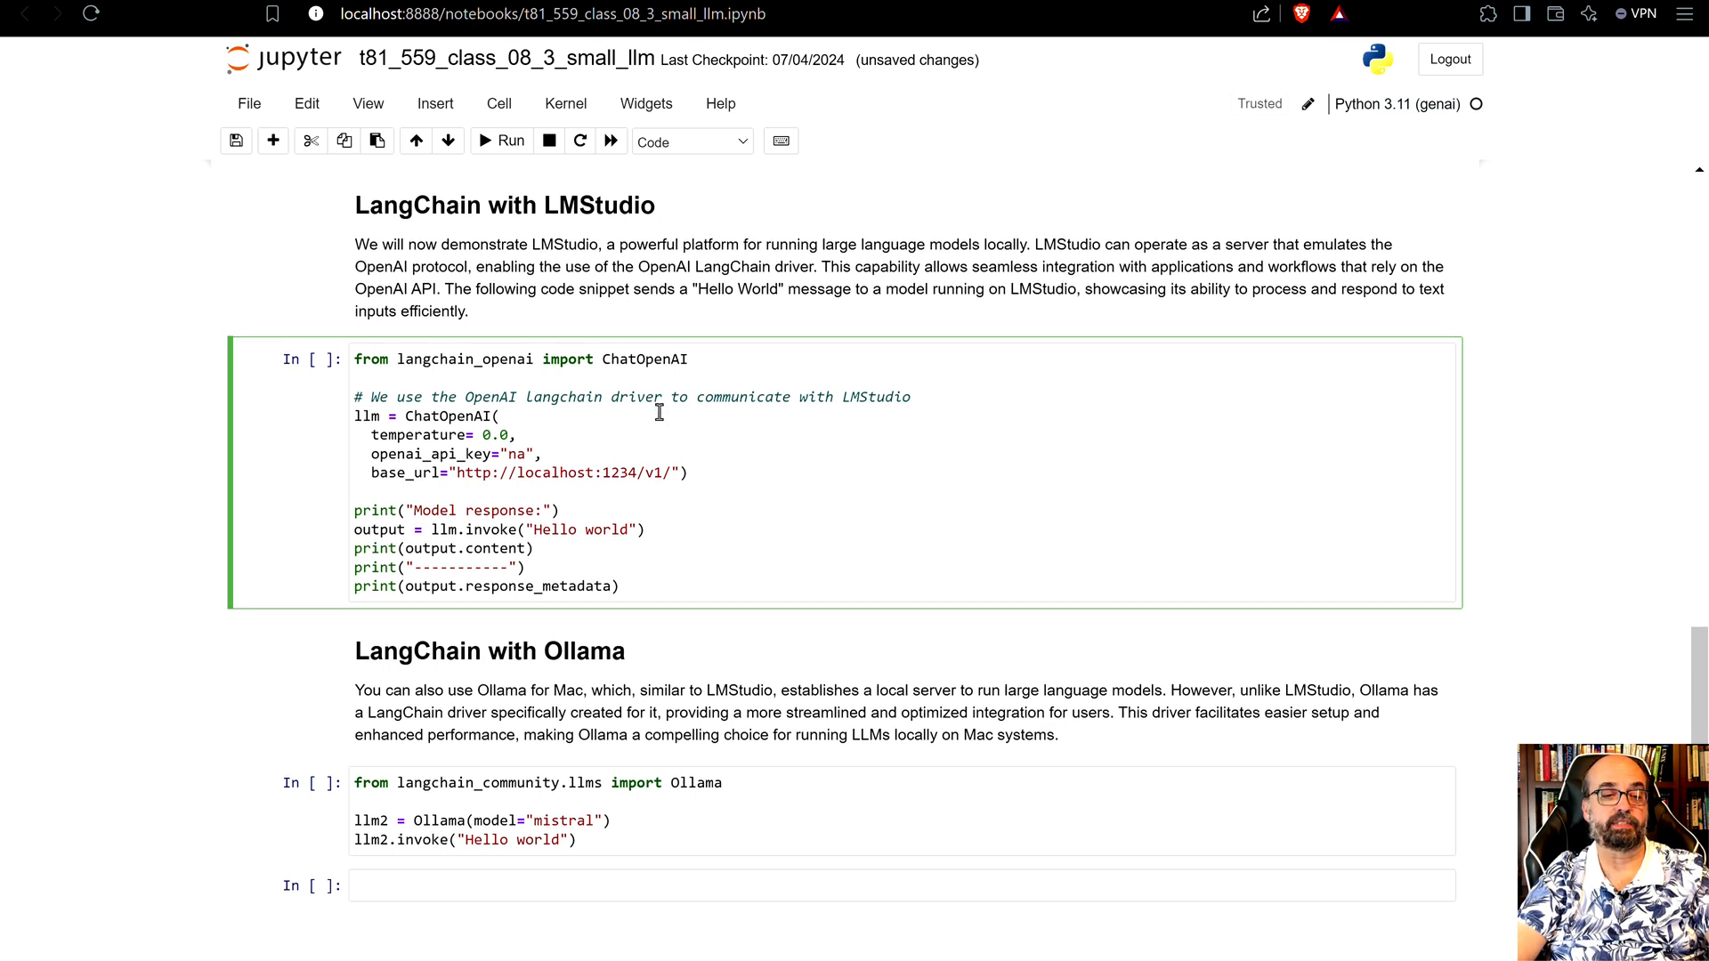
scroll(down, 3)
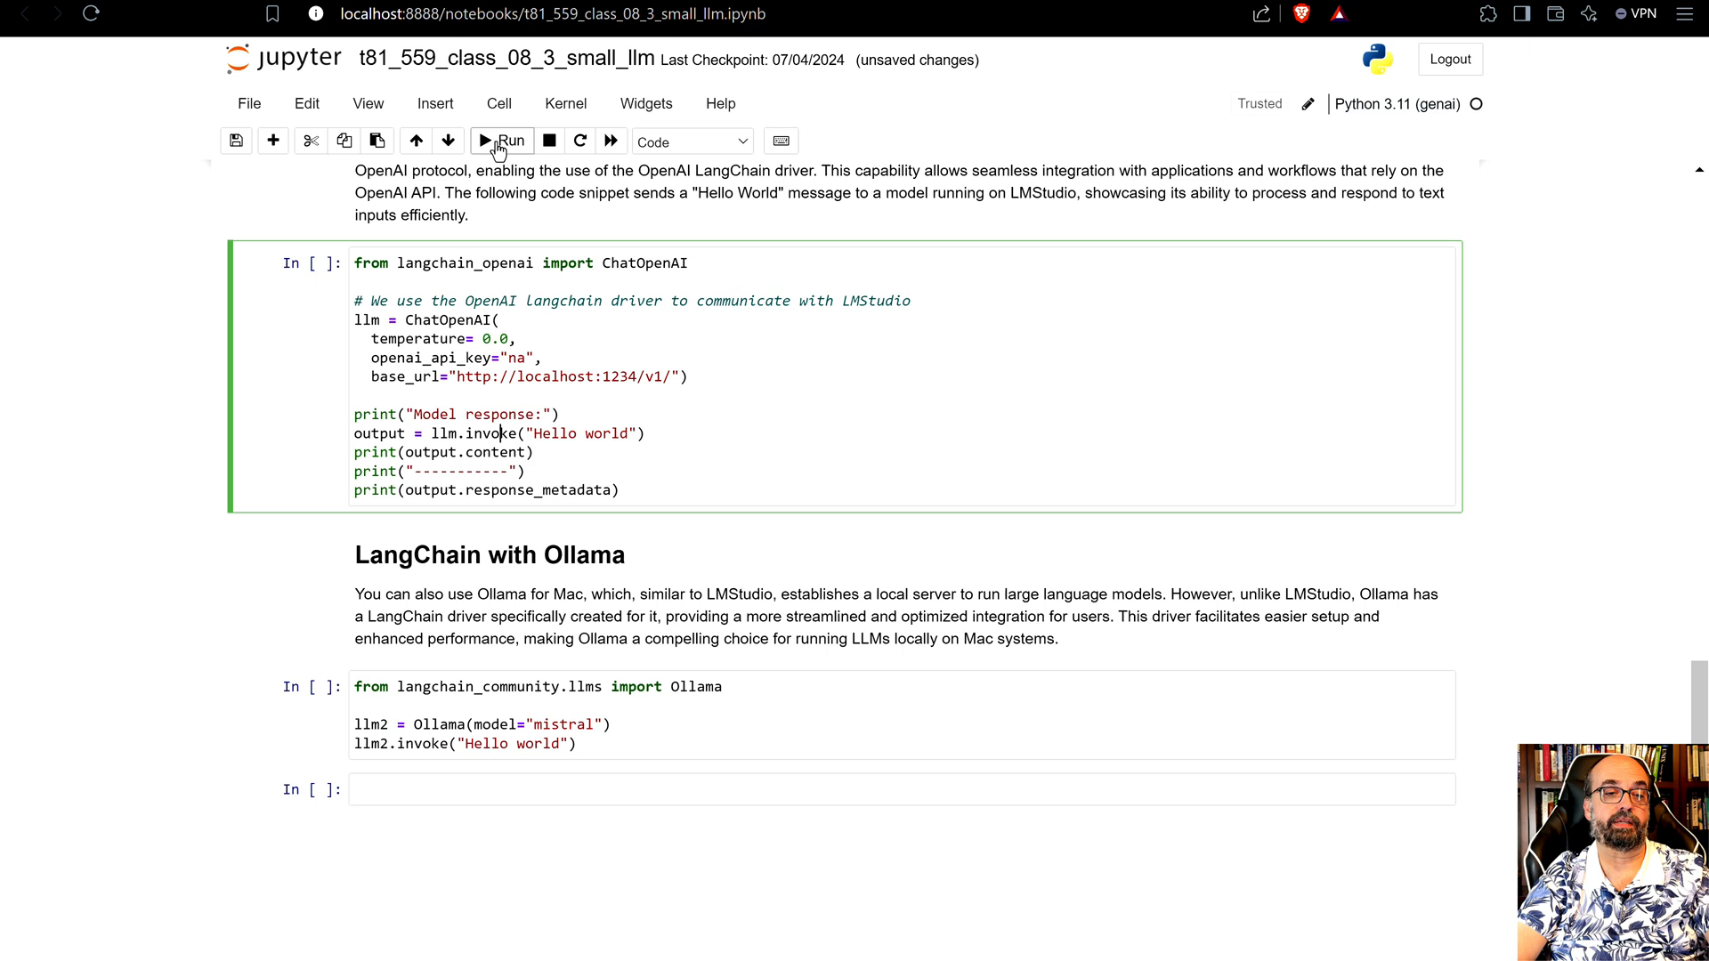
click(500, 140)
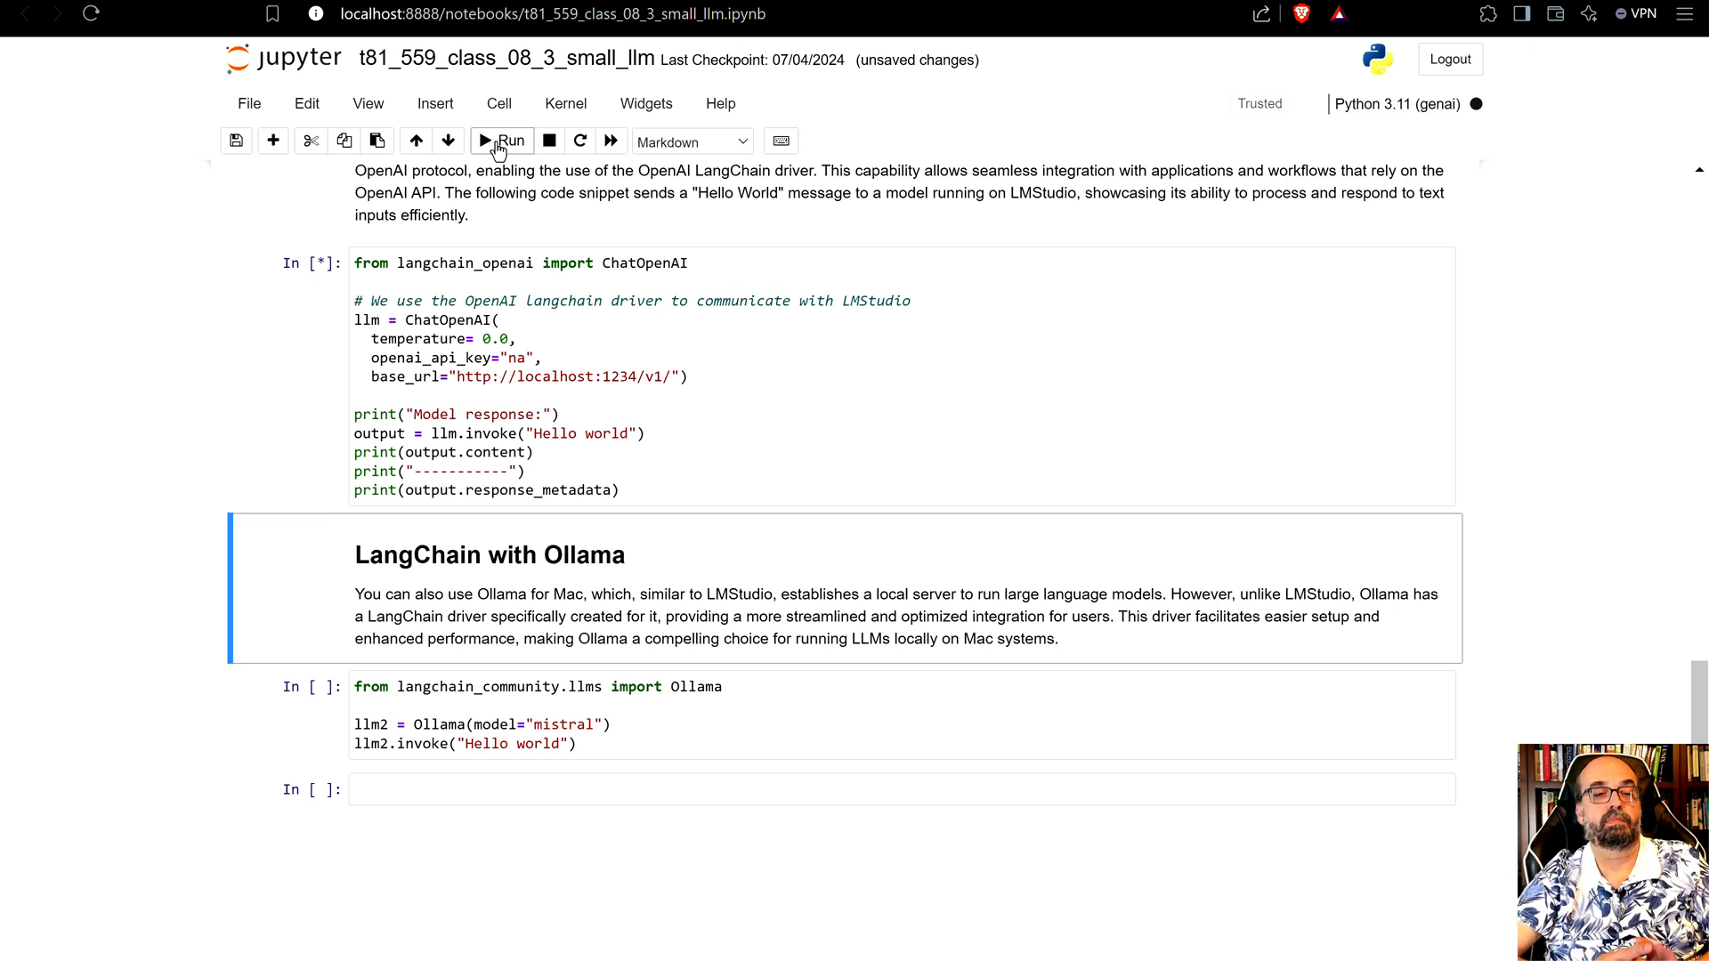
- Run cell In [2] and read the local model's Hello world reply with openhermes 2.5 mistral token usage metadata
click(500, 140)
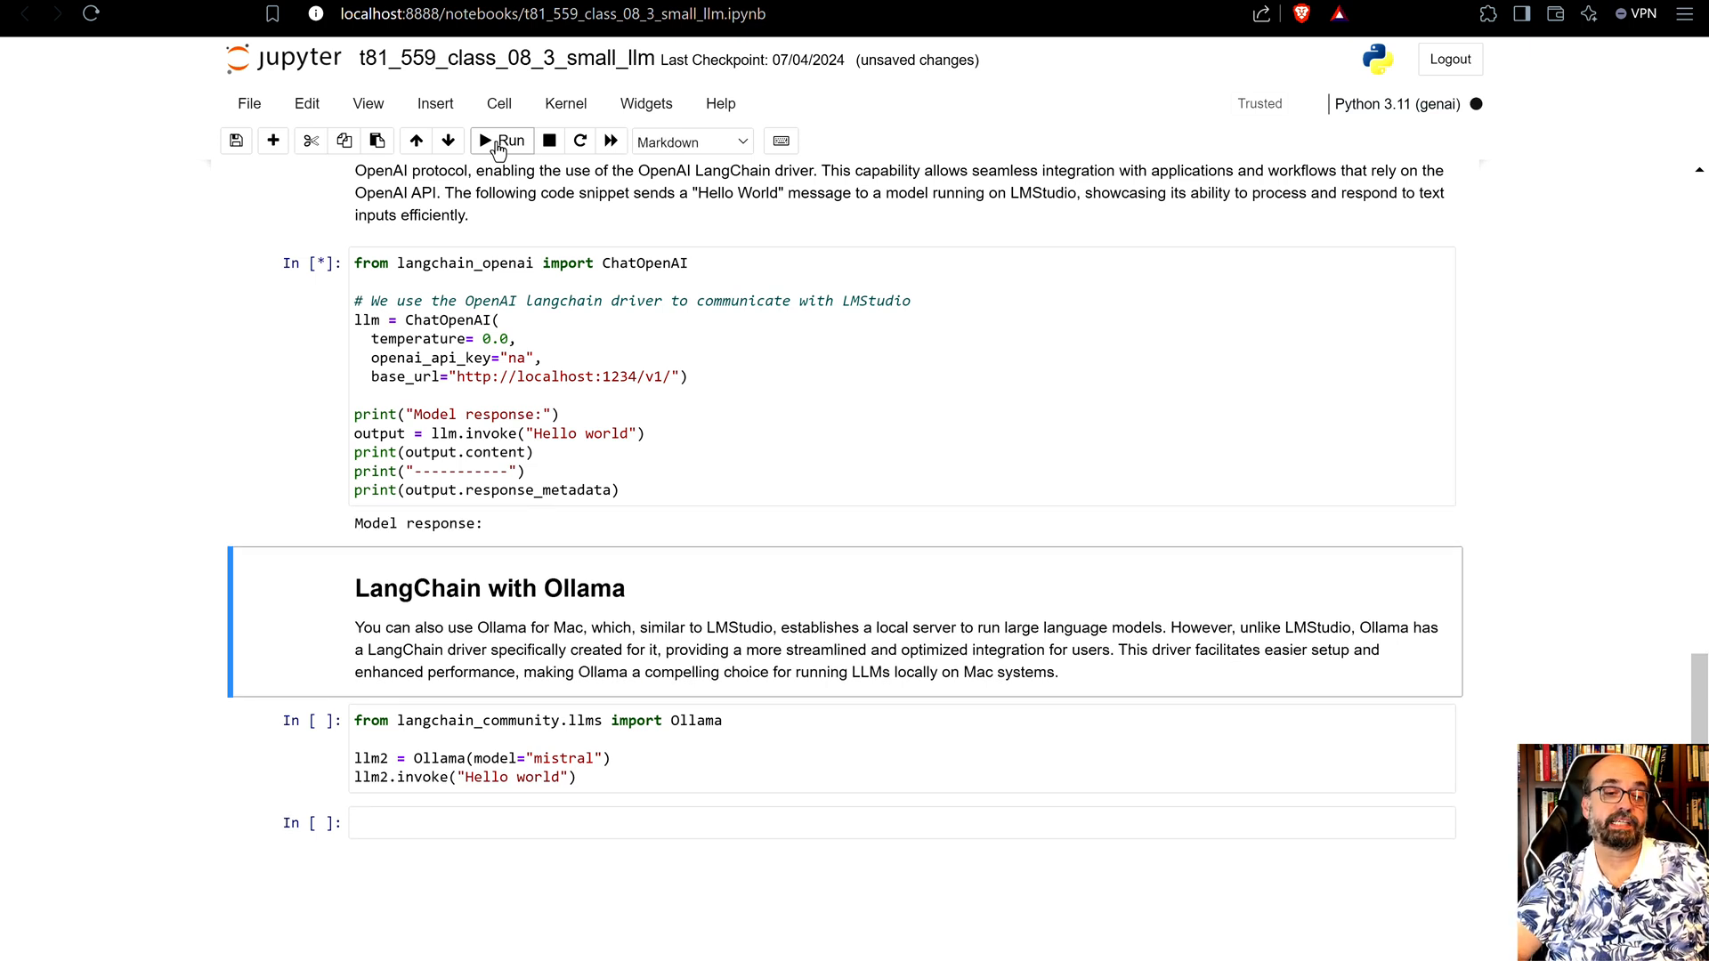
click(500, 140)
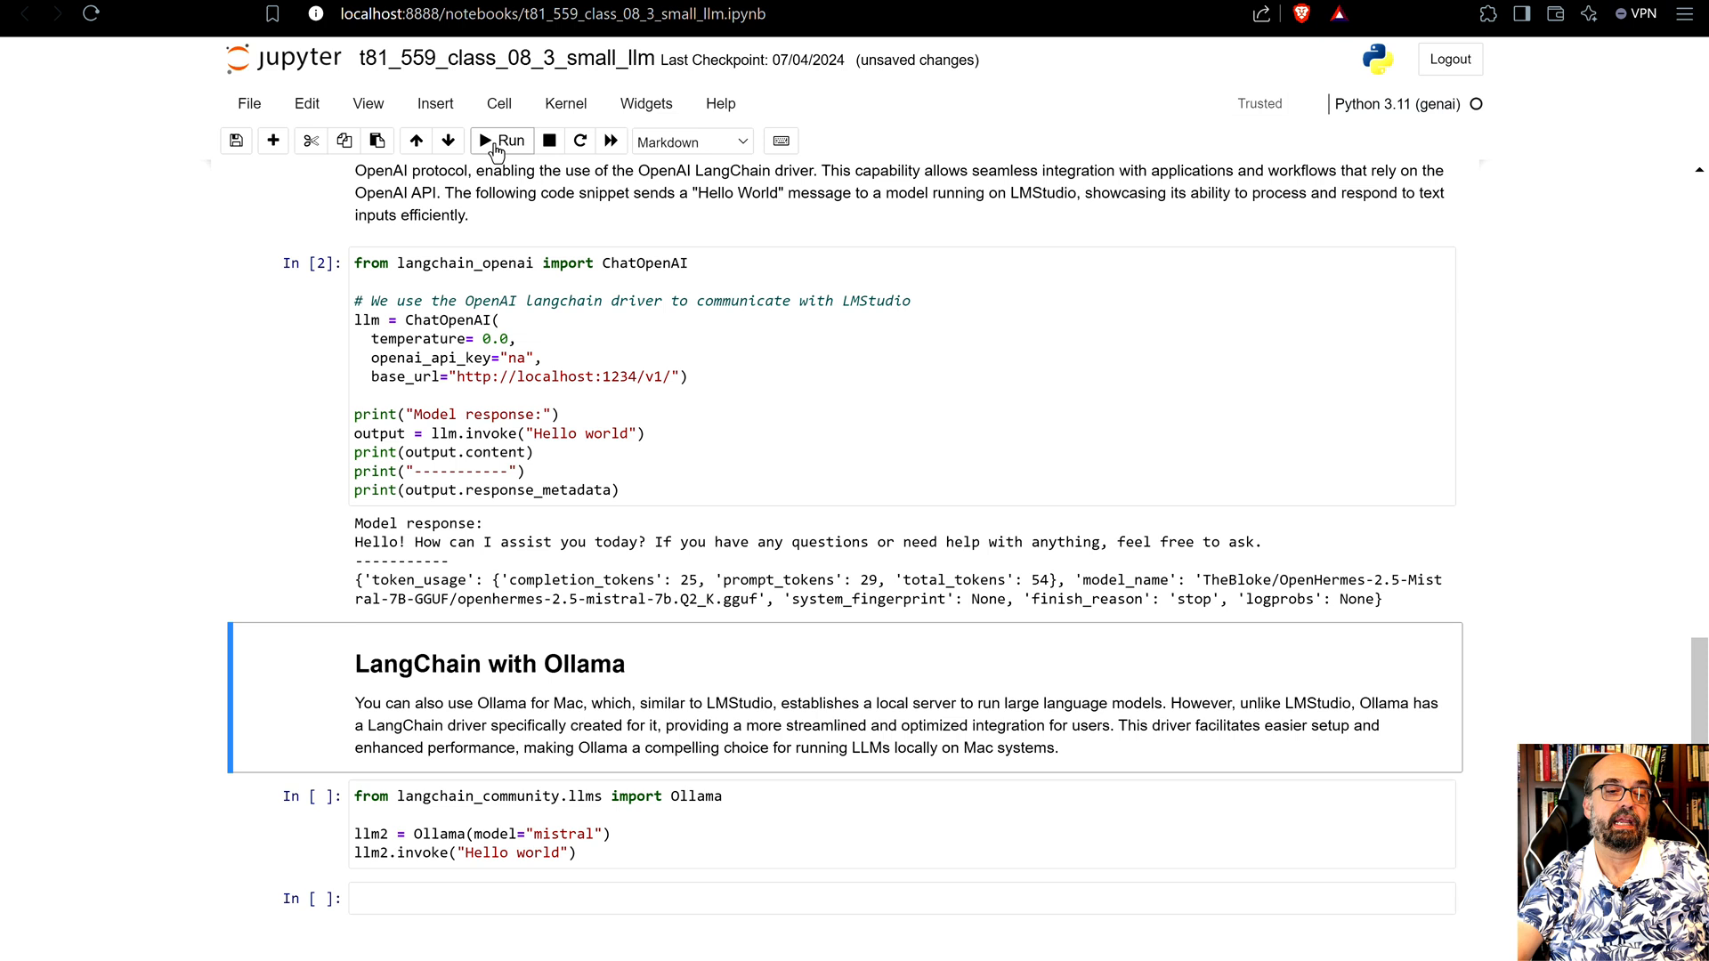
mouse_move(513, 554)
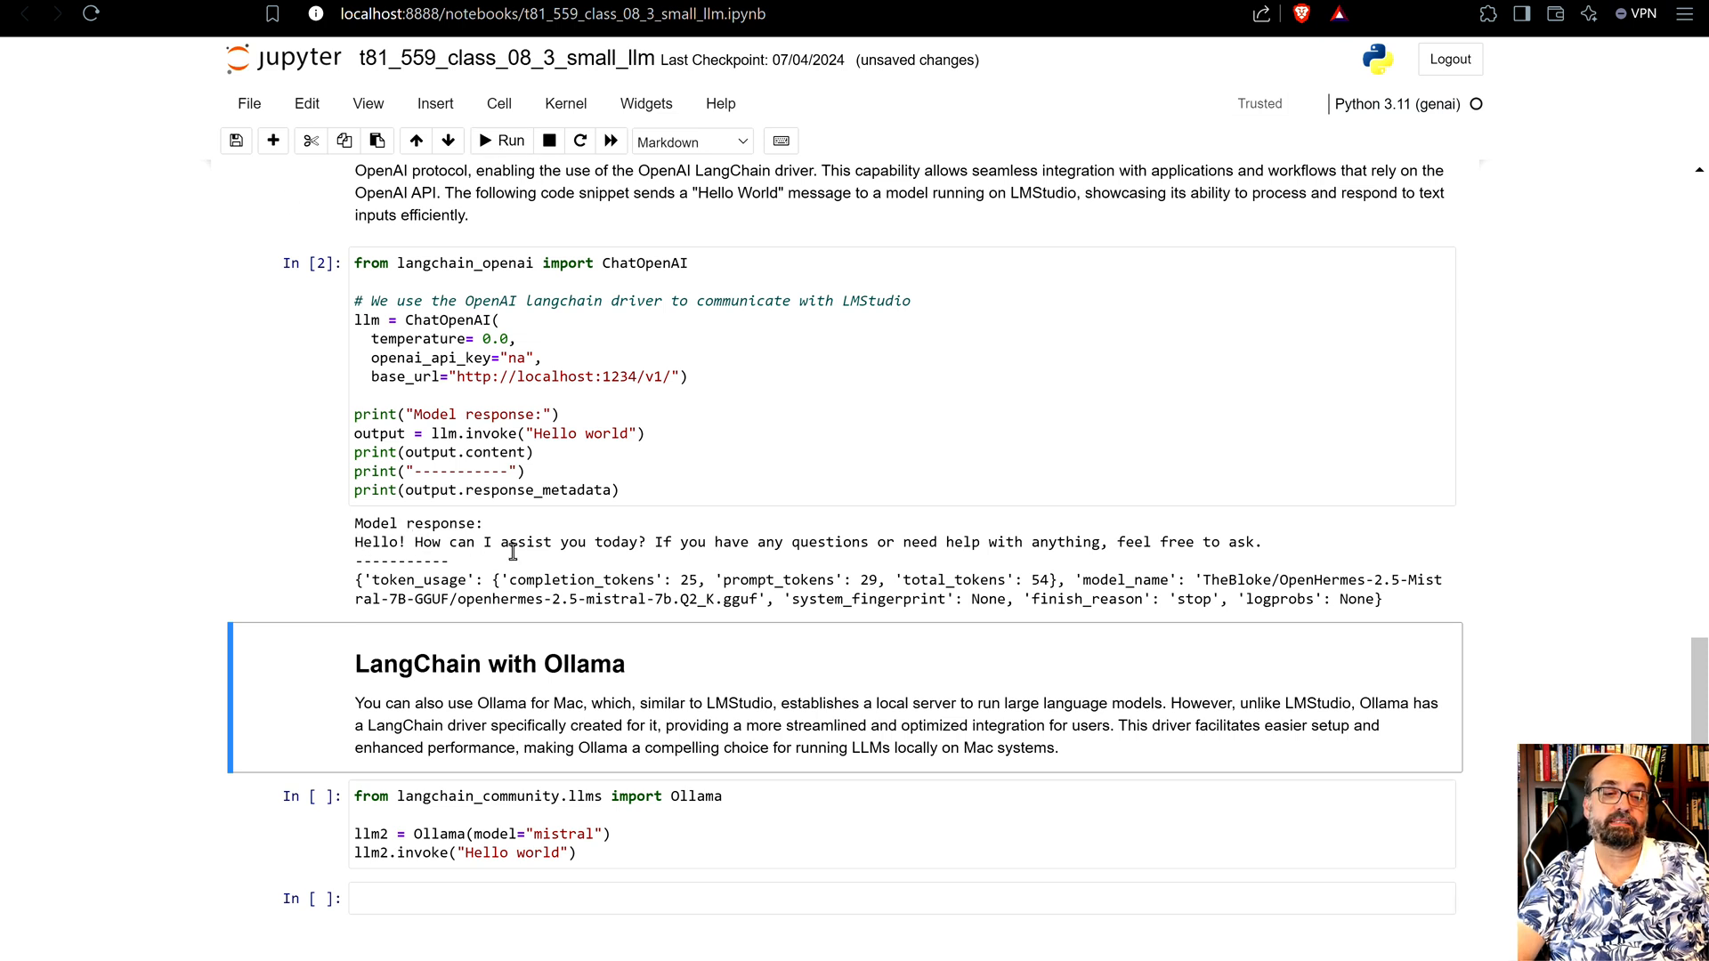
mouse_move(979, 571)
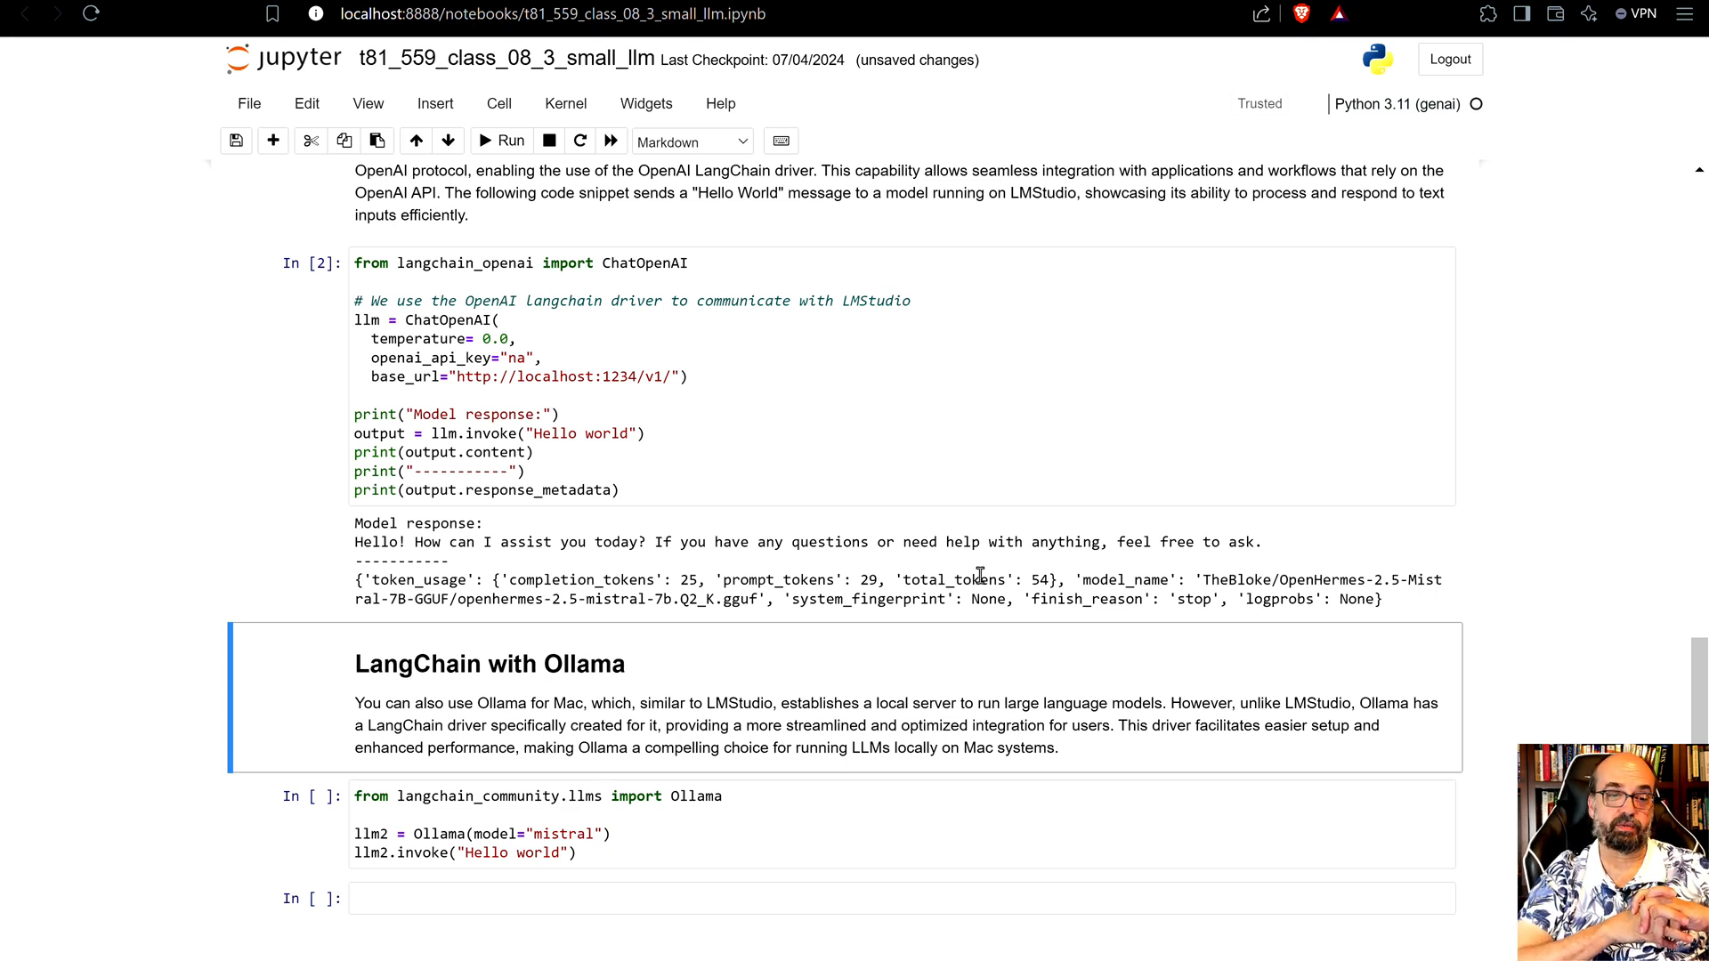
mouse_move(1002, 632)
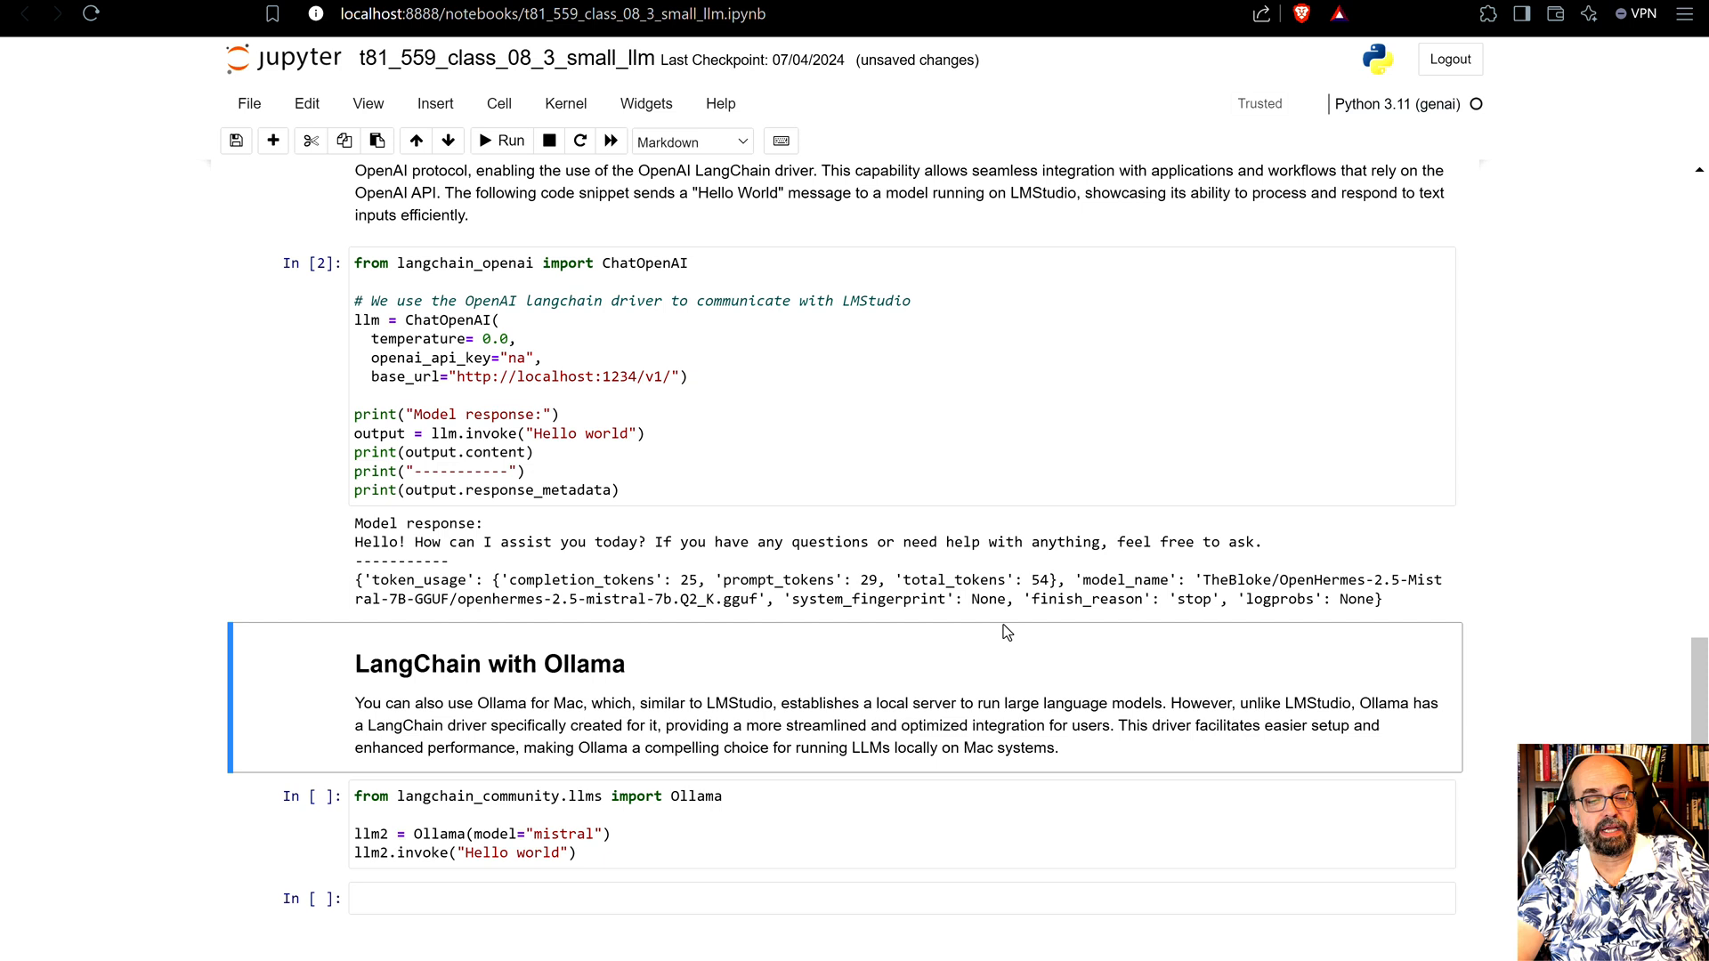
mouse_move(991, 600)
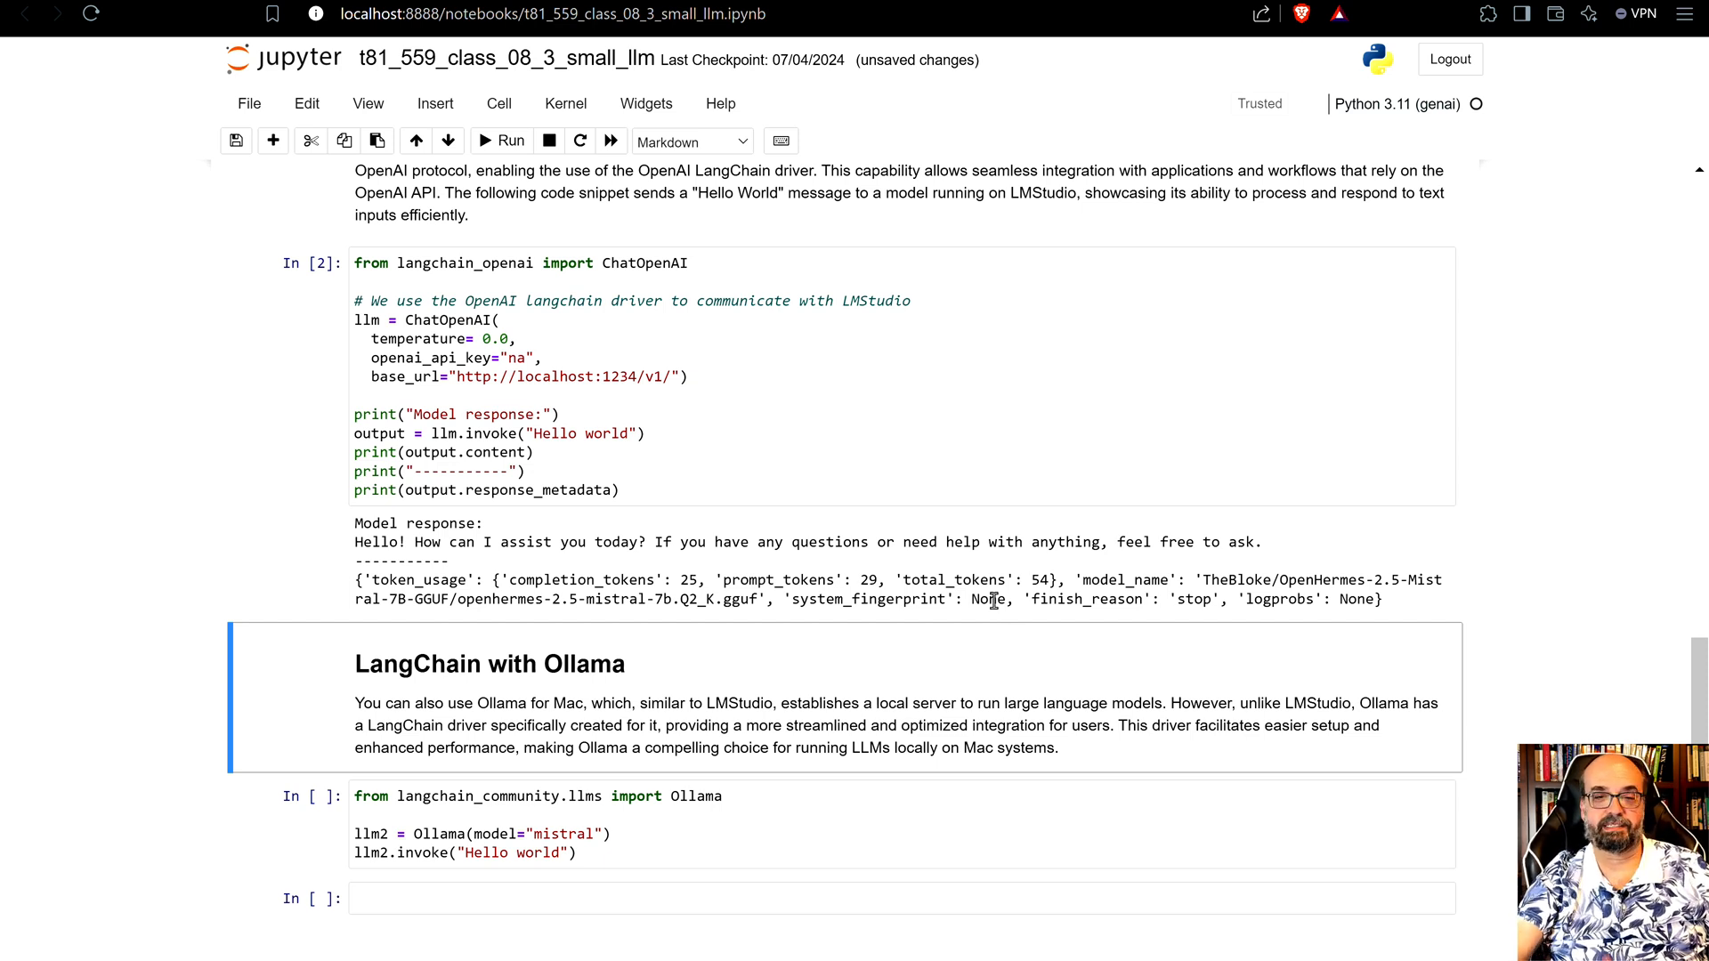